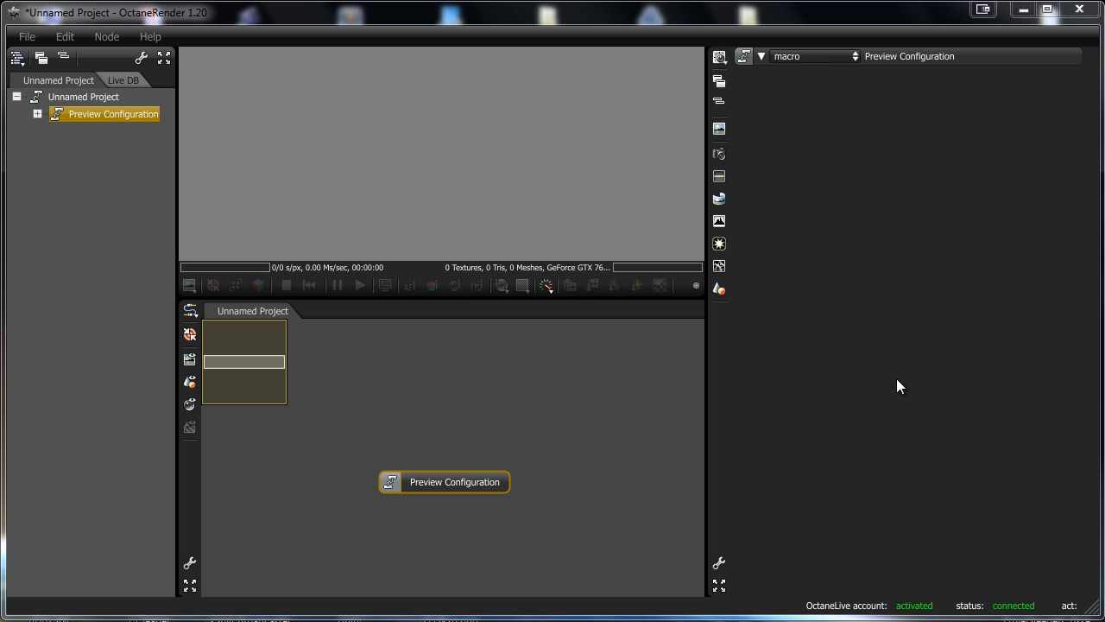
mouse_move(704, 186)
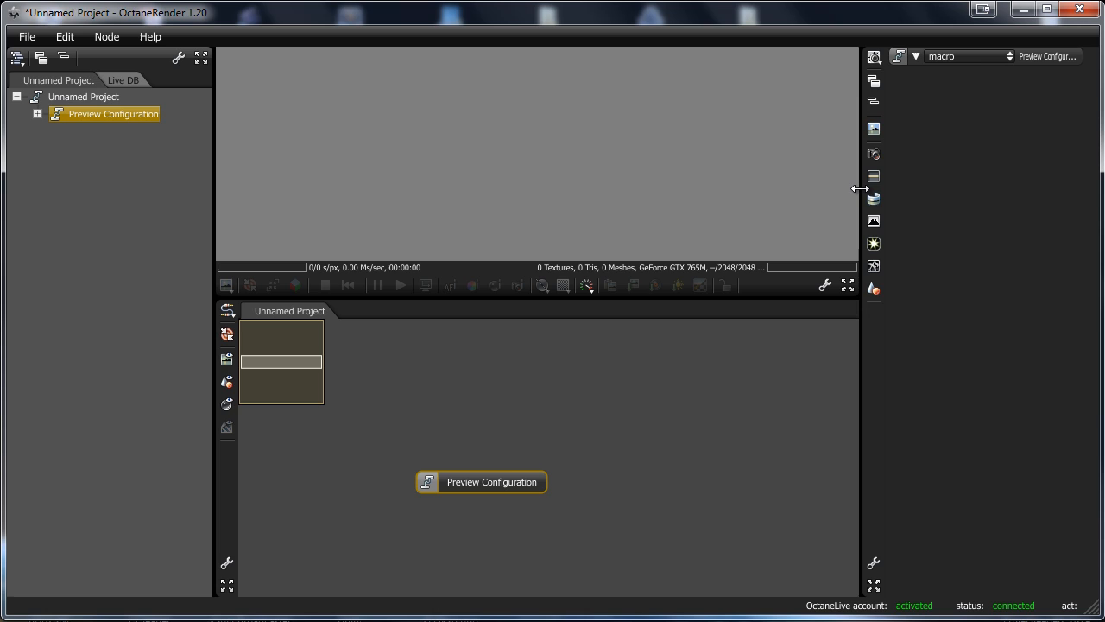
mouse_move(601, 335)
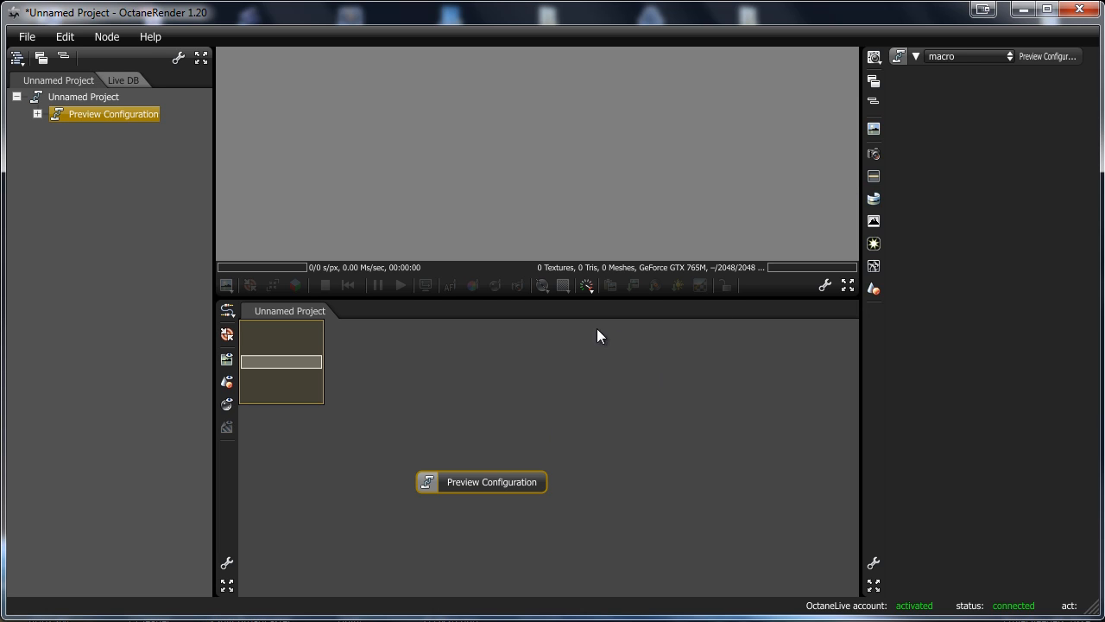
mouse_move(322, 103)
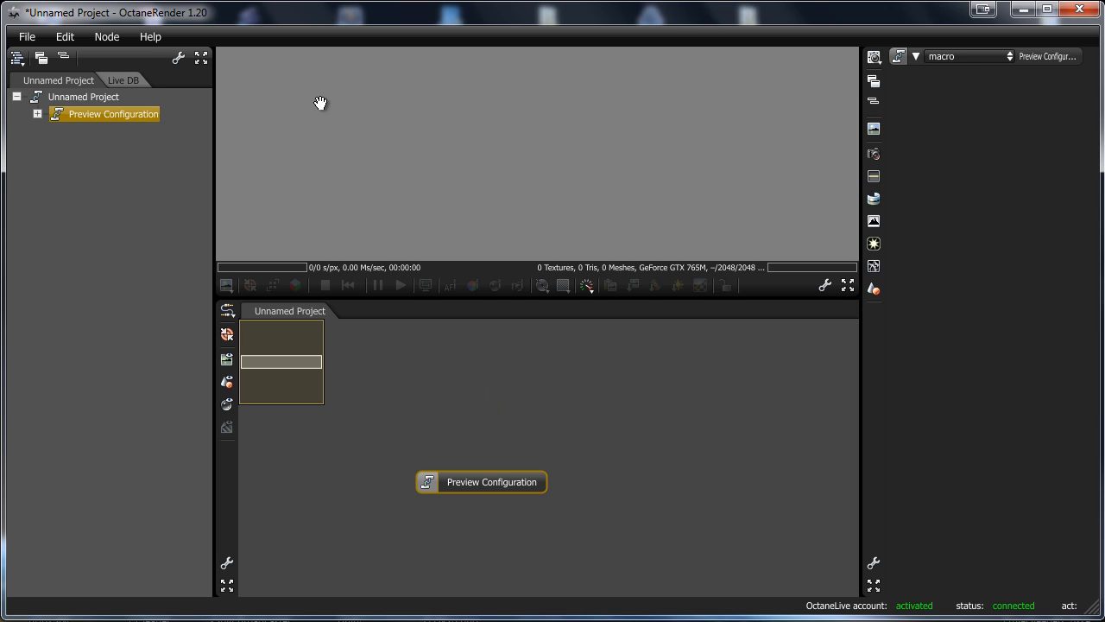
mouse_move(119, 250)
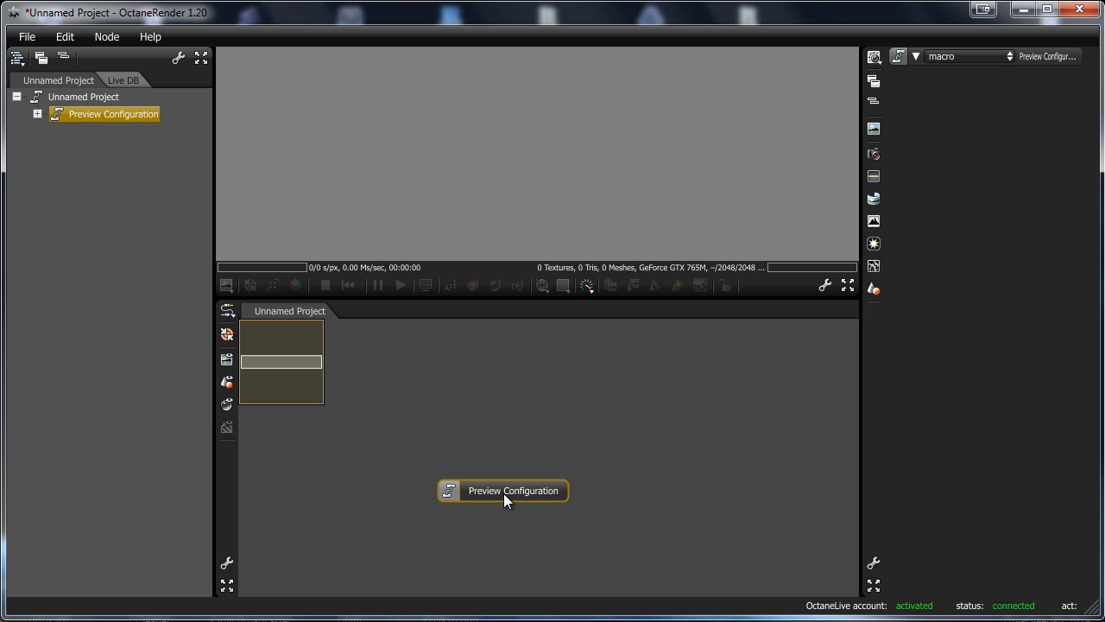
mouse_move(387, 529)
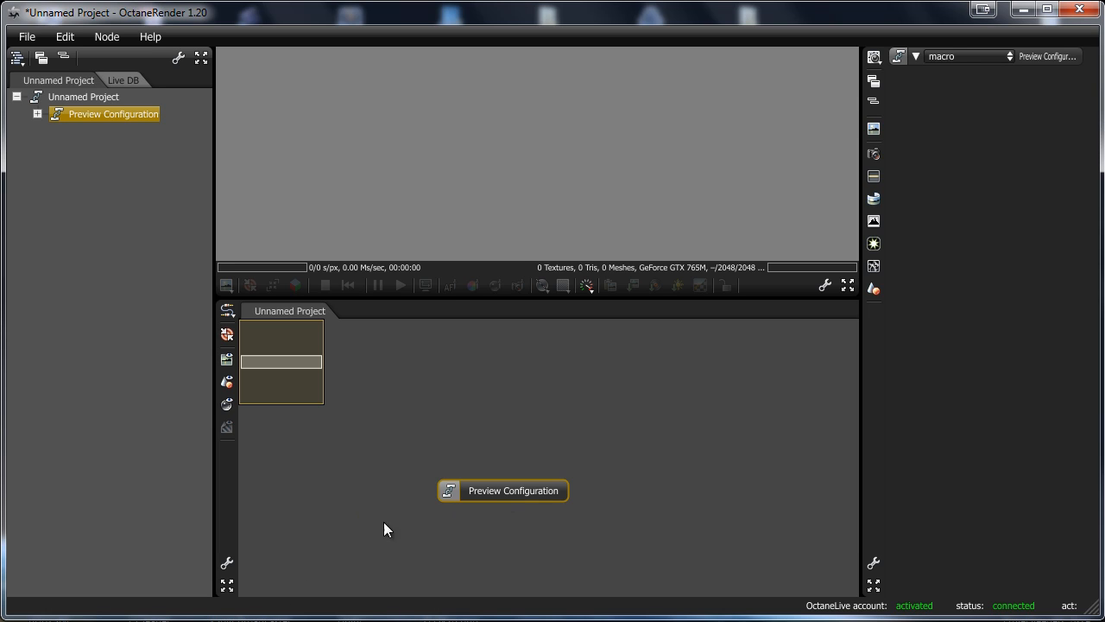
mouse_move(563, 394)
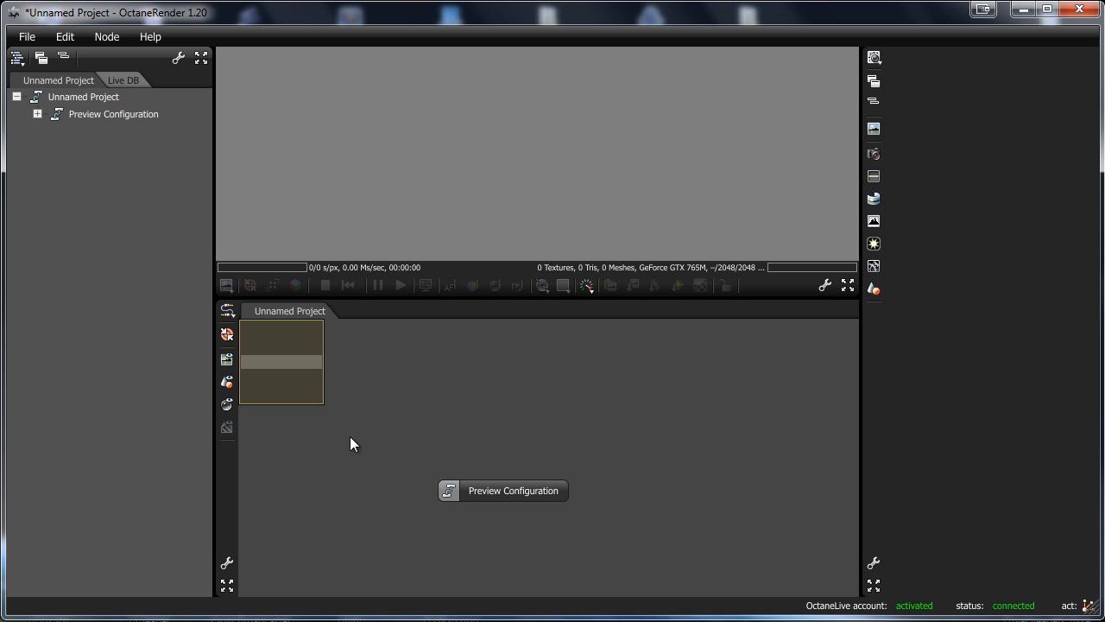
- Add a geometry mesh node to the Graph Editor to import a model
right_click(537, 406)
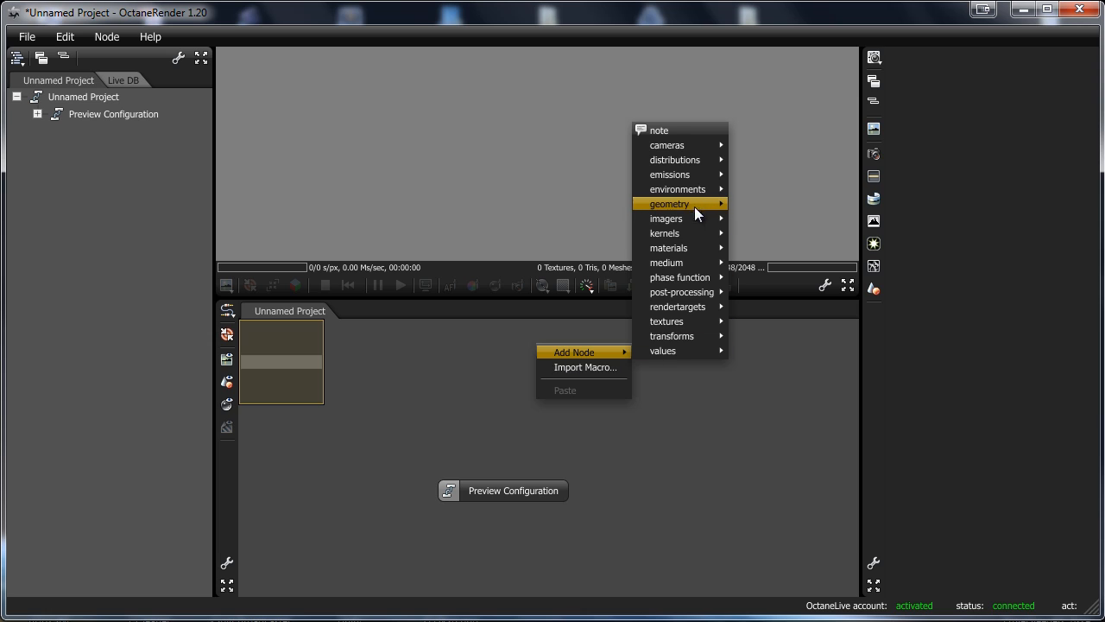
mouse_move(666, 145)
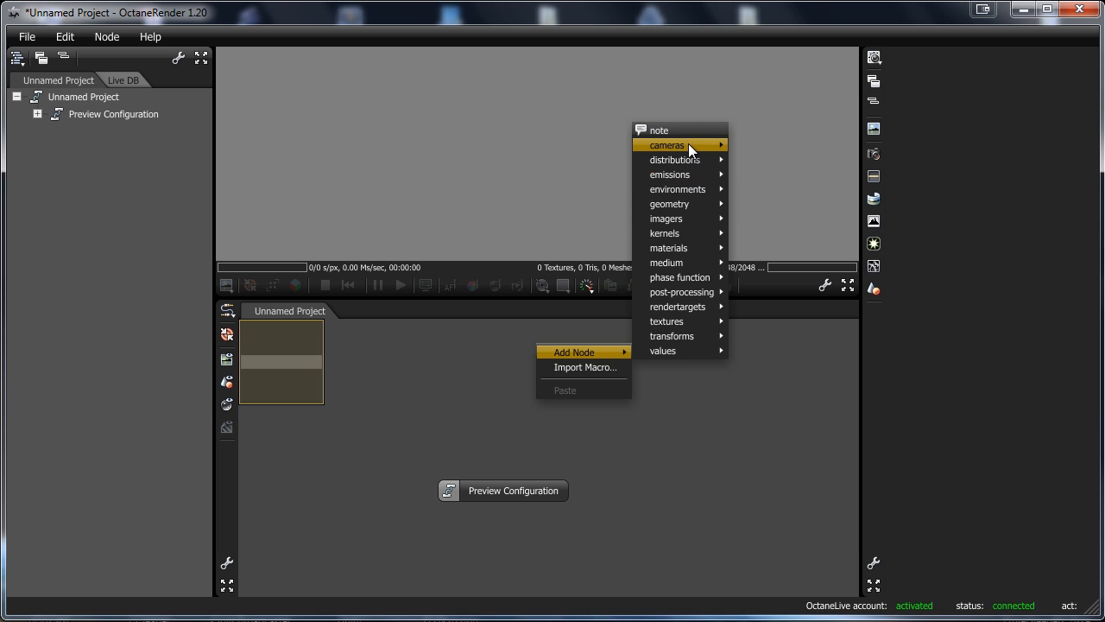
mouse_move(670, 204)
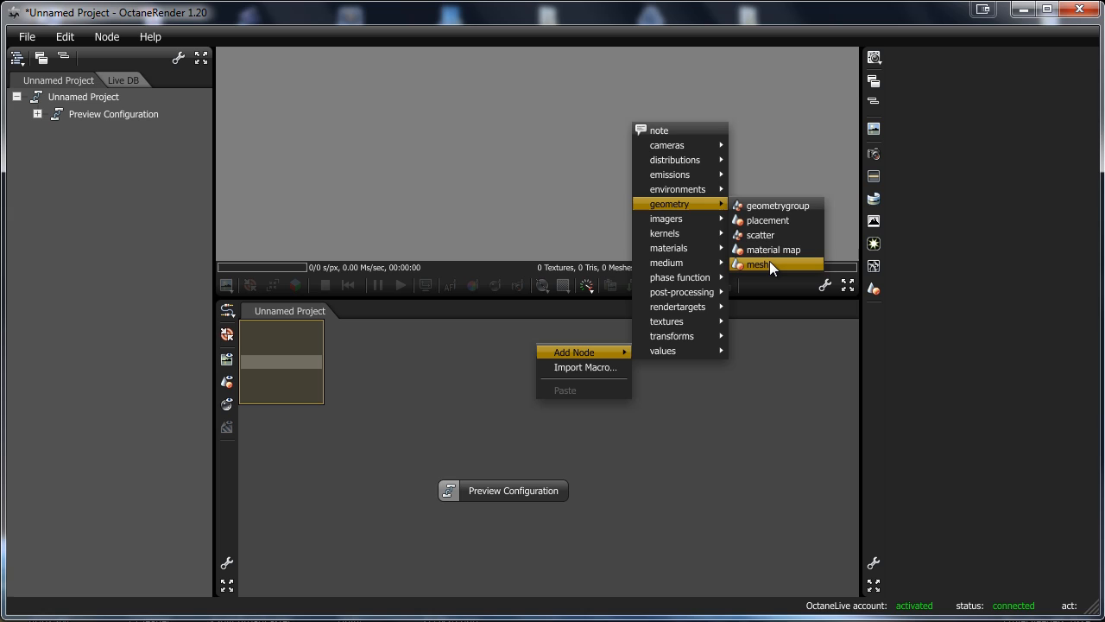
left_click(758, 264)
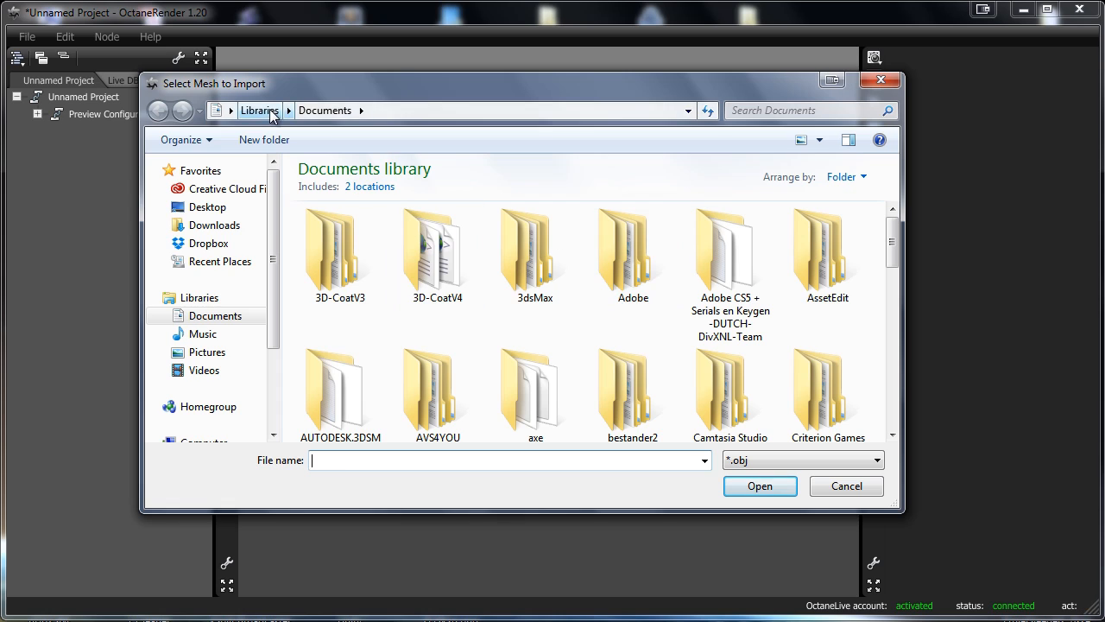
mouse_move(359, 202)
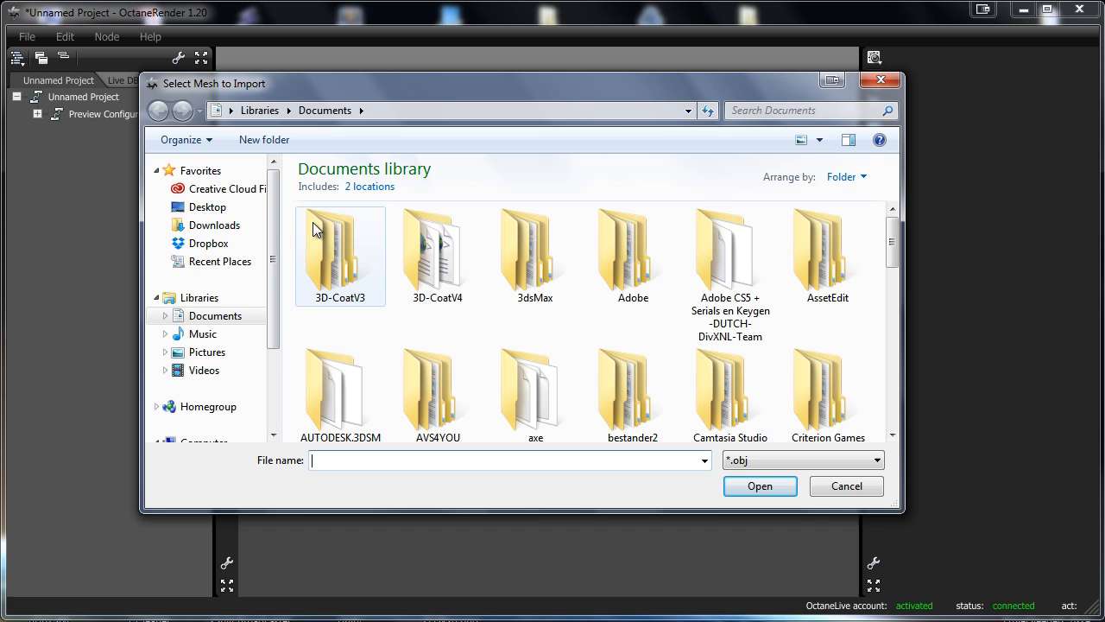
mouse_move(222, 261)
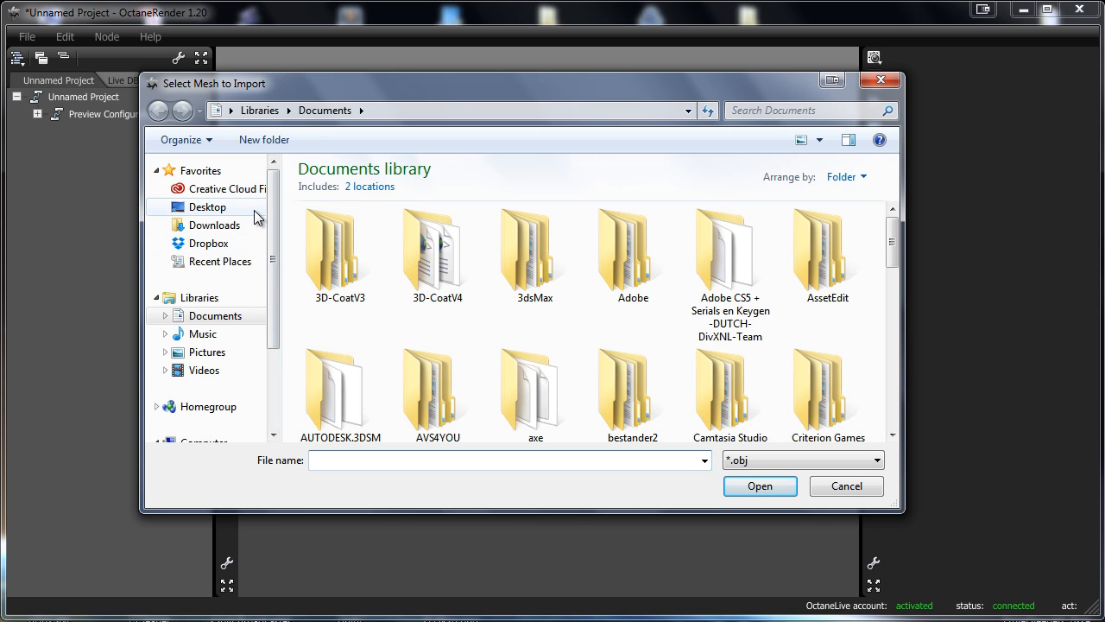
- Import Containers.obj from the Desktop course Sourcefiles folder into the mesh node
left_click(208, 207)
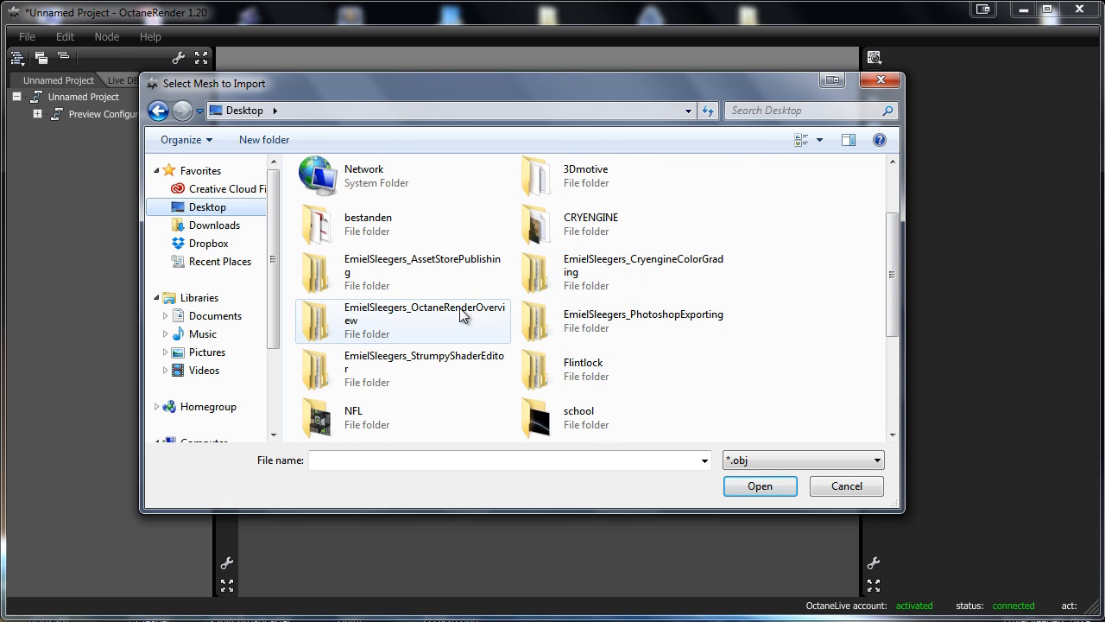
double_click(423, 319)
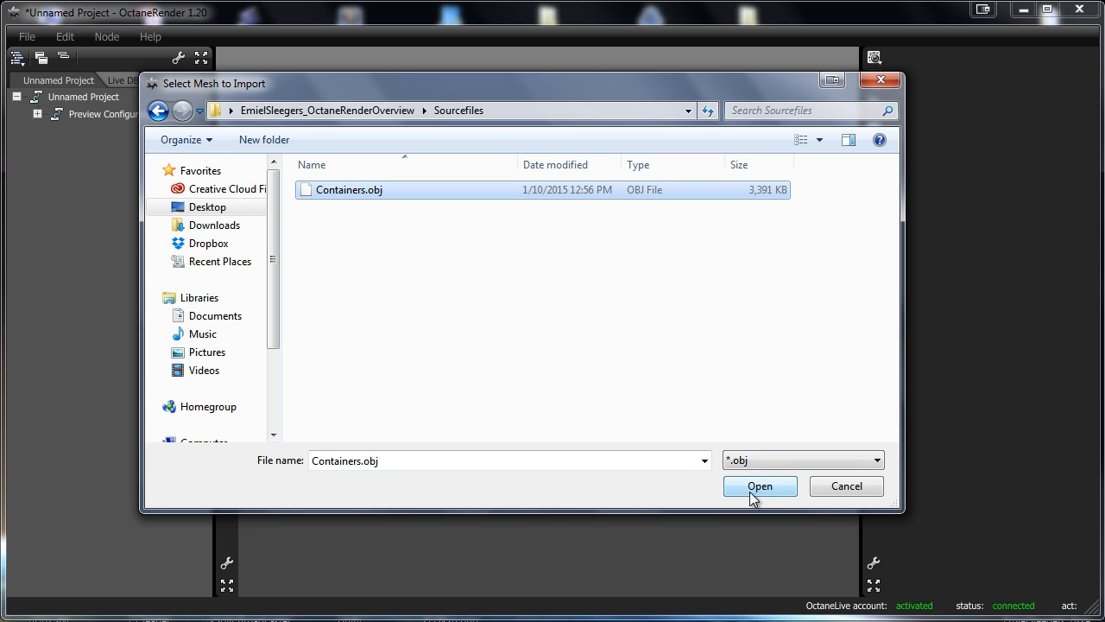
left_click(760, 485)
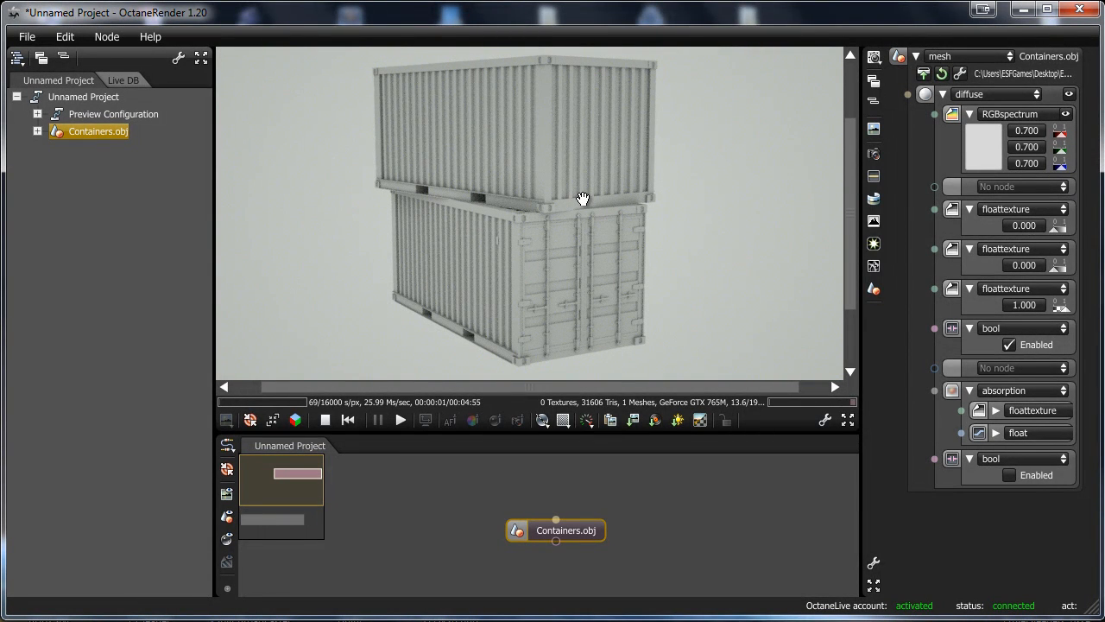
mouse_move(637, 554)
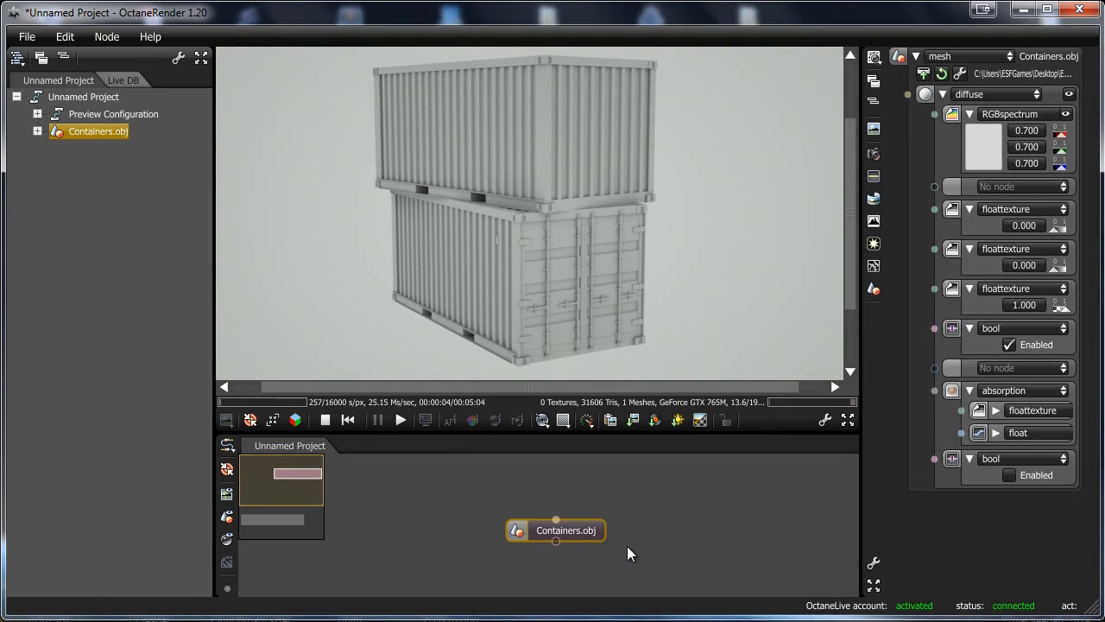
mouse_move(701, 252)
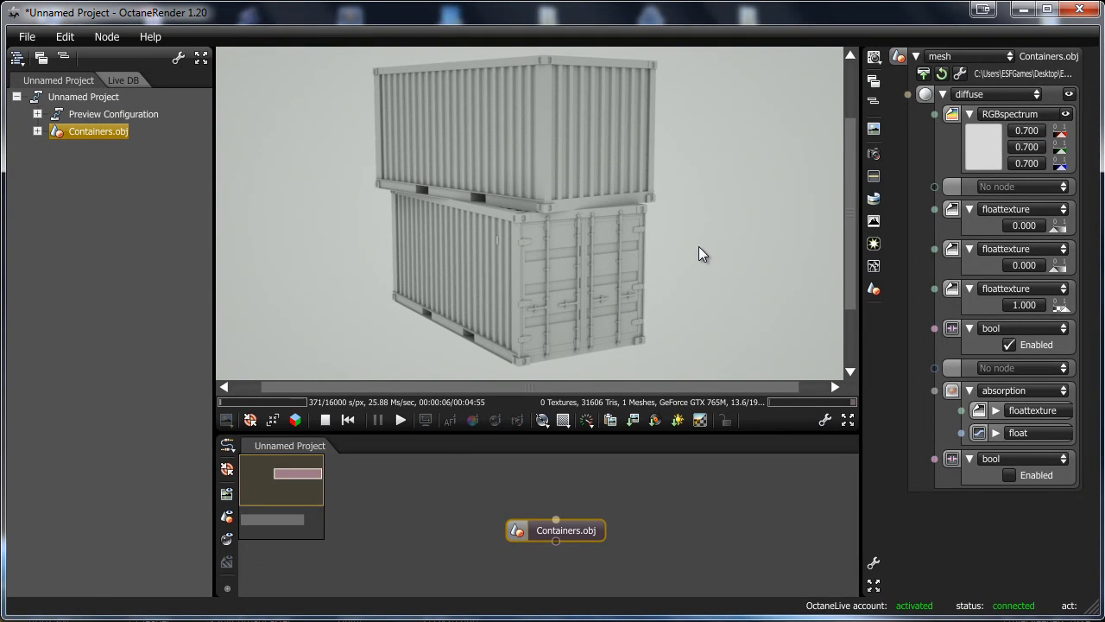
- Orbit the view around the stacked containers and reposition the Containers.obj node
left_click_drag(699, 253, 525, 250)
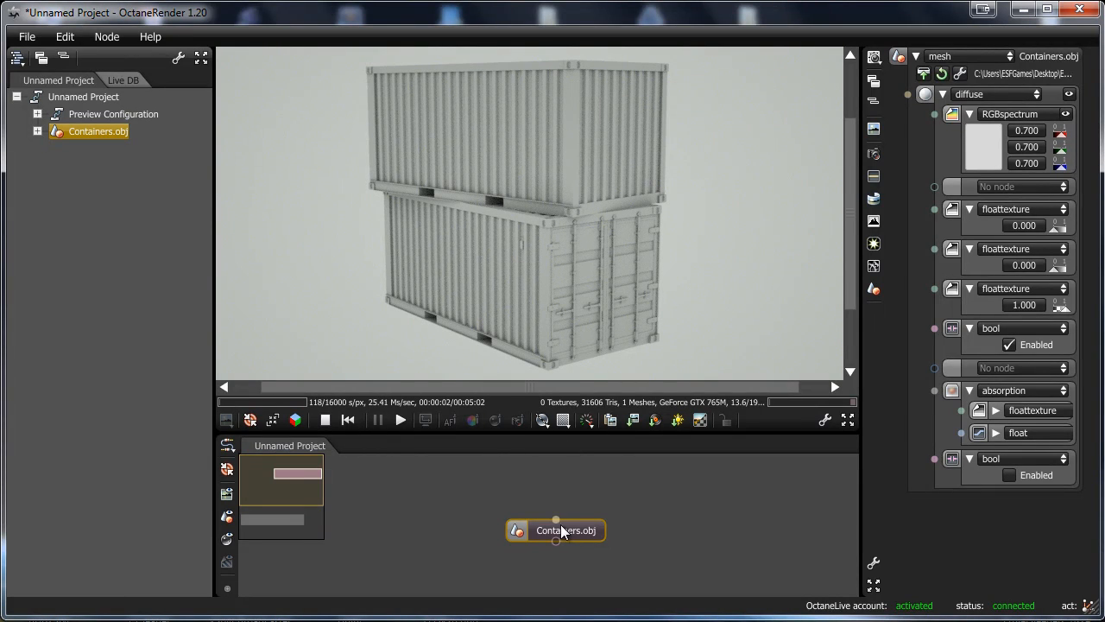
left_click_drag(557, 531, 553, 549)
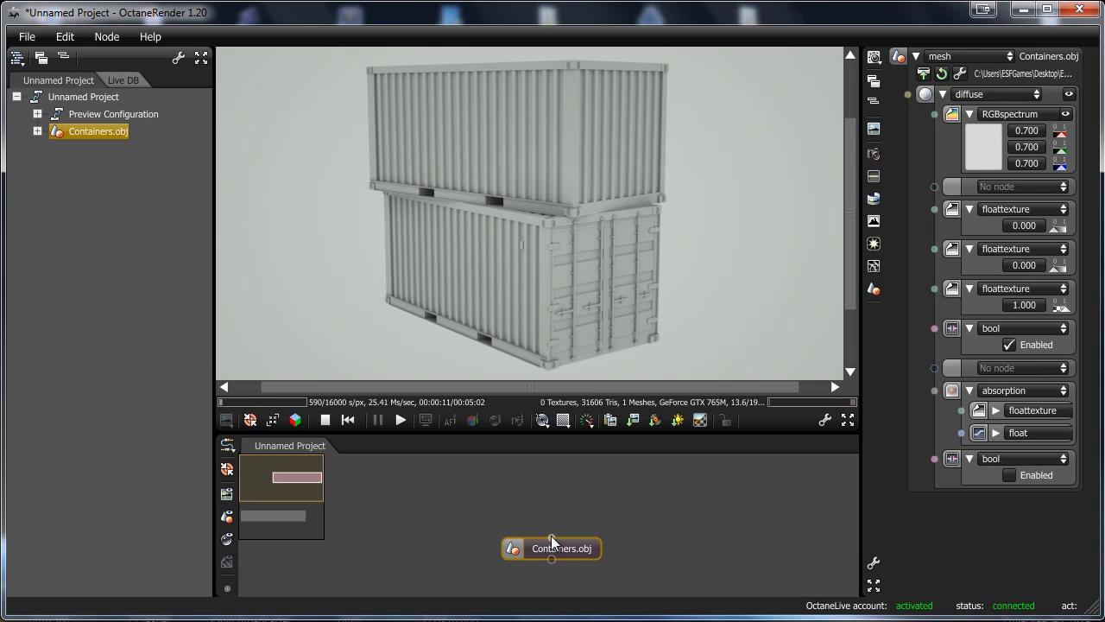
mouse_move(659, 544)
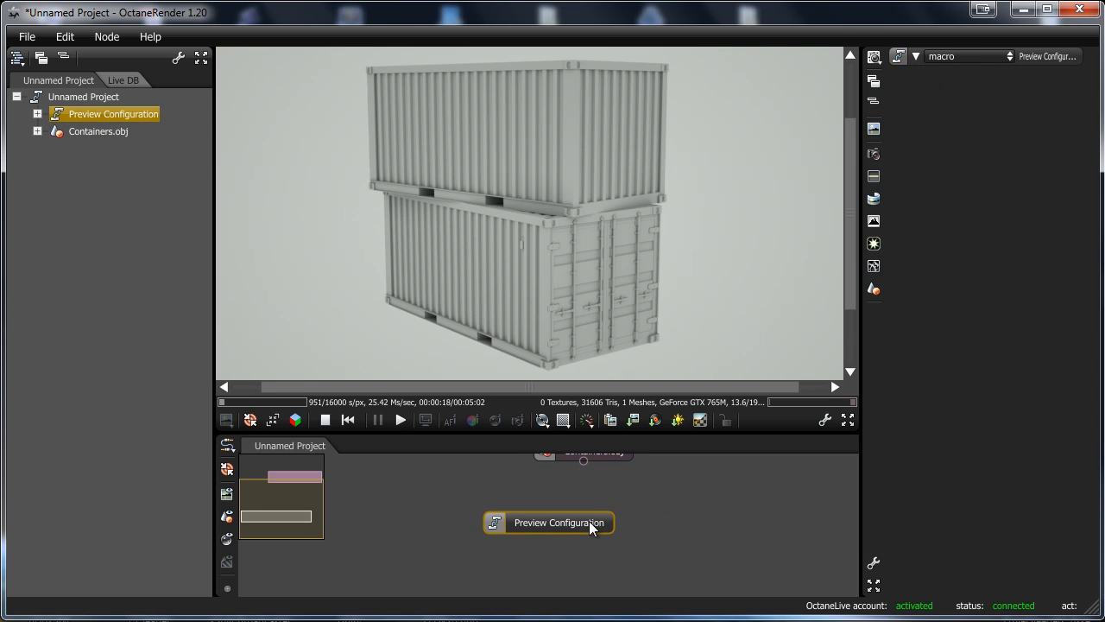
- Open Preview Configuration's inner graph and select the Mesh Preview Resolution node (800 by 600)
double_click(560, 522)
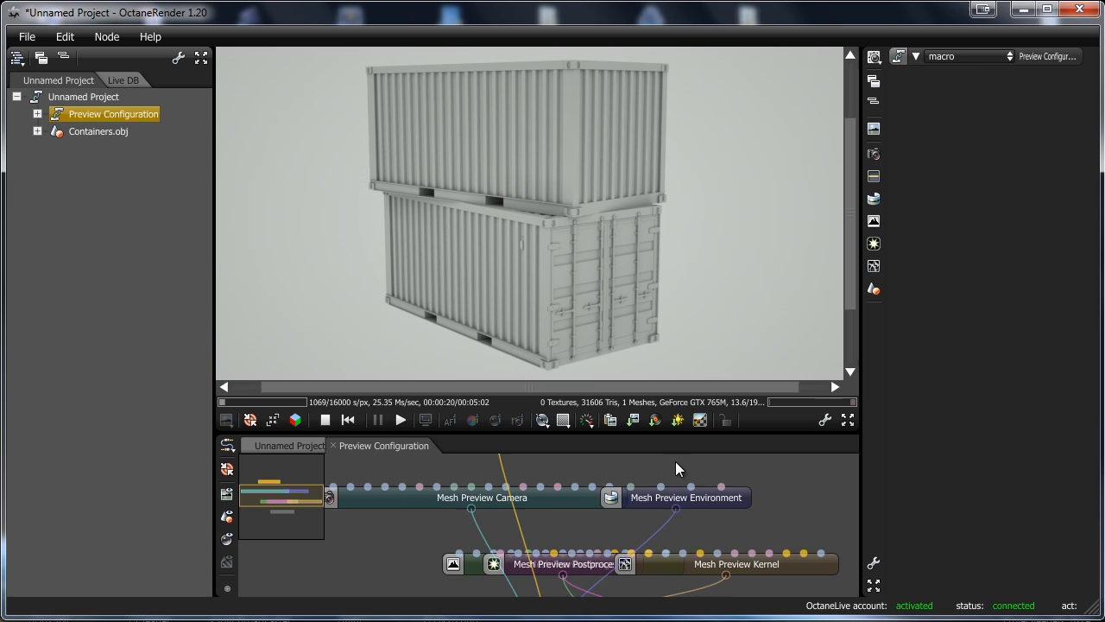
scroll("down", 3)
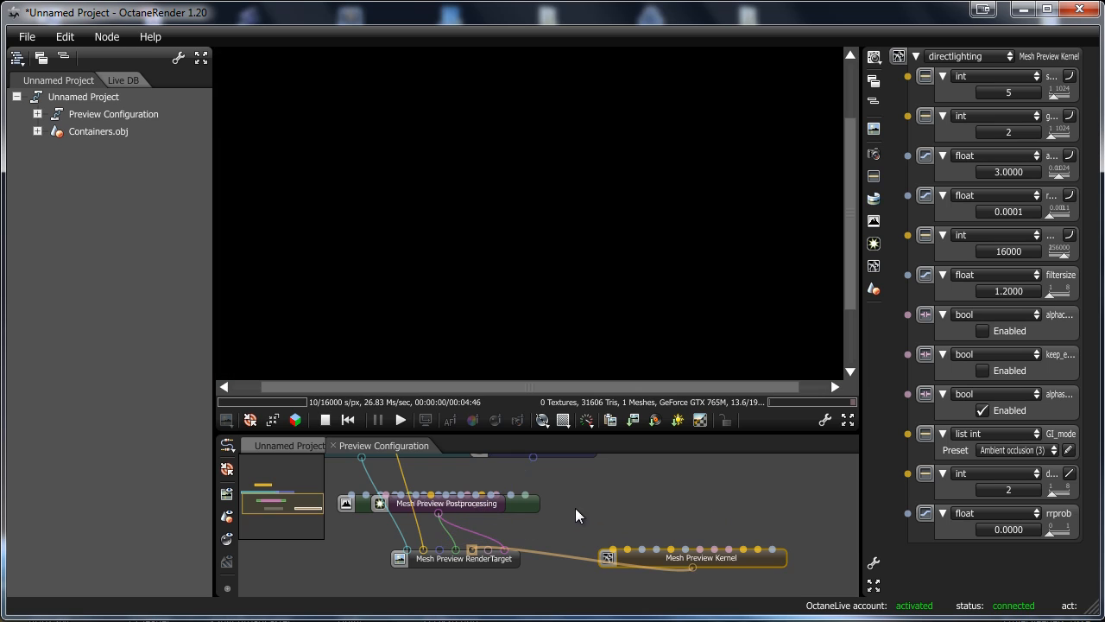
left_click(445, 502)
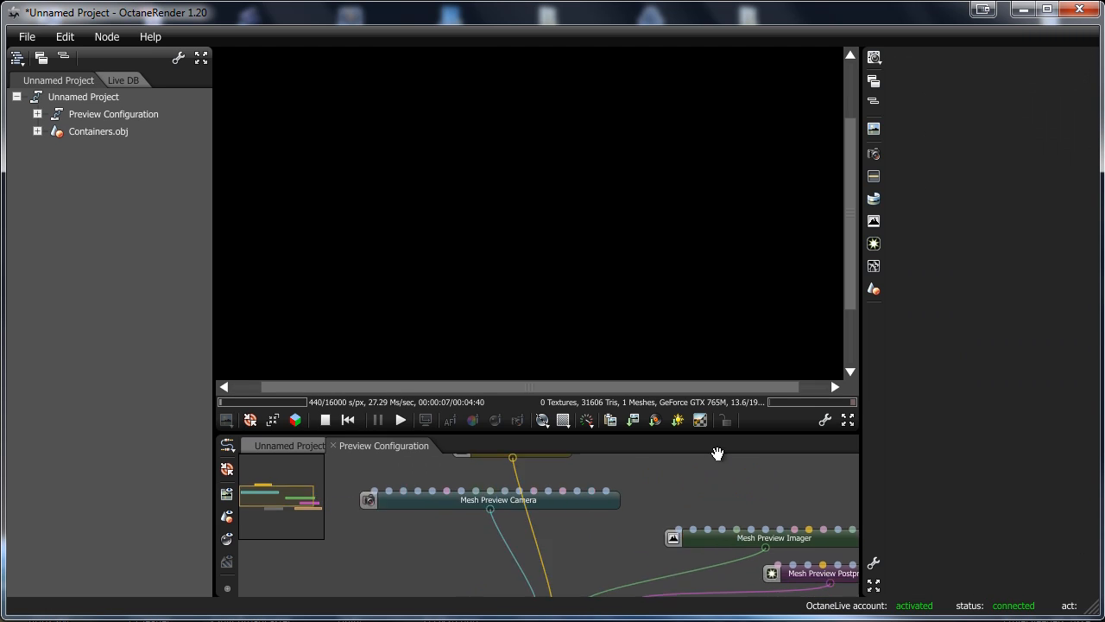
left_click(573, 459)
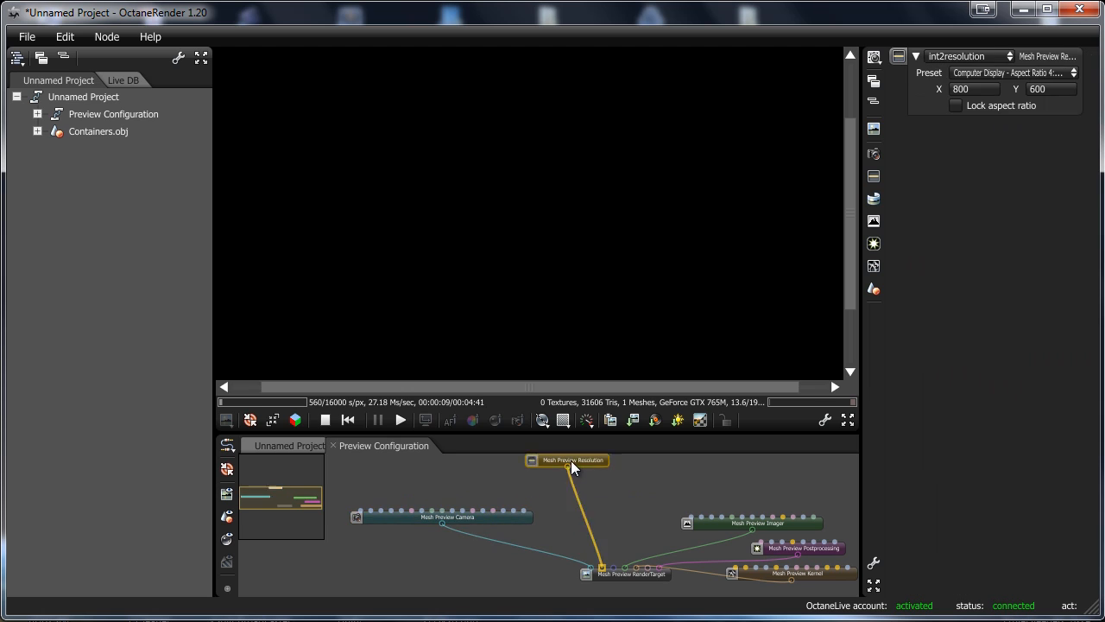
left_click_drag(573, 467, 622, 508)
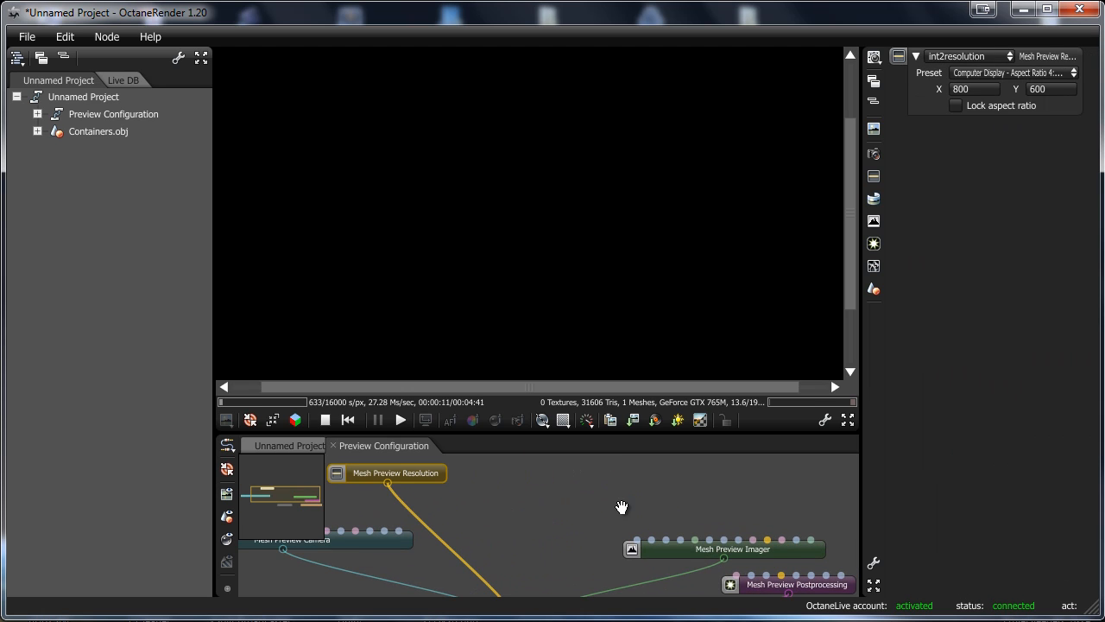
- Add a Daylight Environment Light node inside the Preview Configuration graph
right_click(622, 508)
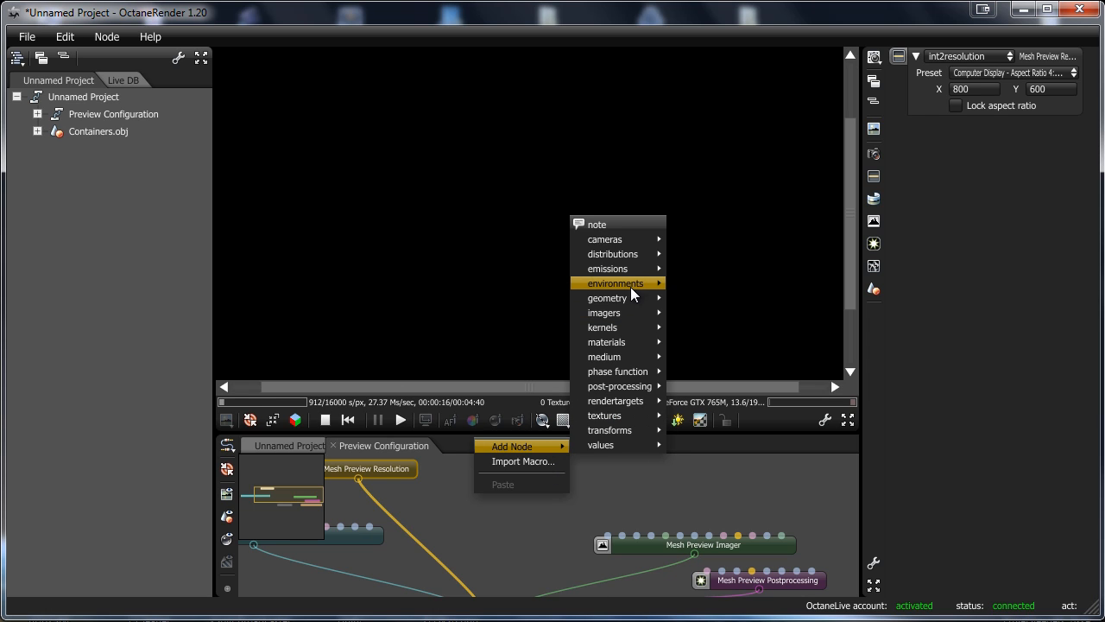
left_click(615, 284)
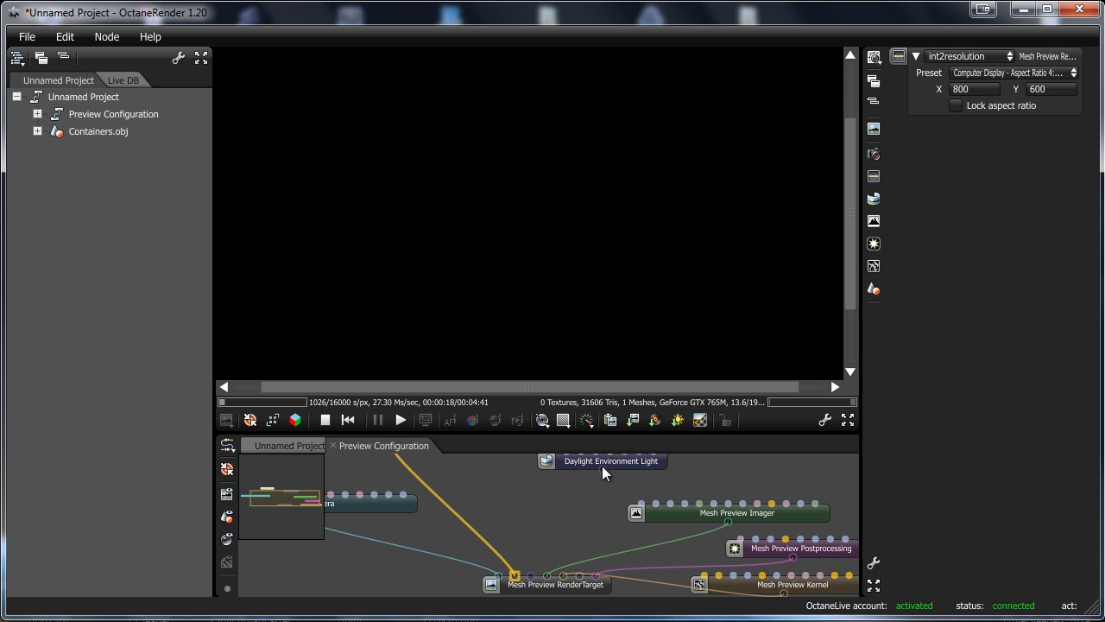
mouse_move(536, 580)
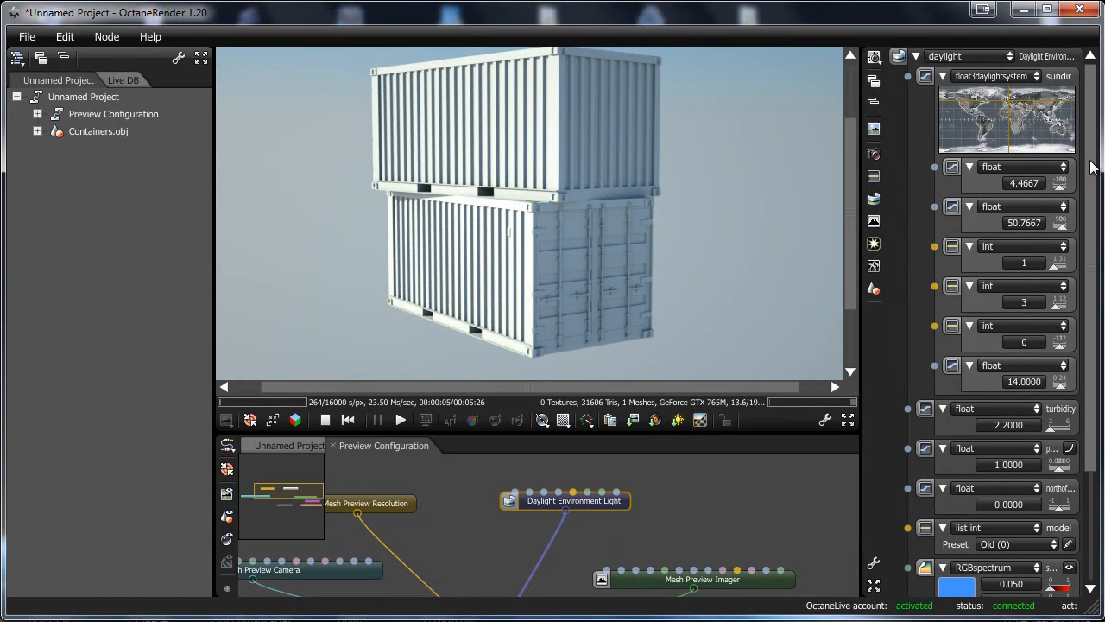
mouse_move(1084, 142)
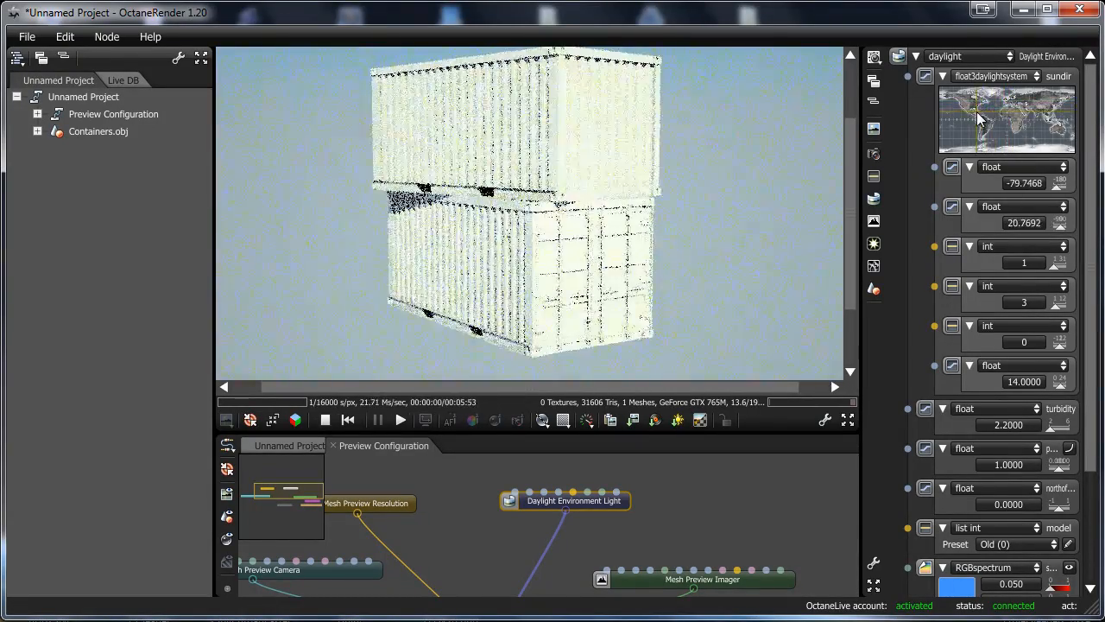
- Drag the sun across the daylight sundir world map to try different lighting directions
left_click_drag(981, 119, 1010, 131)
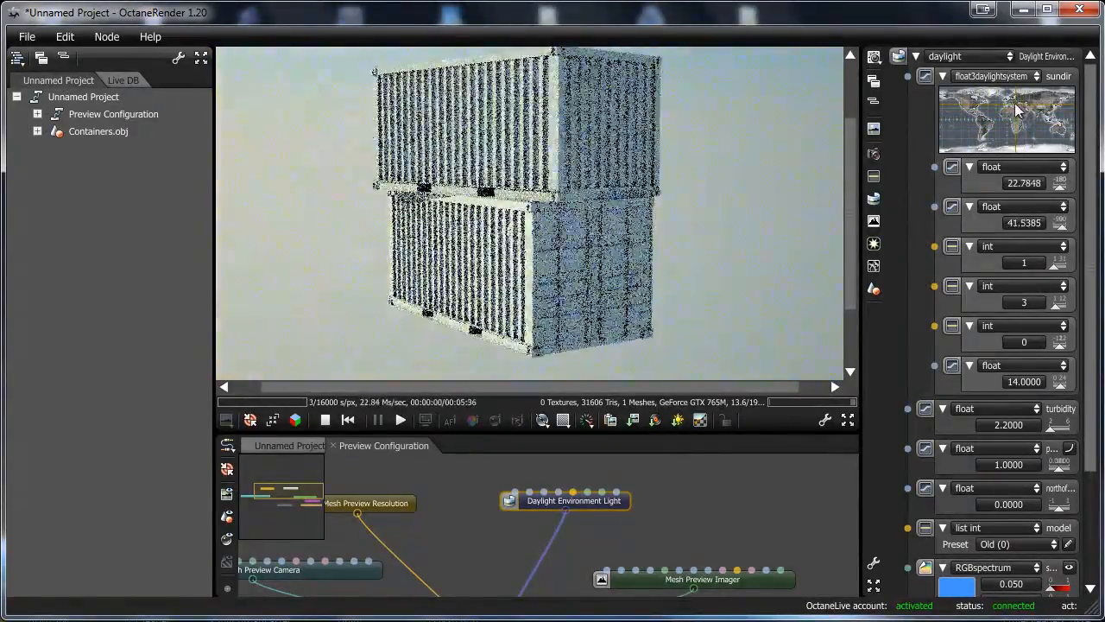
left_click_drag(1015, 108, 984, 127)
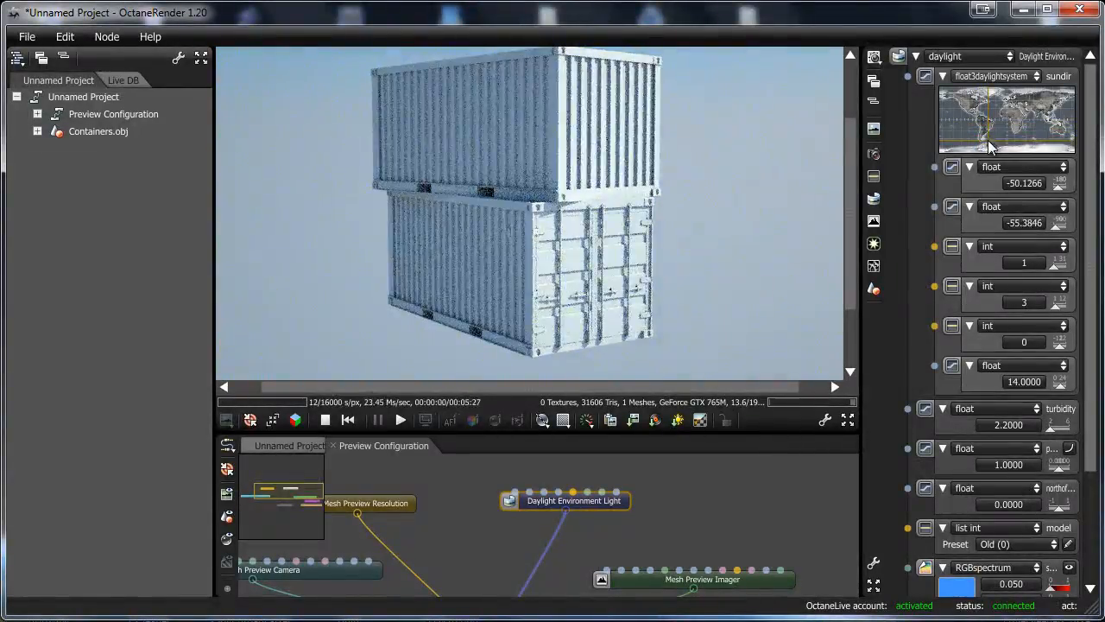
left_click_drag(988, 147, 1036, 147)
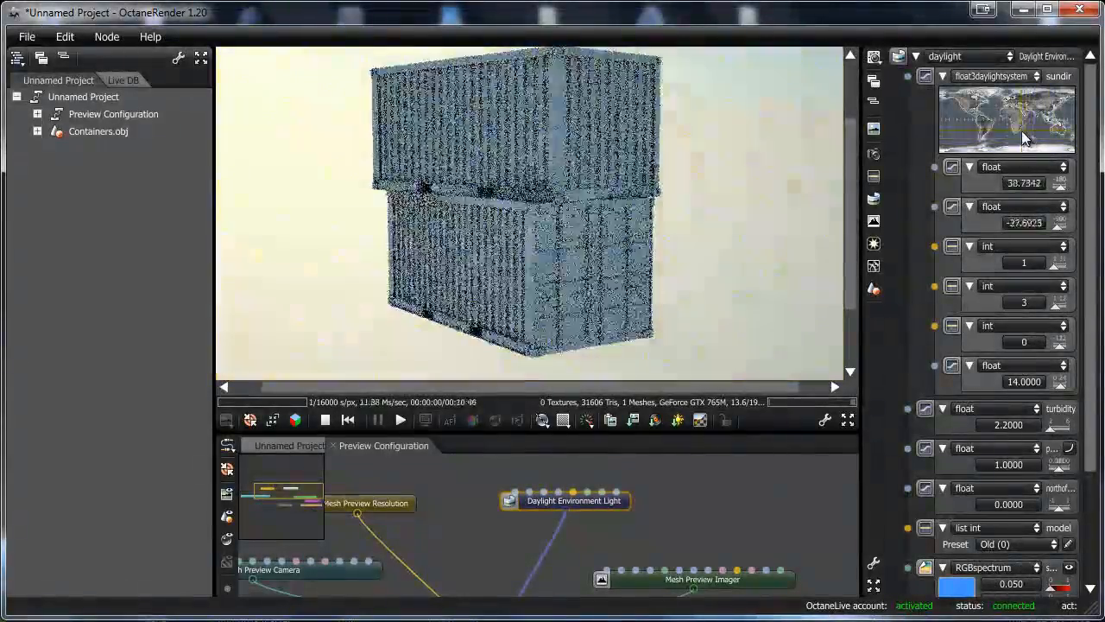
left_click_drag(1022, 138, 1006, 117)
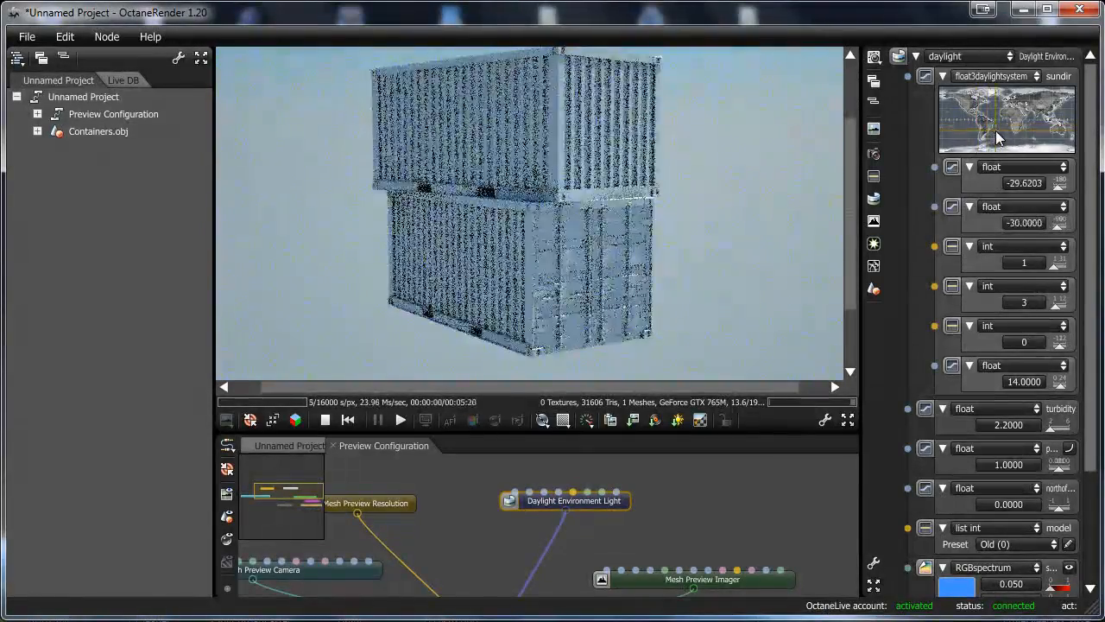
left_click_drag(998, 138, 991, 131)
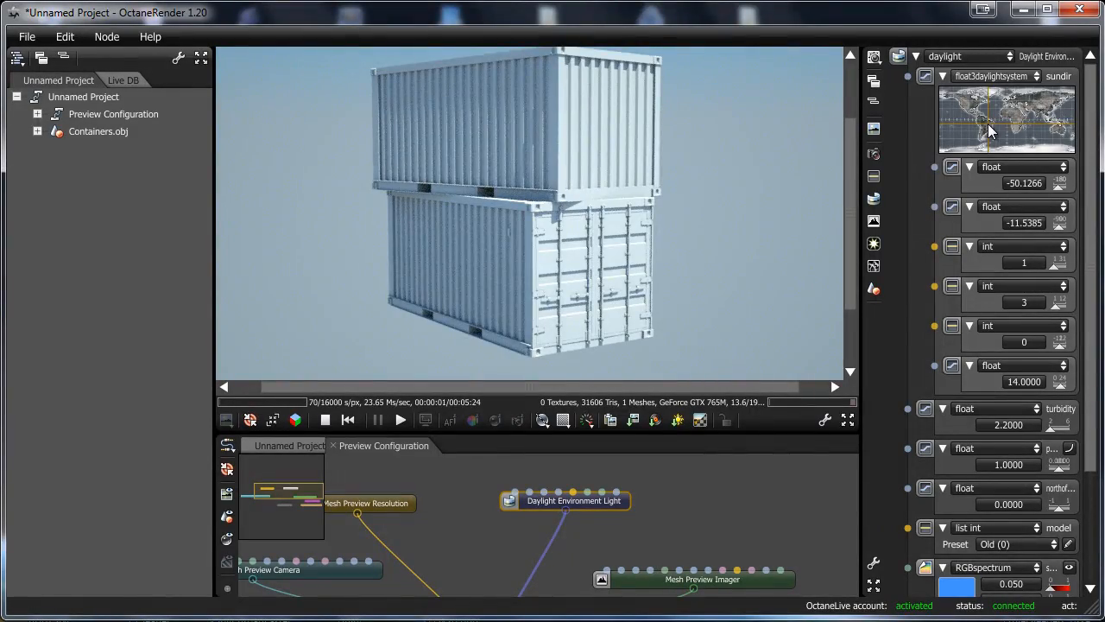
- Settle the sun at longitude -43.29, latitude -4.62 and reframe the containers slightly
left_click_drag(988, 130, 998, 135)
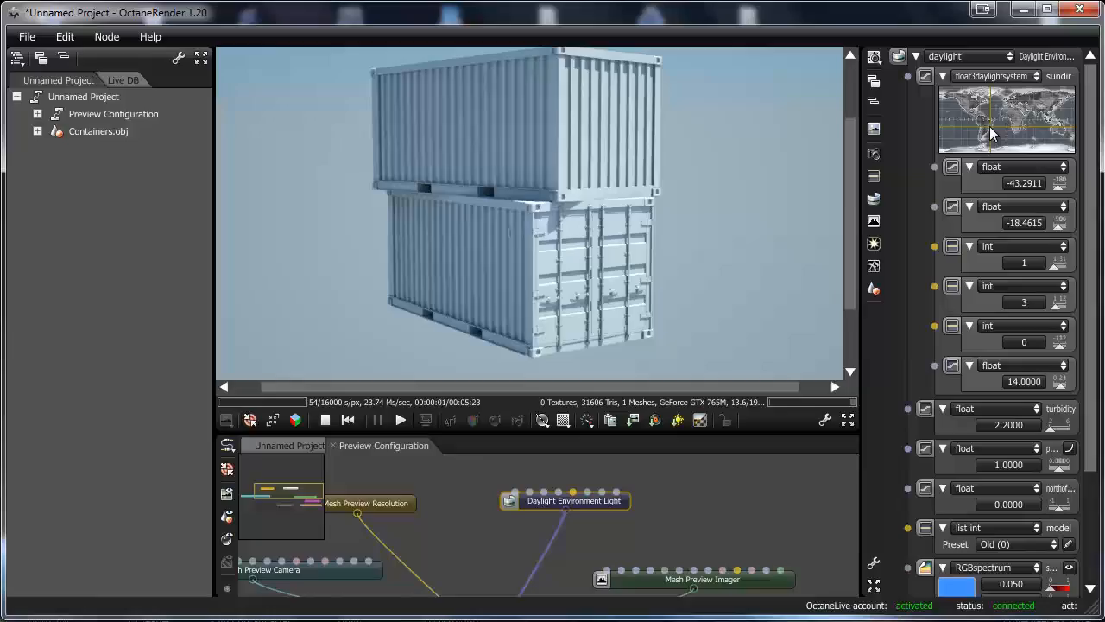
left_click_drag(992, 135, 988, 128)
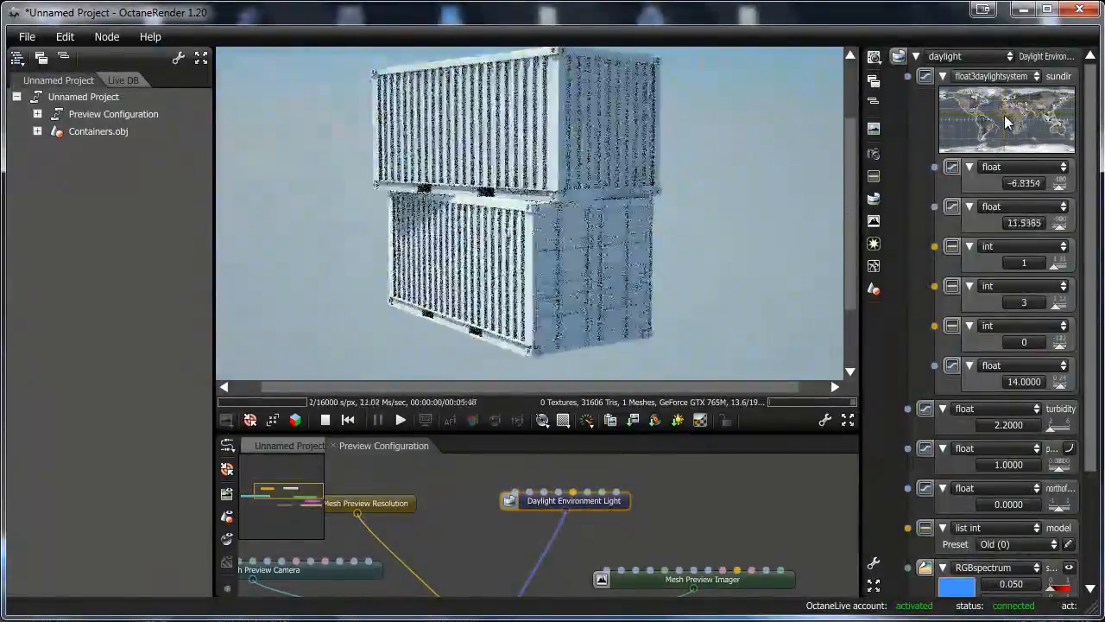
left_click_drag(1009, 121, 993, 124)
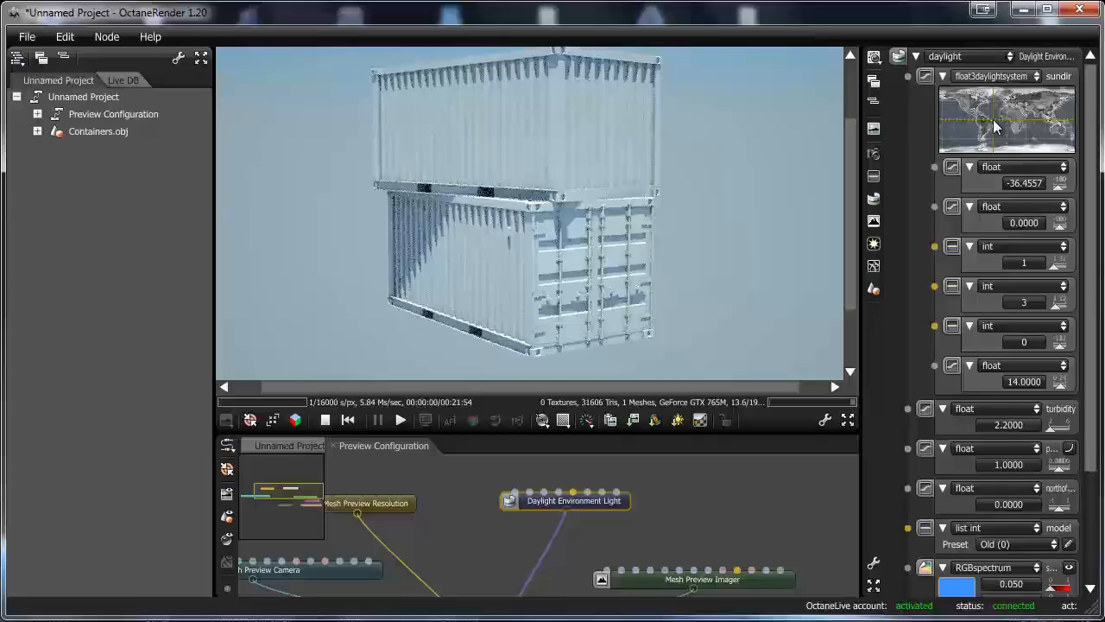
left_click_drag(998, 112, 991, 125)
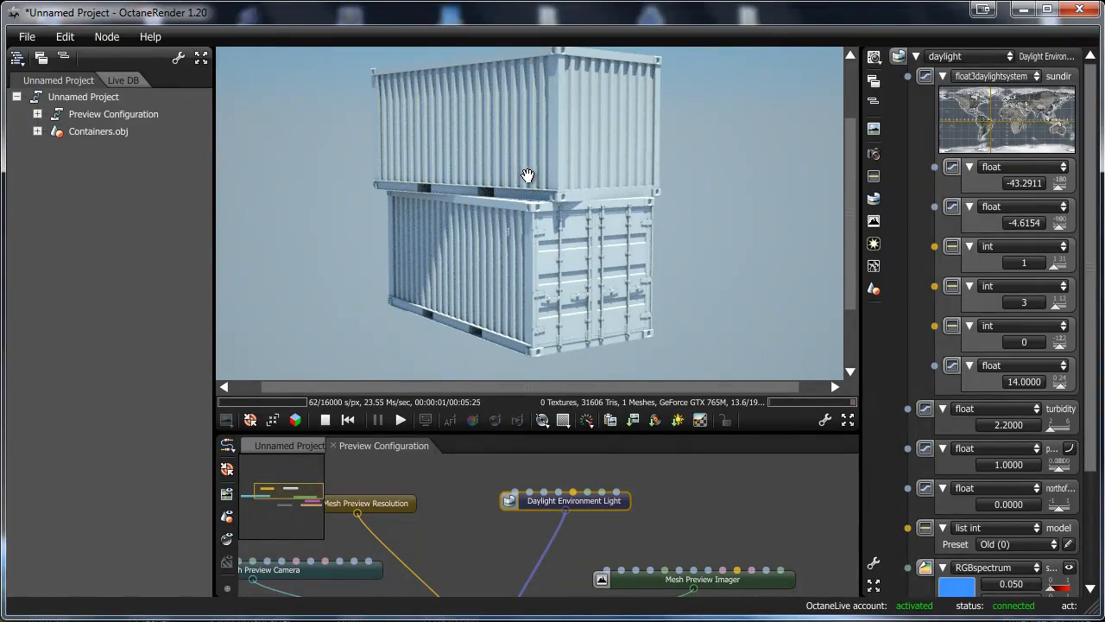
left_click_drag(527, 176, 775, 214)
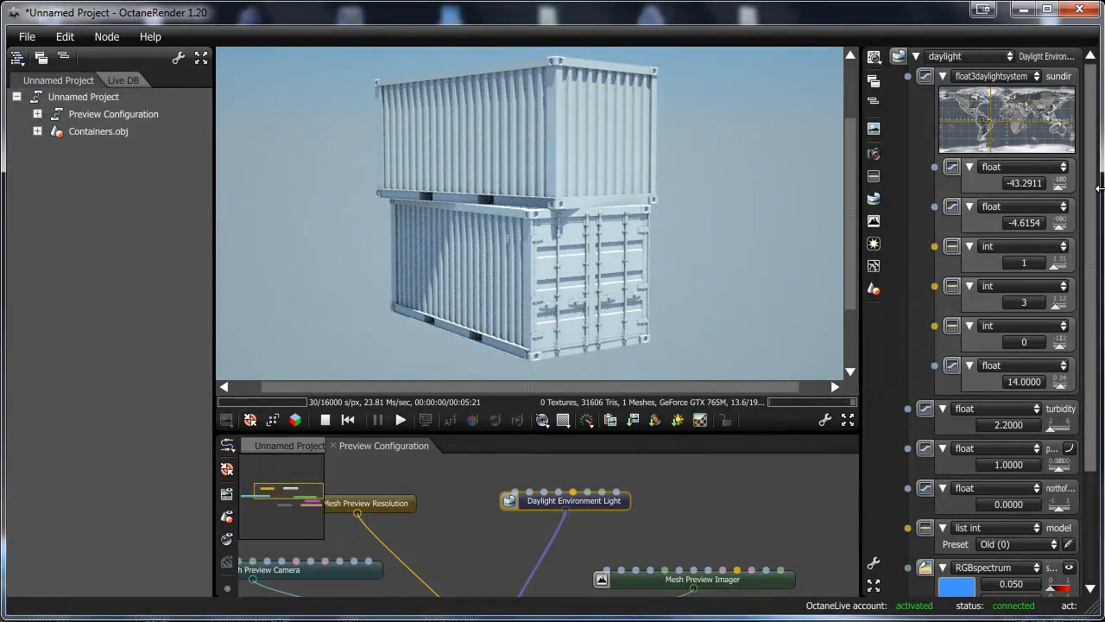
scroll("down", 3)
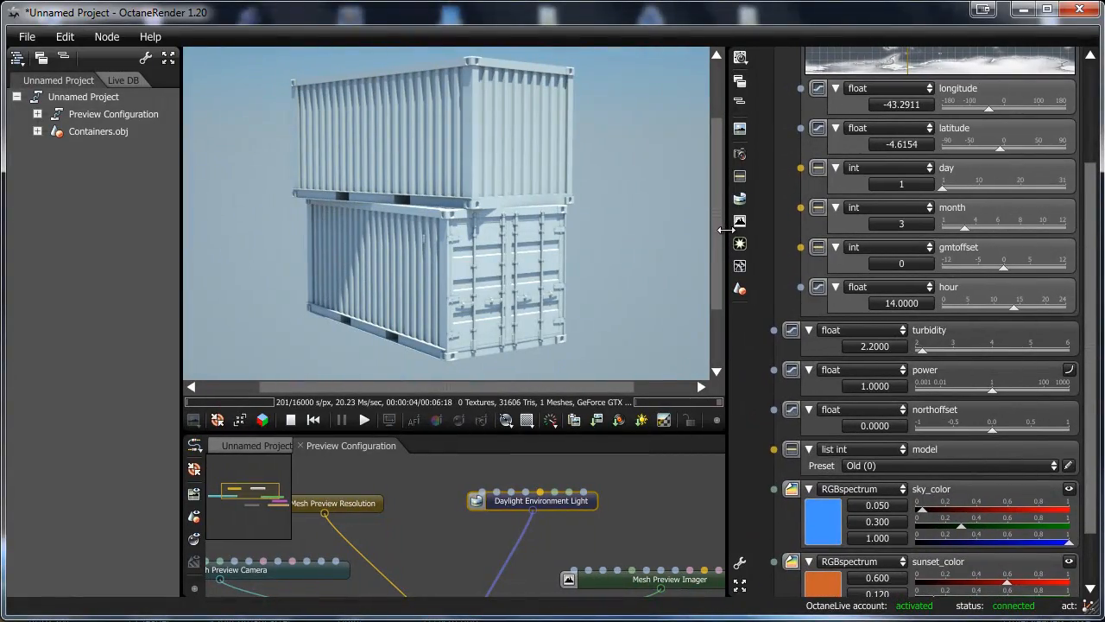
- Widen the node inspector so daylight parameter names and sliders show fully
left_click_drag(936, 349, 929, 349)
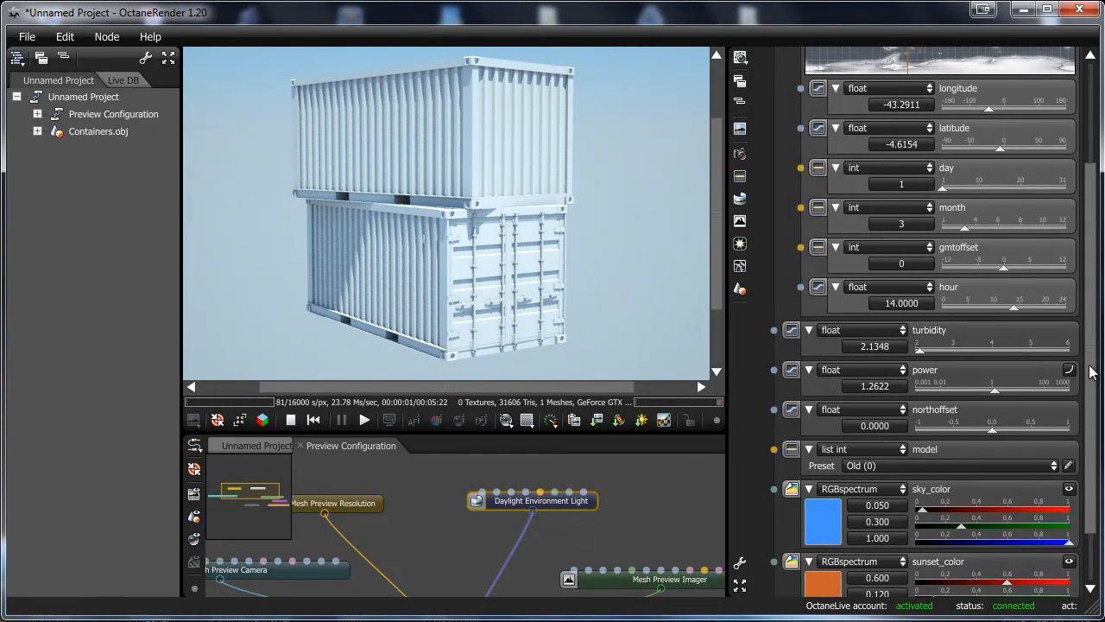
- Scroll the Daylight Environment inspector down to its turbidity and power sliders
scroll("down", 3)
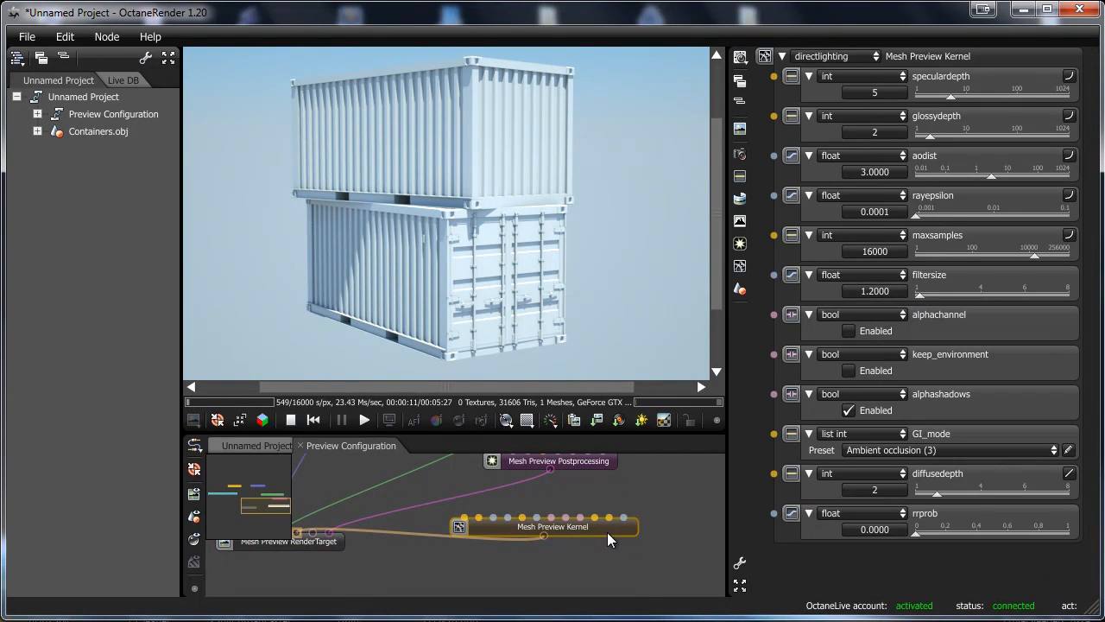
mouse_move(964, 145)
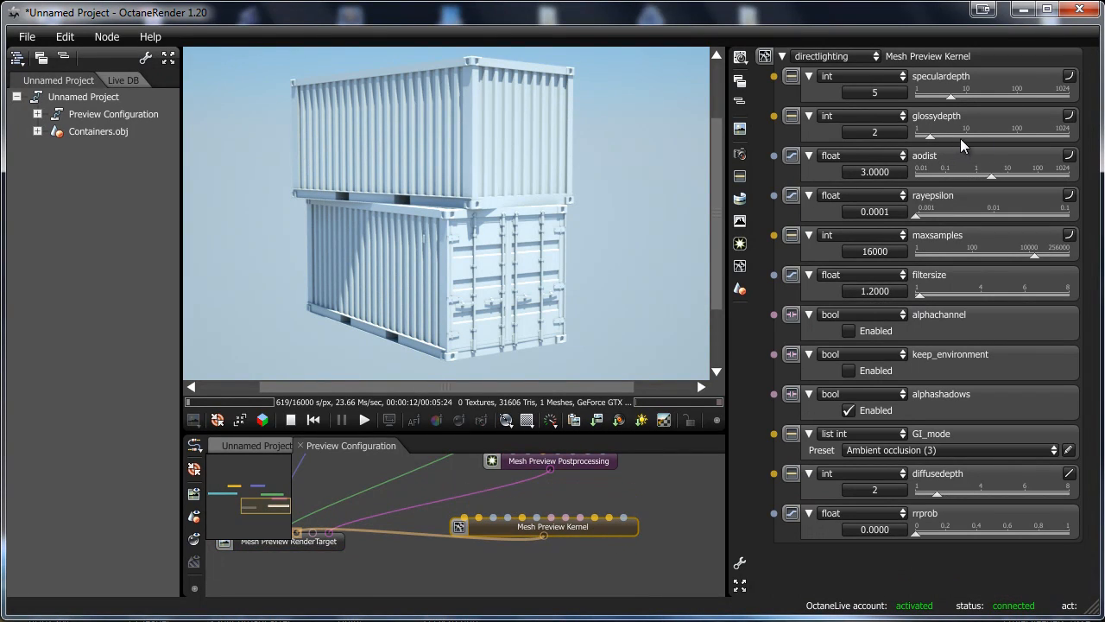
- Set the preview kernel's specular depth to 21 and AO distance to about 1.79
left_click_drag(941, 94, 970, 93)
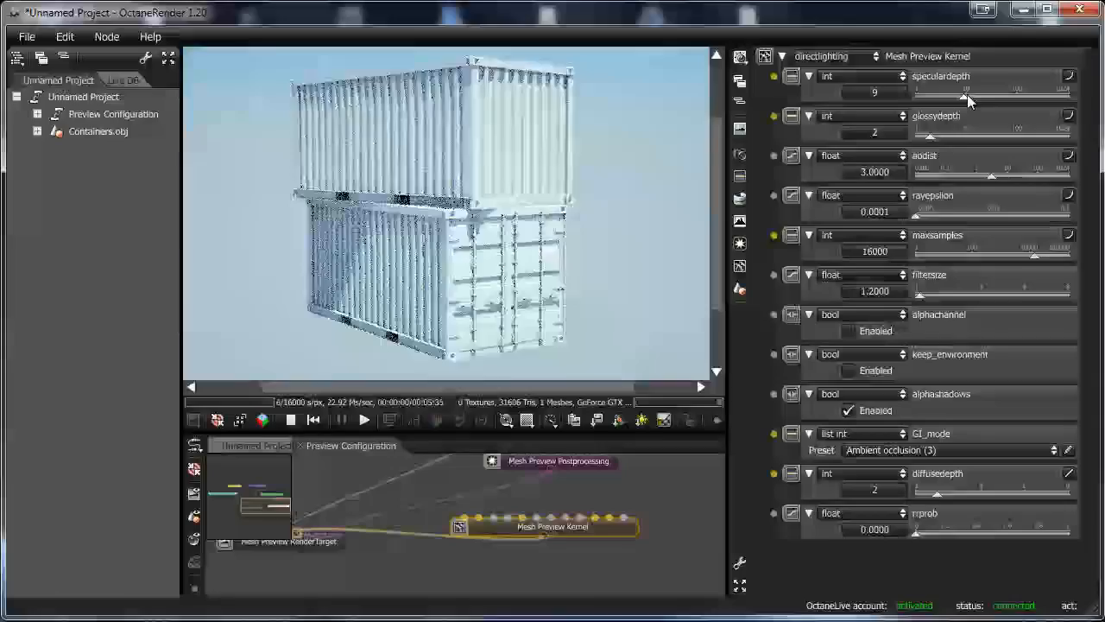
left_click_drag(936, 93, 987, 93)
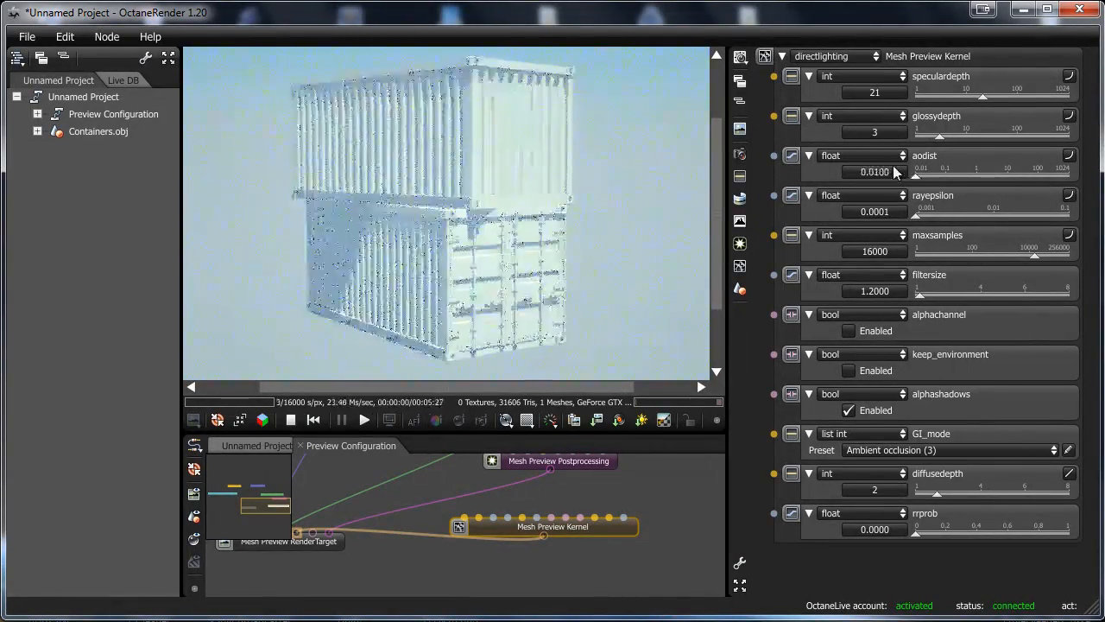
left_click_drag(913, 183, 991, 183)
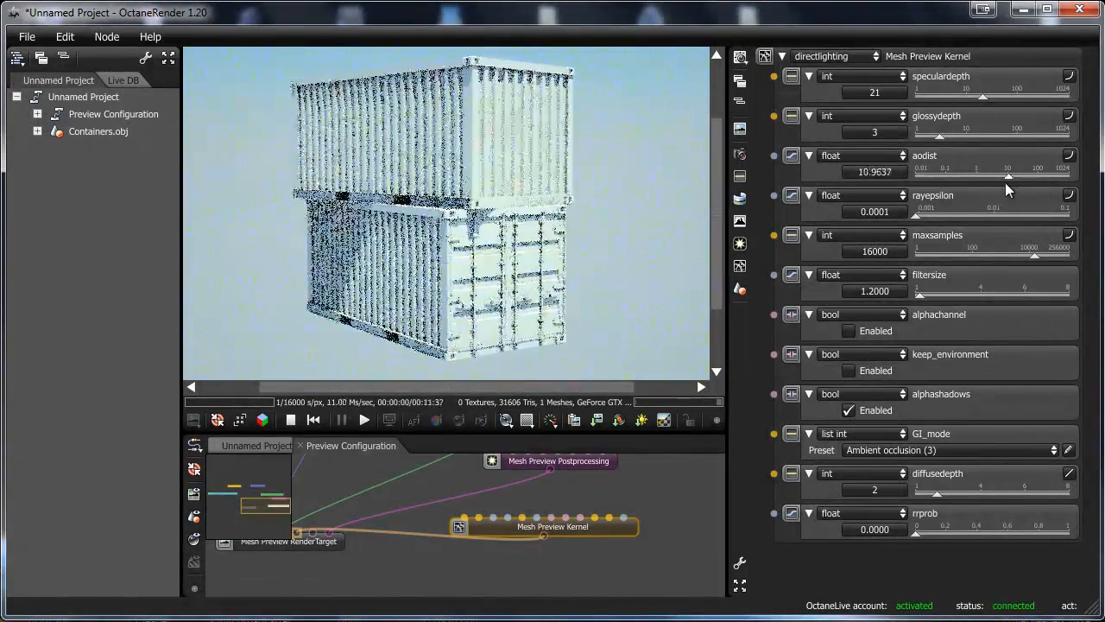
left_click_drag(1037, 171, 984, 171)
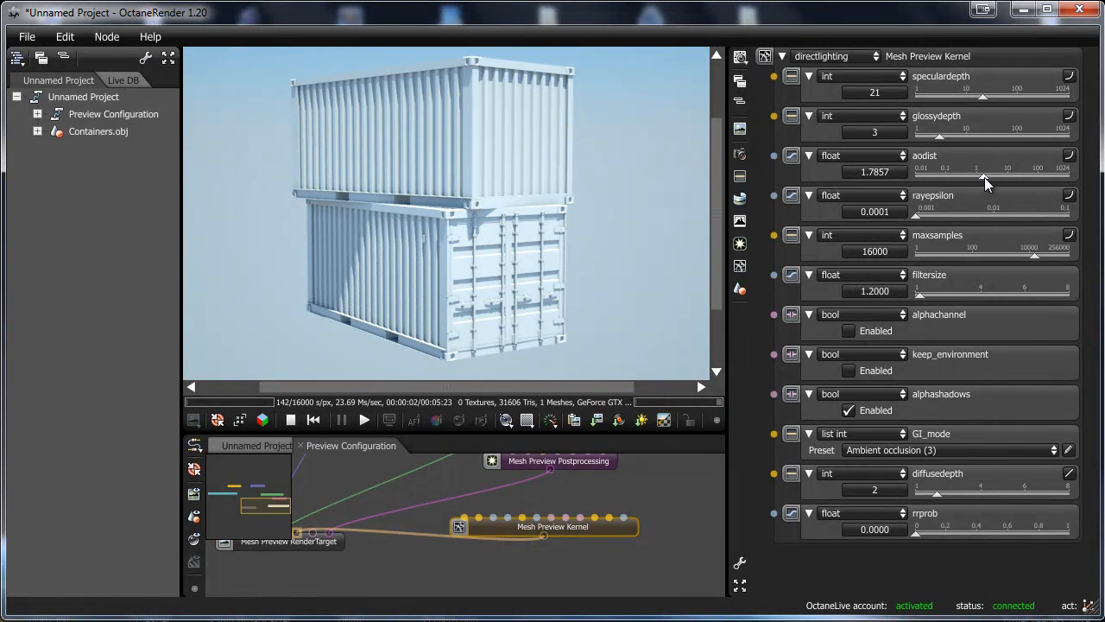
mouse_move(1017, 267)
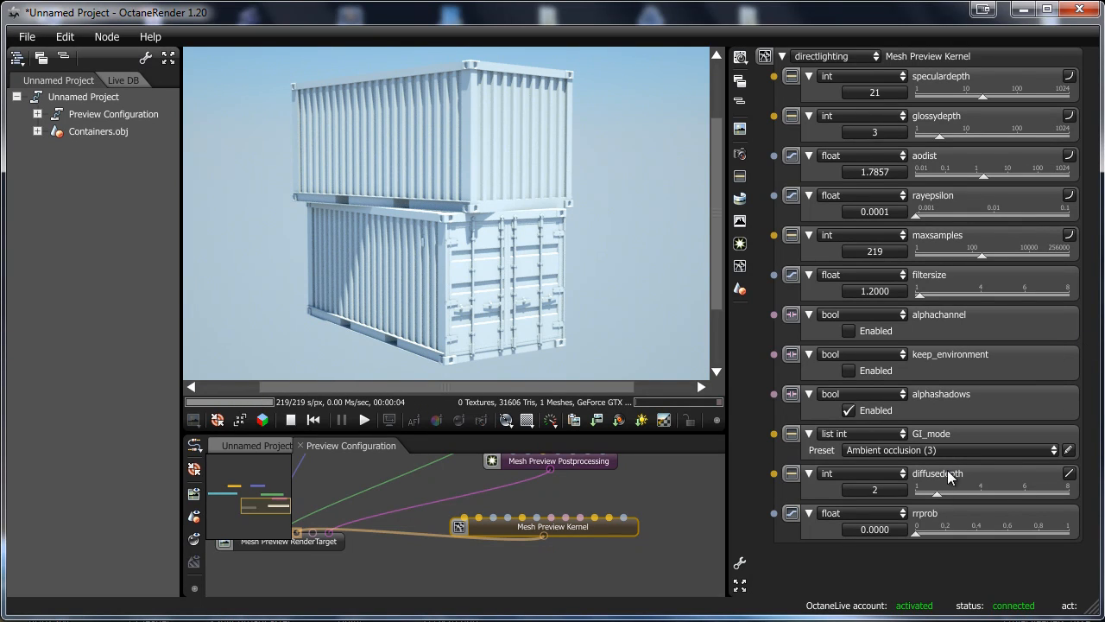
left_click(950, 449)
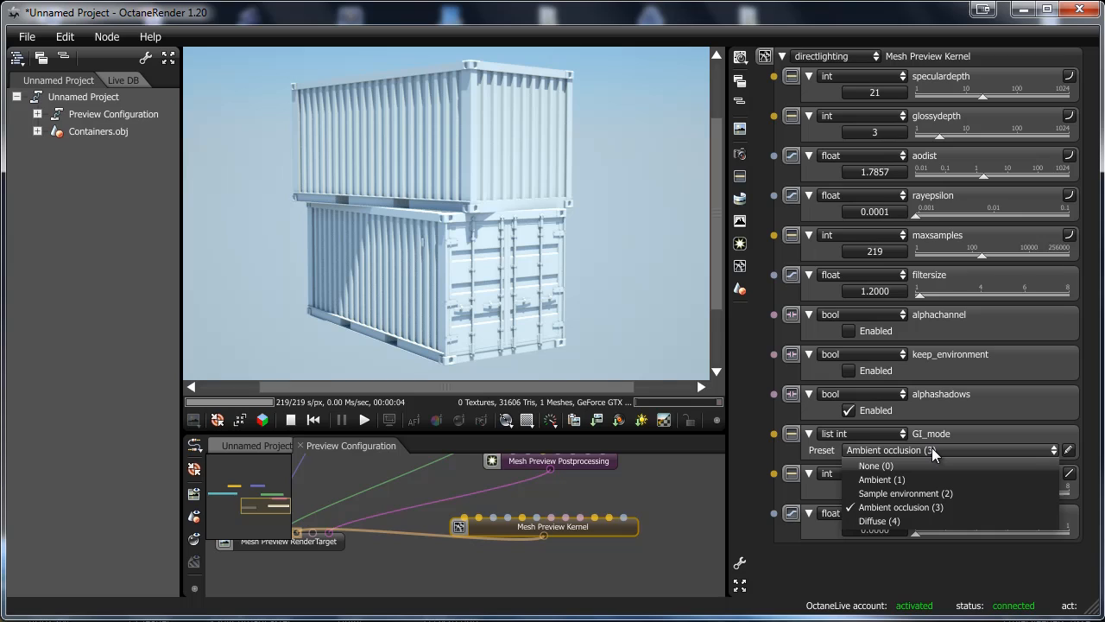
mouse_move(879, 522)
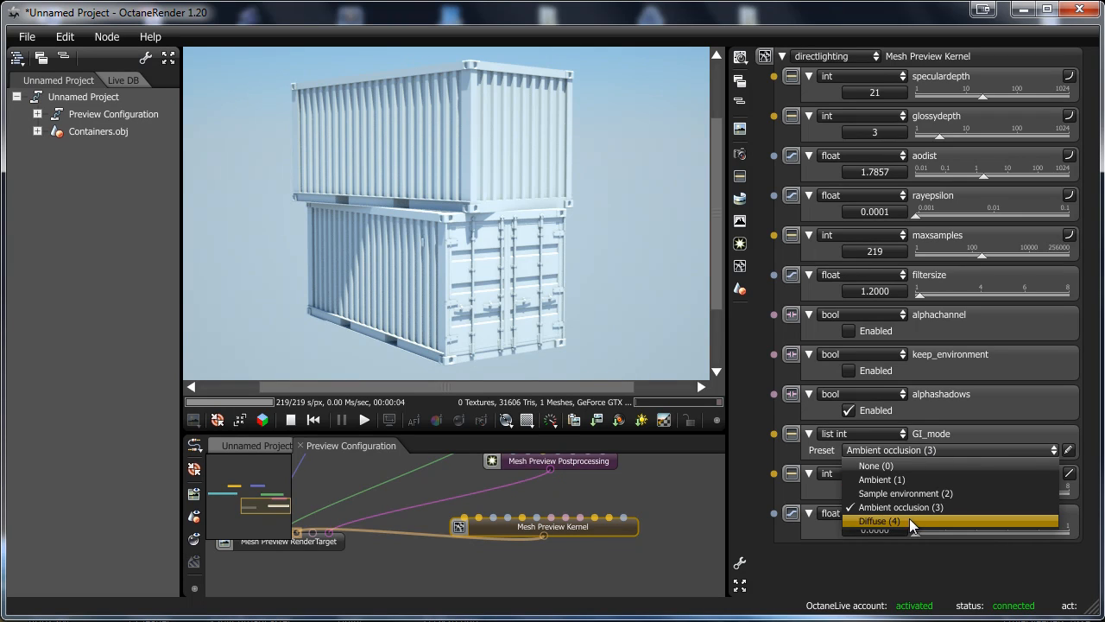
mouse_move(924, 508)
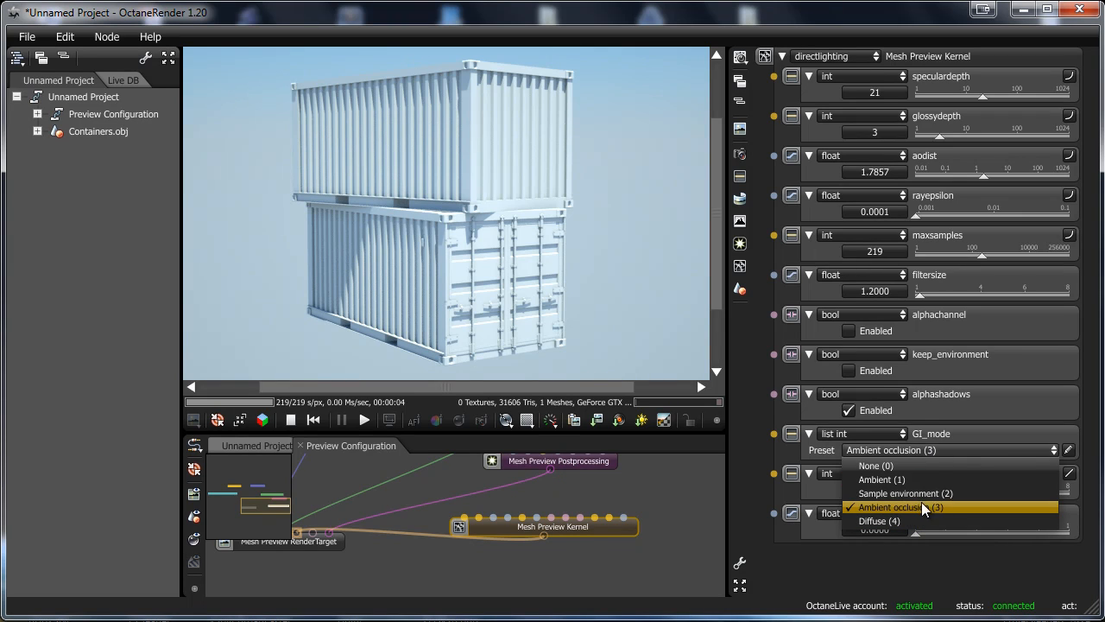
mouse_move(898, 480)
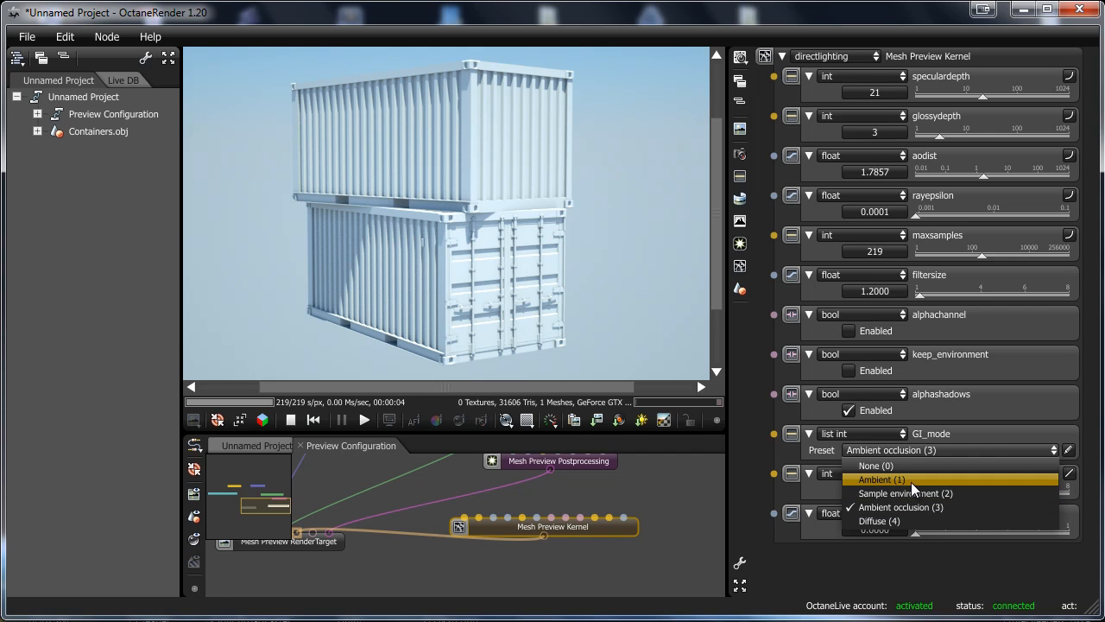
left_click(880, 480)
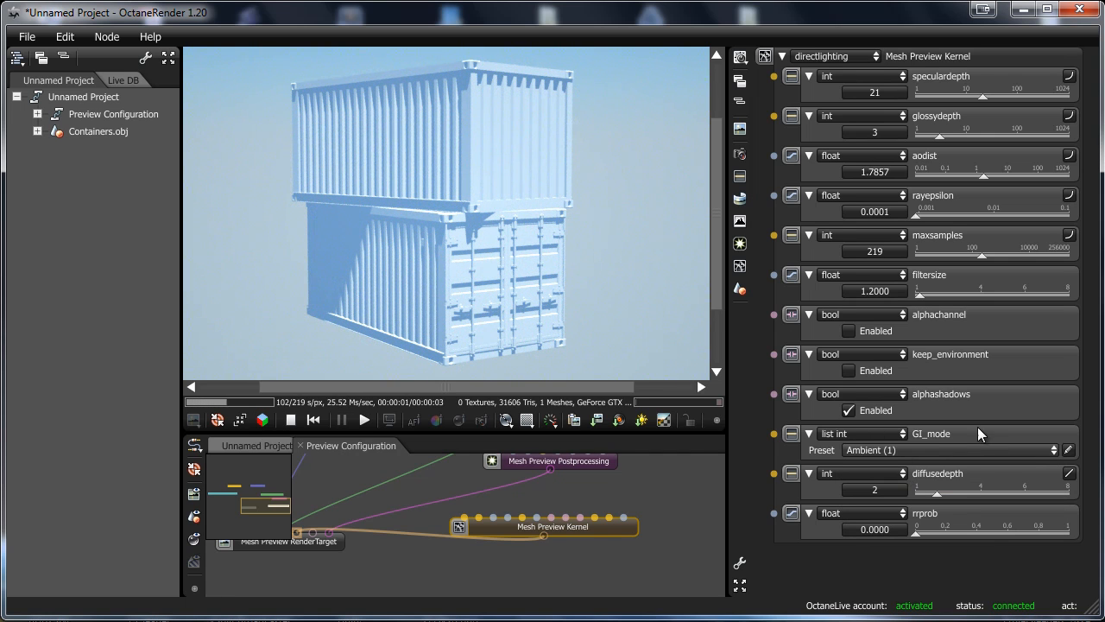
left_click(949, 449)
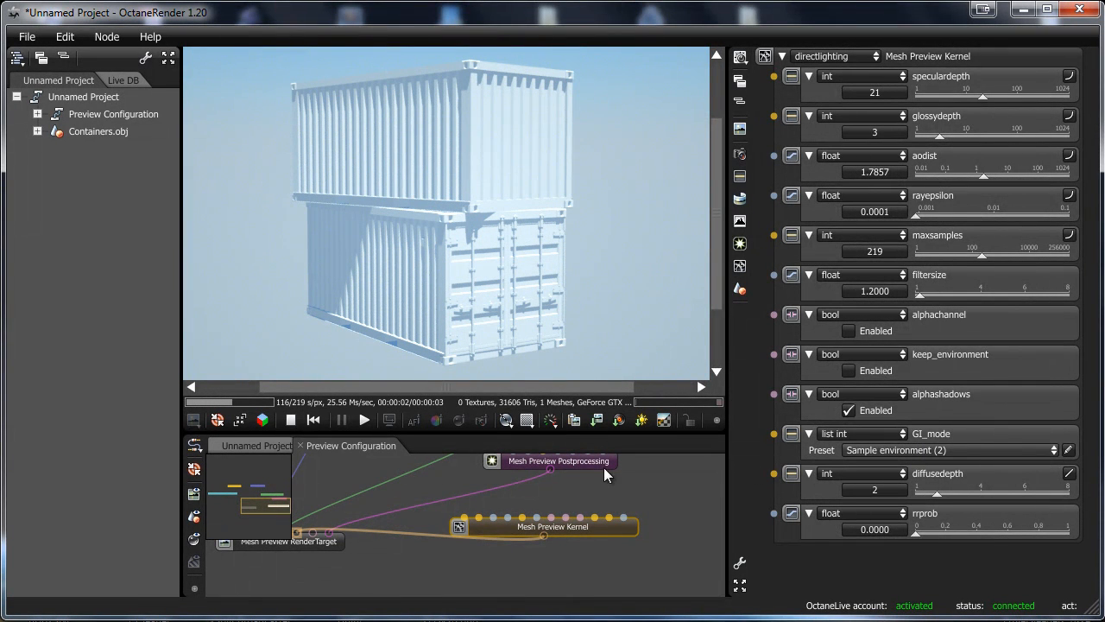
left_click(558, 459)
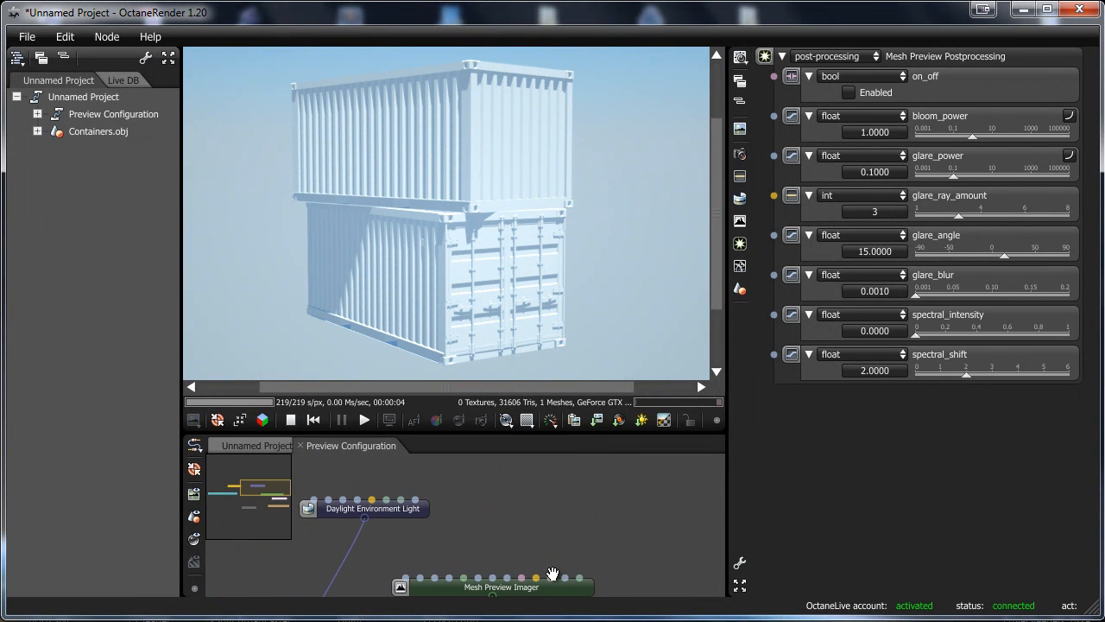
left_click(372, 508)
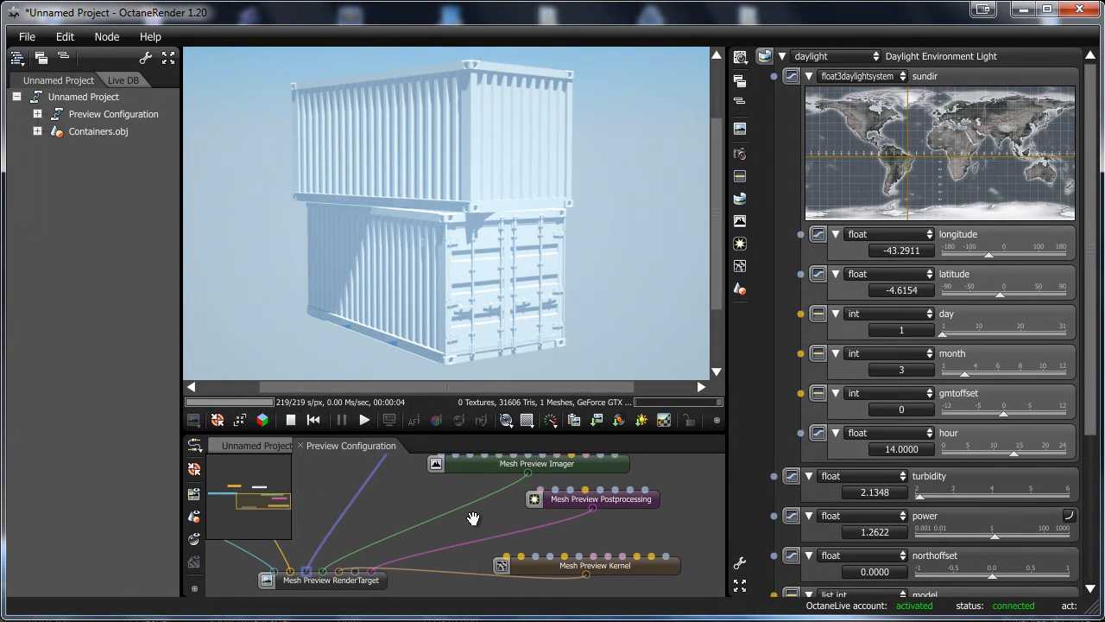
left_click(591, 549)
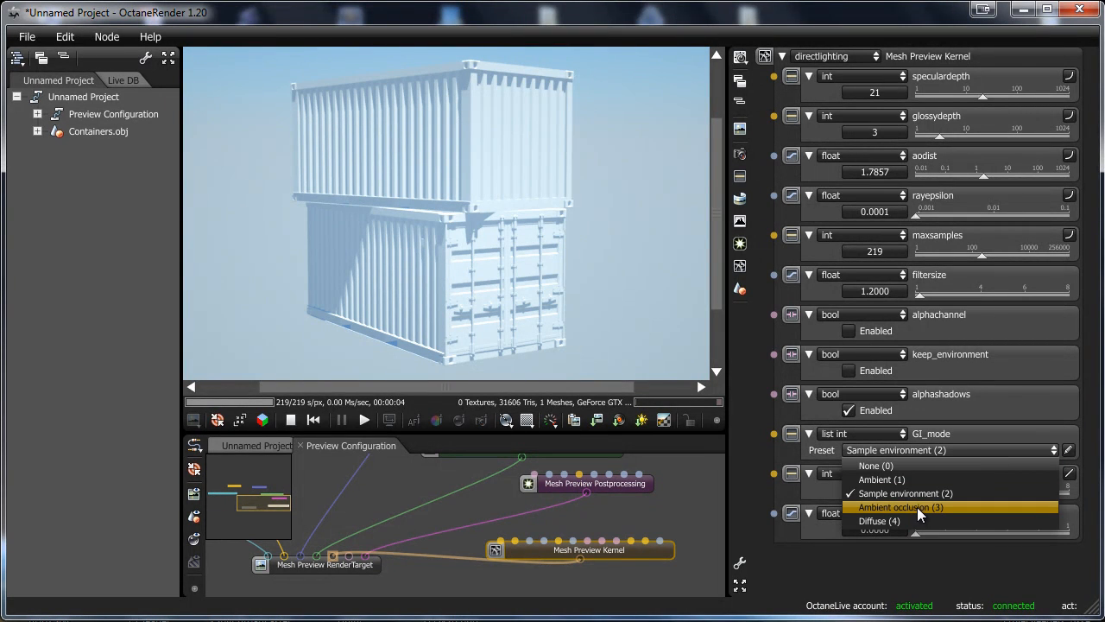
left_click(902, 508)
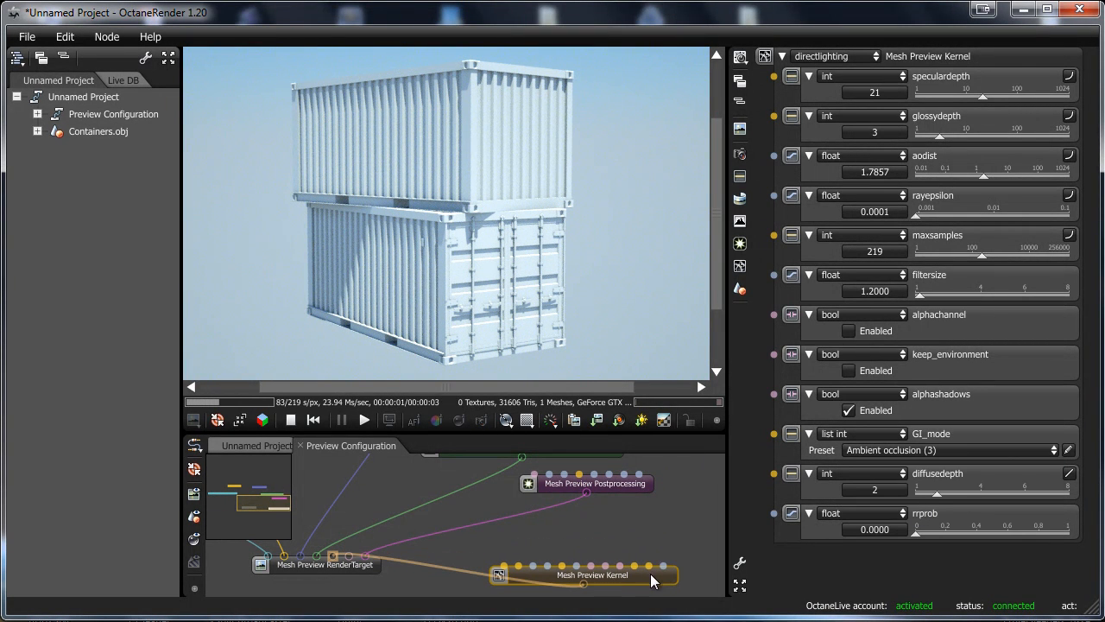
left_click(594, 484)
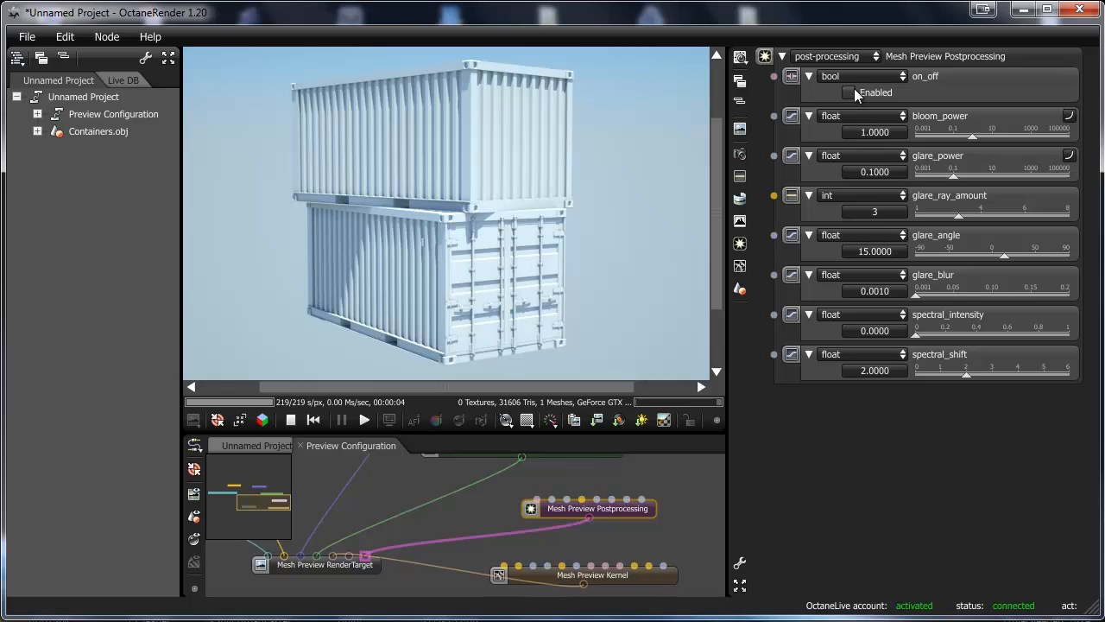
- Enable preview post-processing, raise bloom power and set glare power to about 3.55
left_click(848, 93)
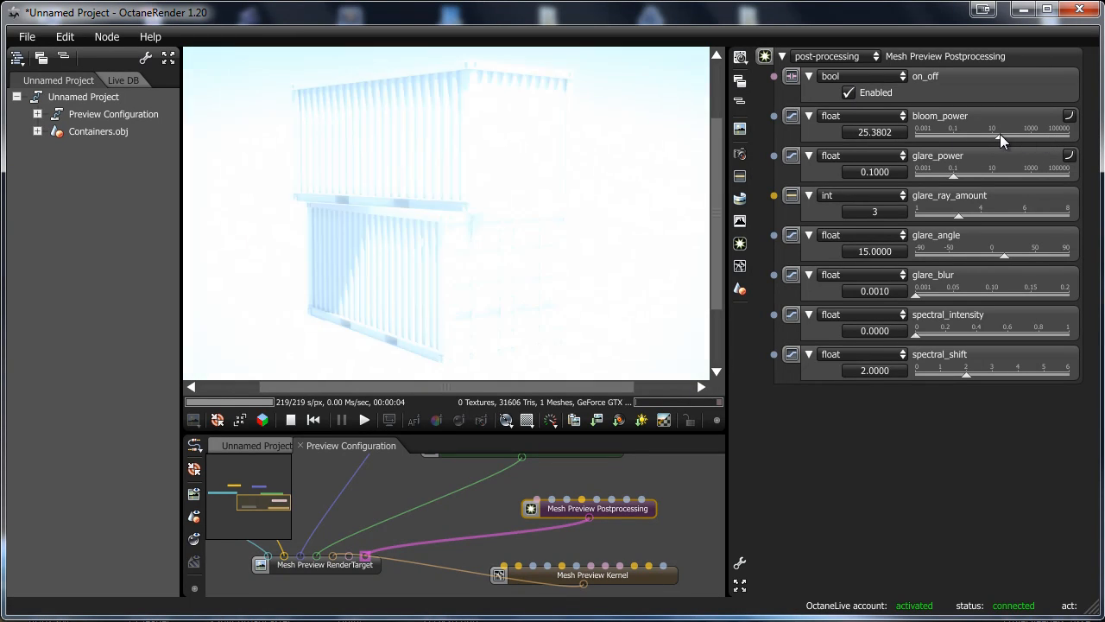
left_click_drag(1019, 138, 1002, 142)
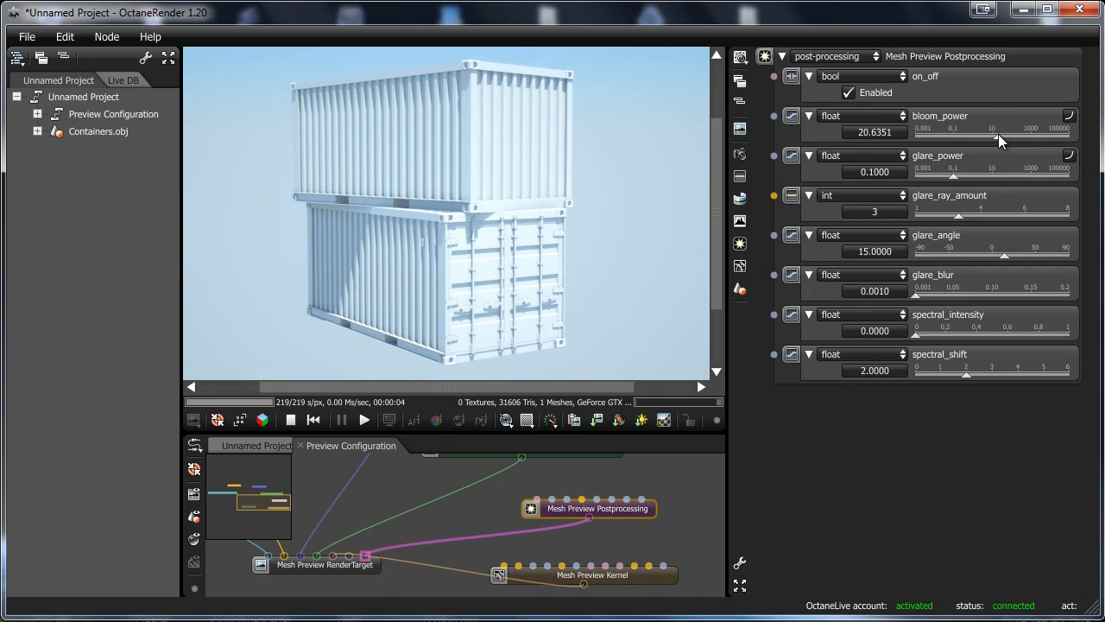
left_click_drag(919, 173, 1023, 173)
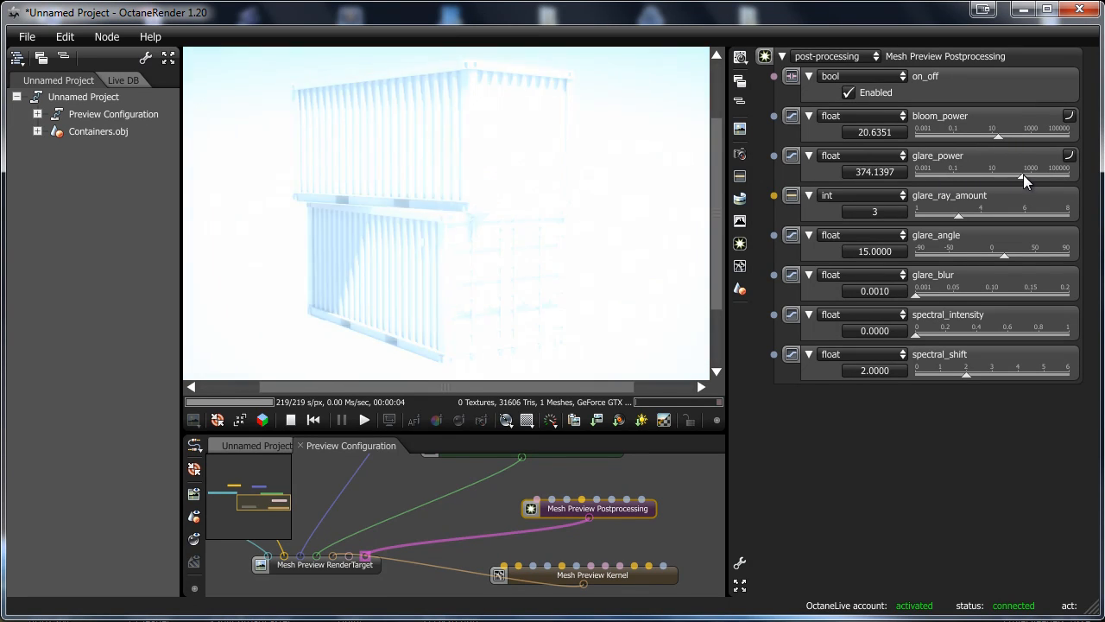
left_click_drag(1028, 178, 985, 178)
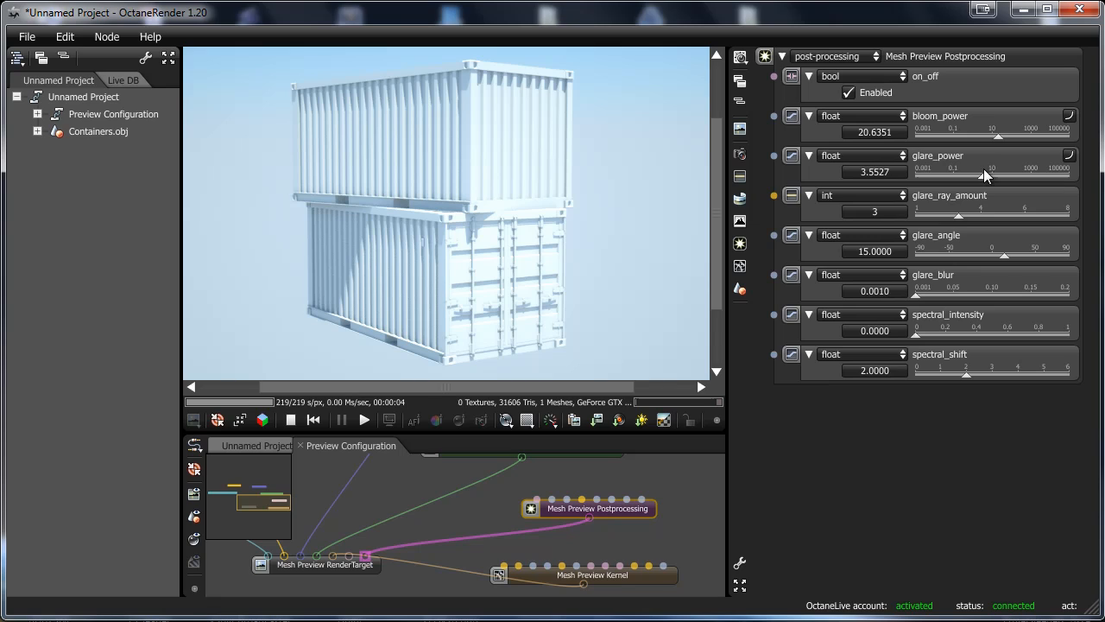
mouse_move(922, 331)
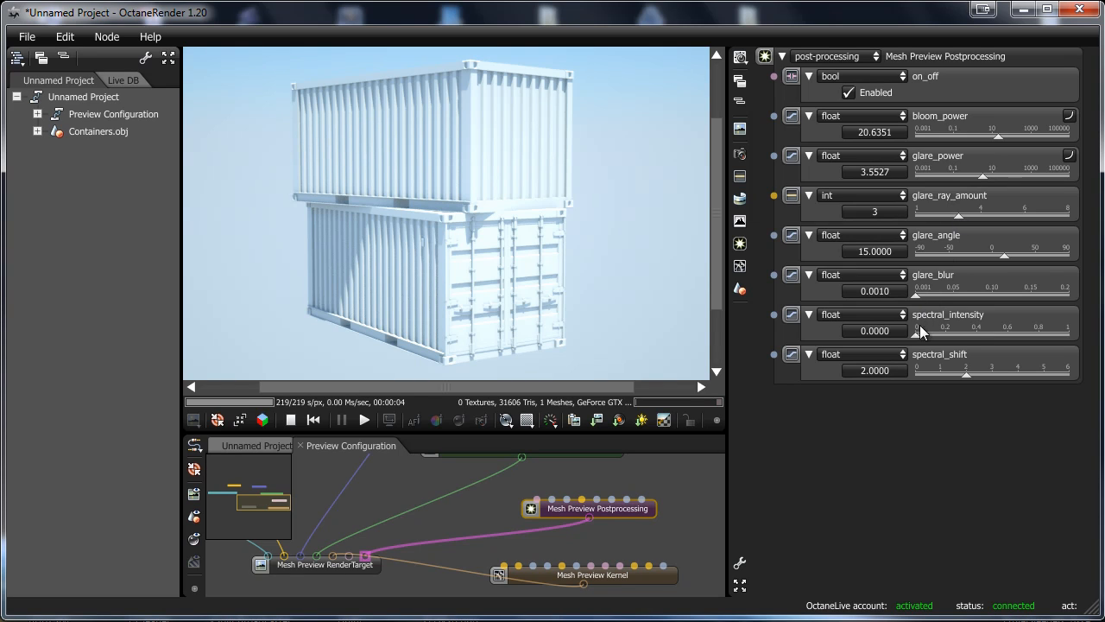
mouse_move(922, 298)
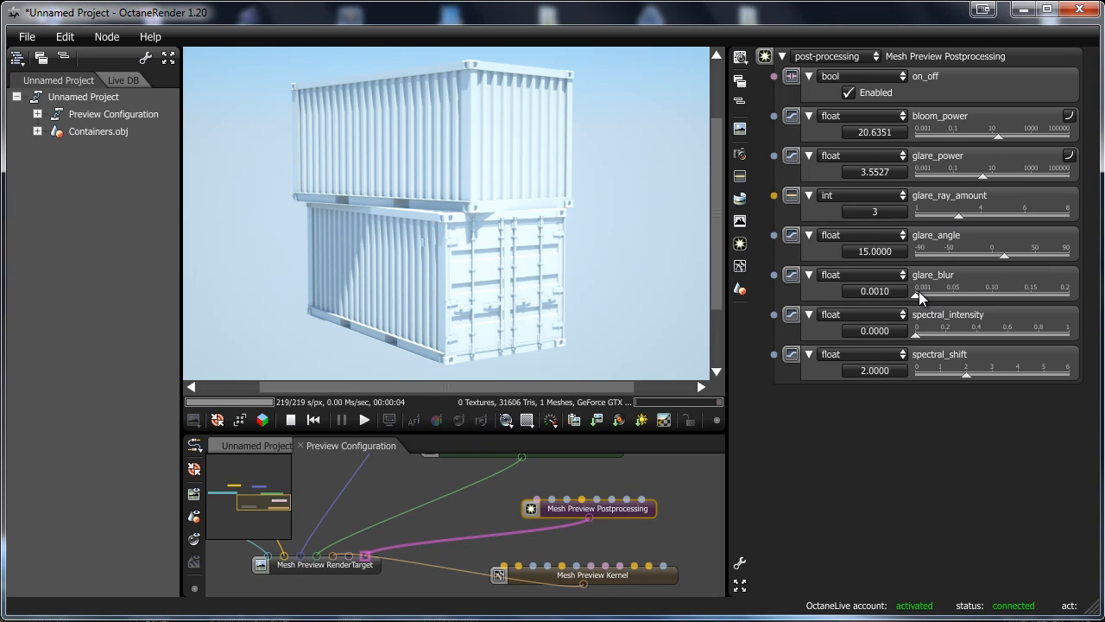
- Set glare blur to about 0.039 in the Mesh Preview Postprocessing node
left_click_drag(922, 301, 970, 301)
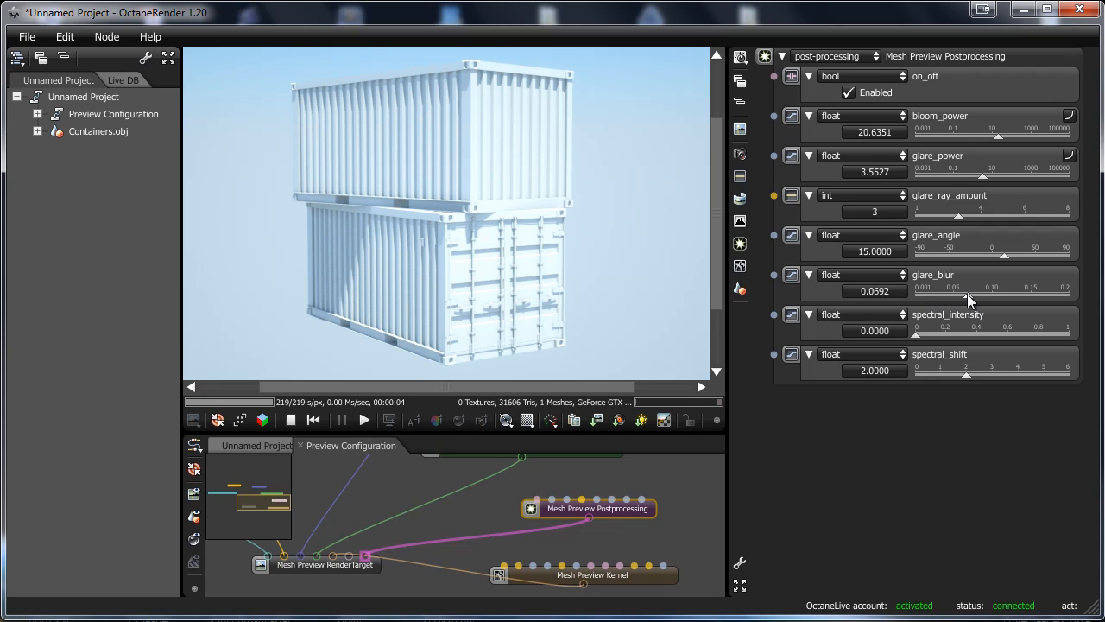
left_click_drag(970, 300, 939, 301)
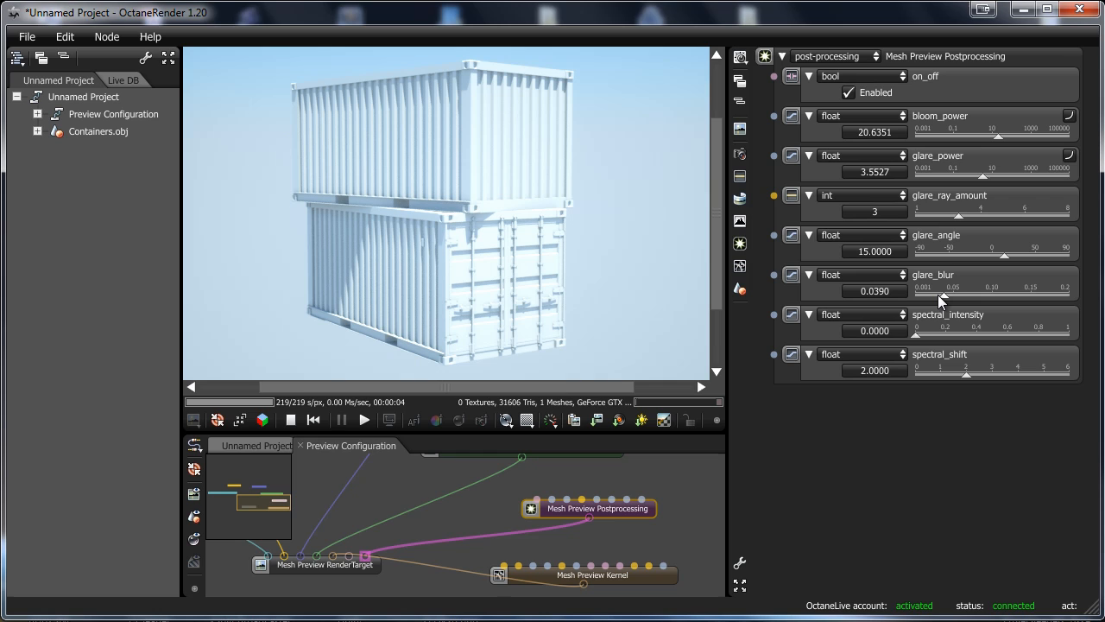
mouse_move(620, 480)
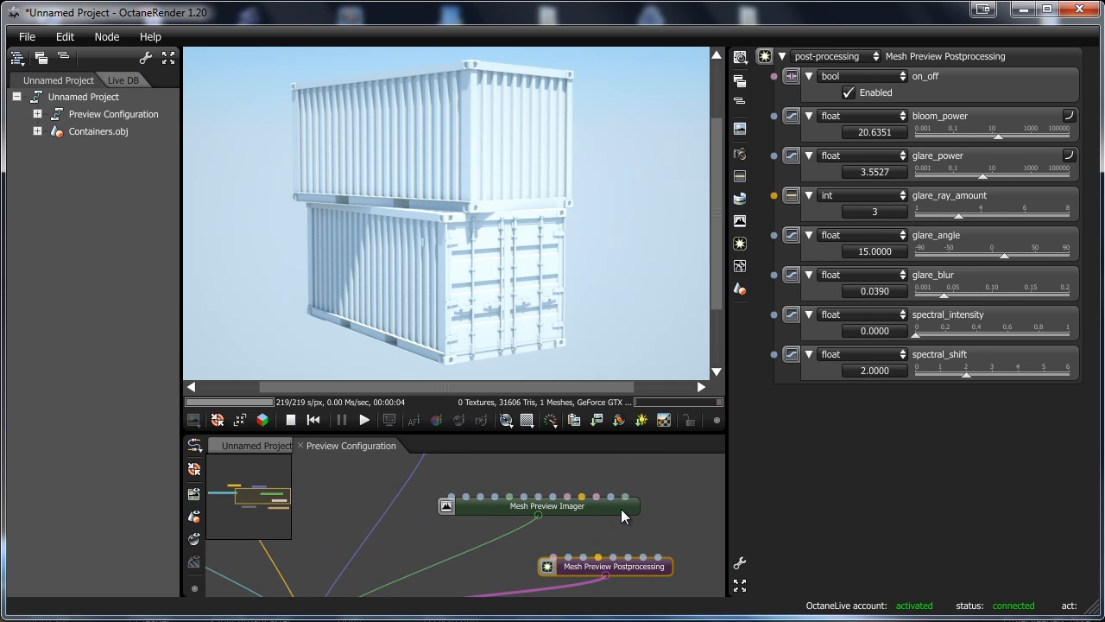
left_click(546, 505)
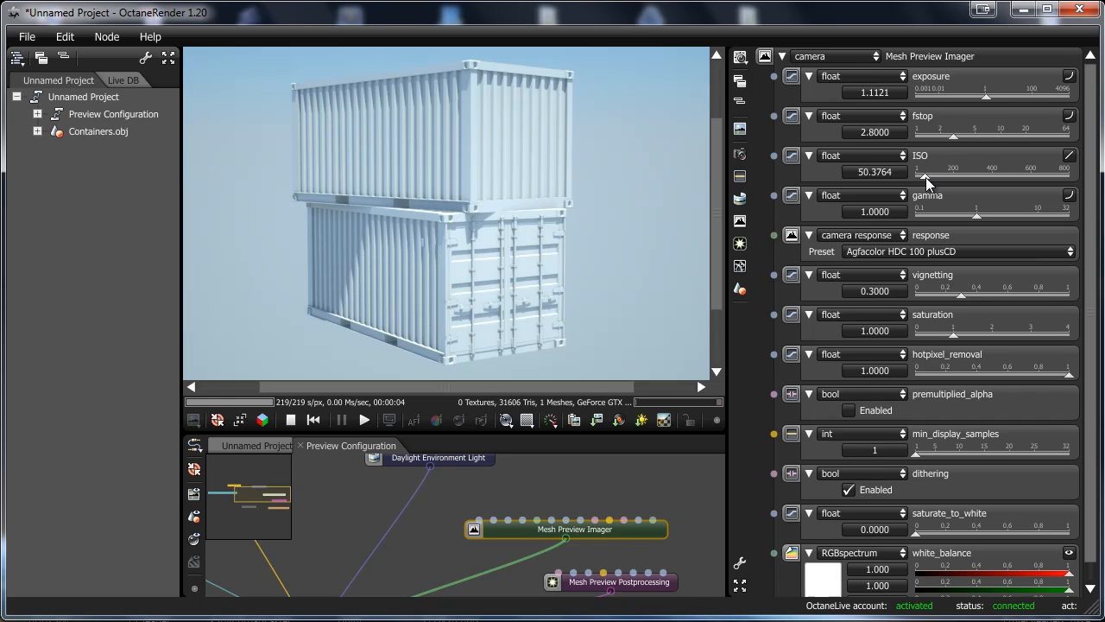
- Set the preview imager's ISO to about 59 and gamma to about 0.77
left_click_drag(926, 181, 936, 173)
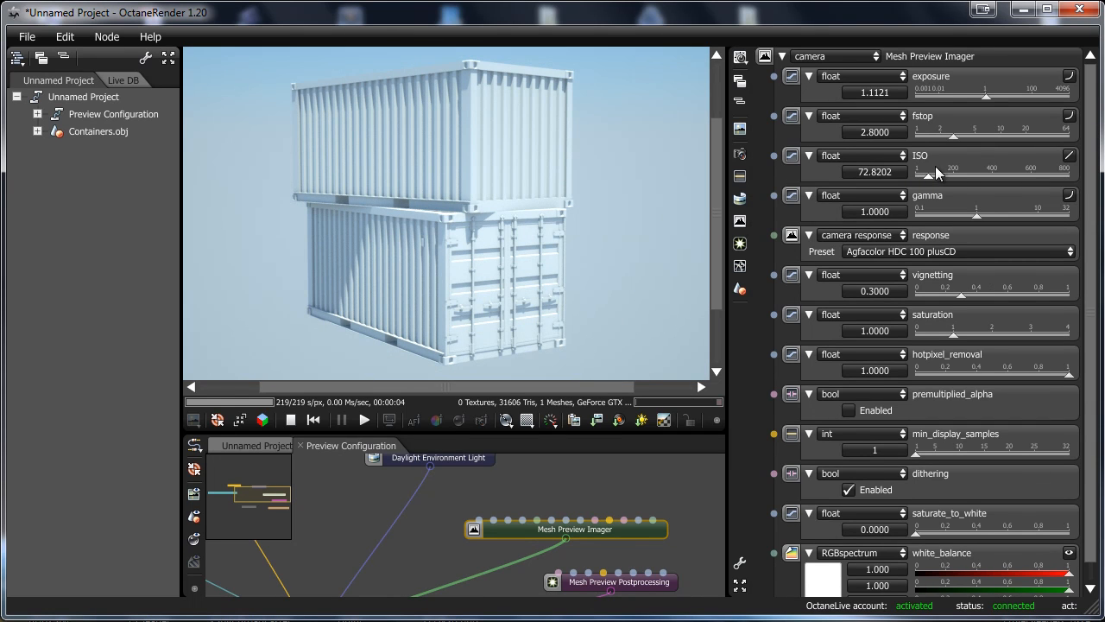
left_click_drag(976, 211, 988, 211)
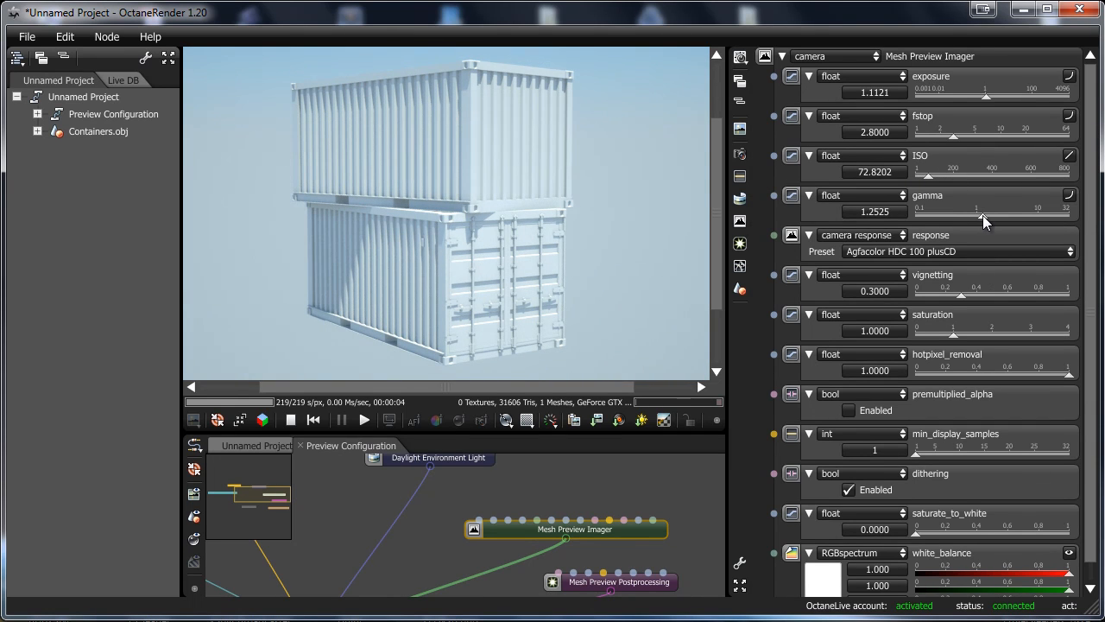
left_click_drag(981, 221, 965, 221)
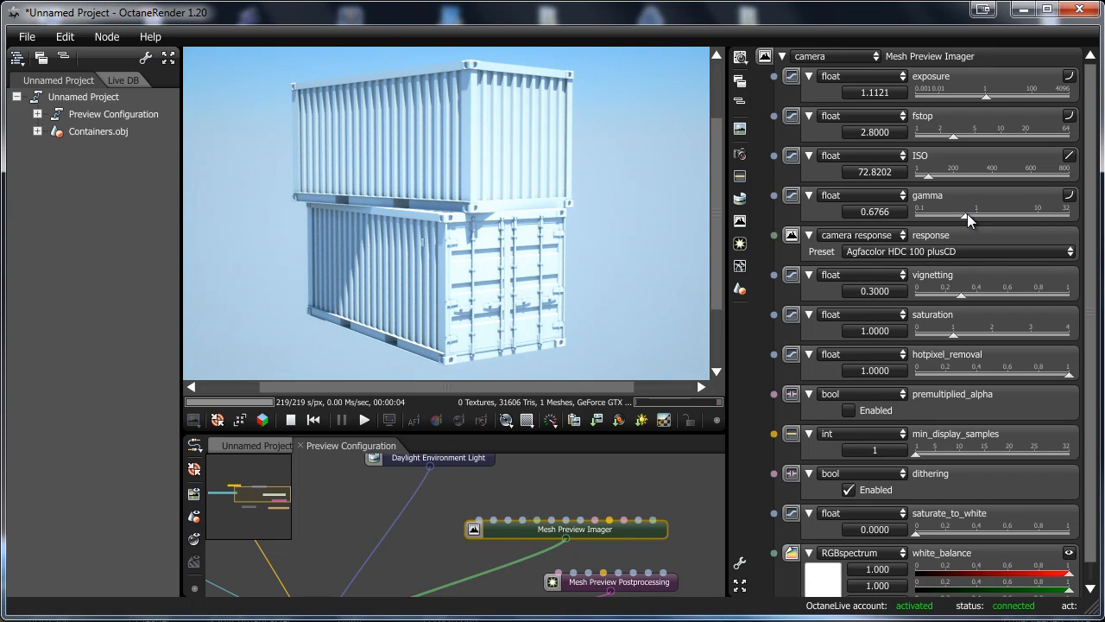
left_click_drag(929, 181, 947, 181)
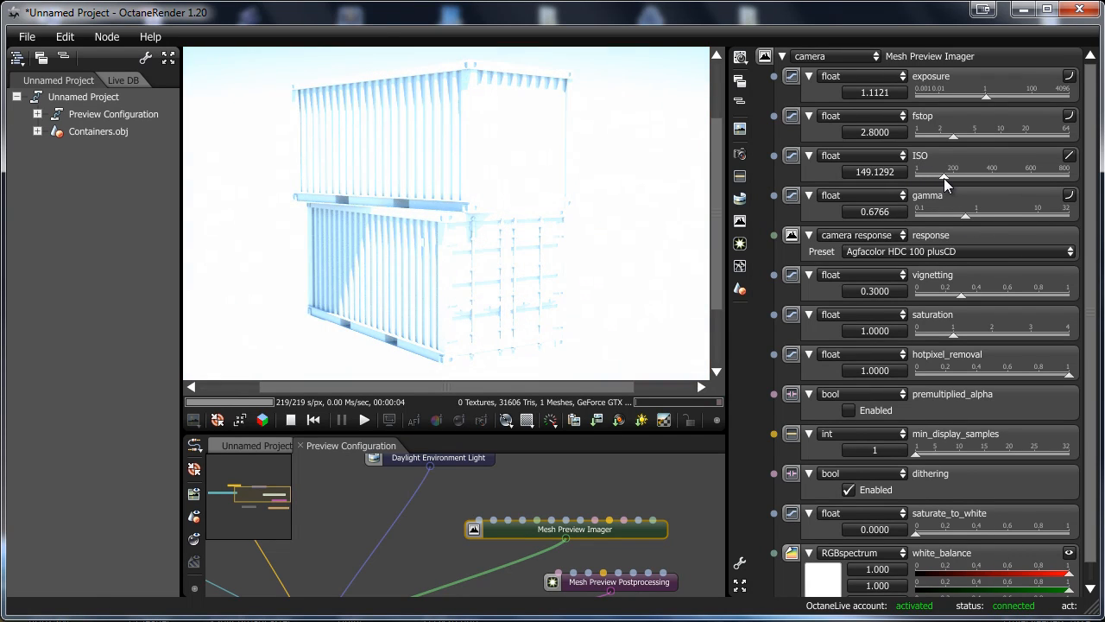
left_click_drag(954, 172, 929, 173)
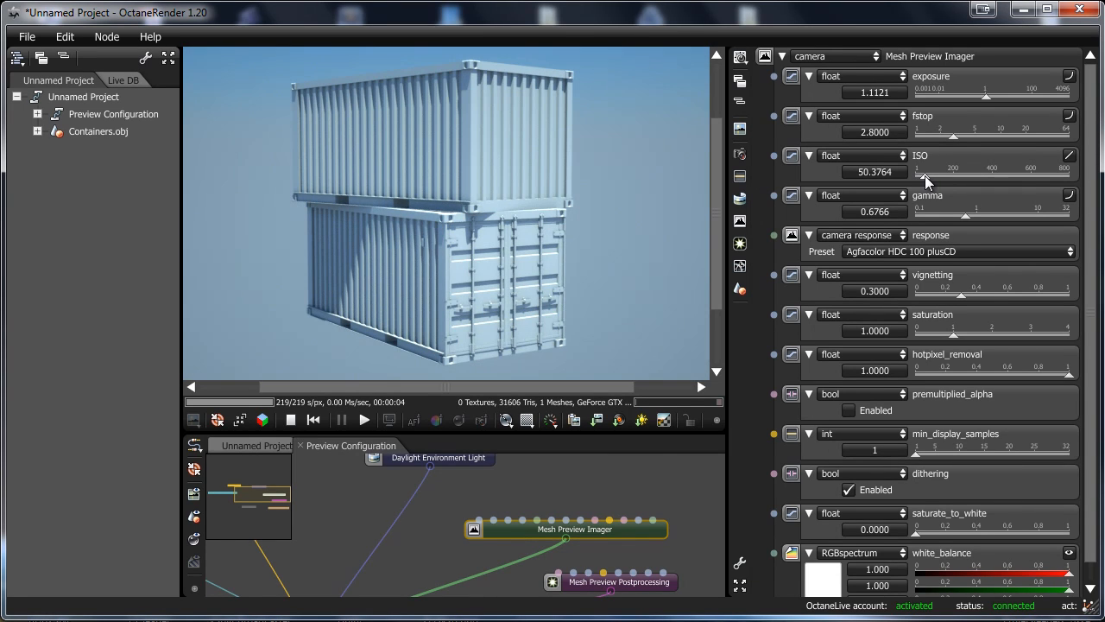
left_click_drag(919, 172, 929, 173)
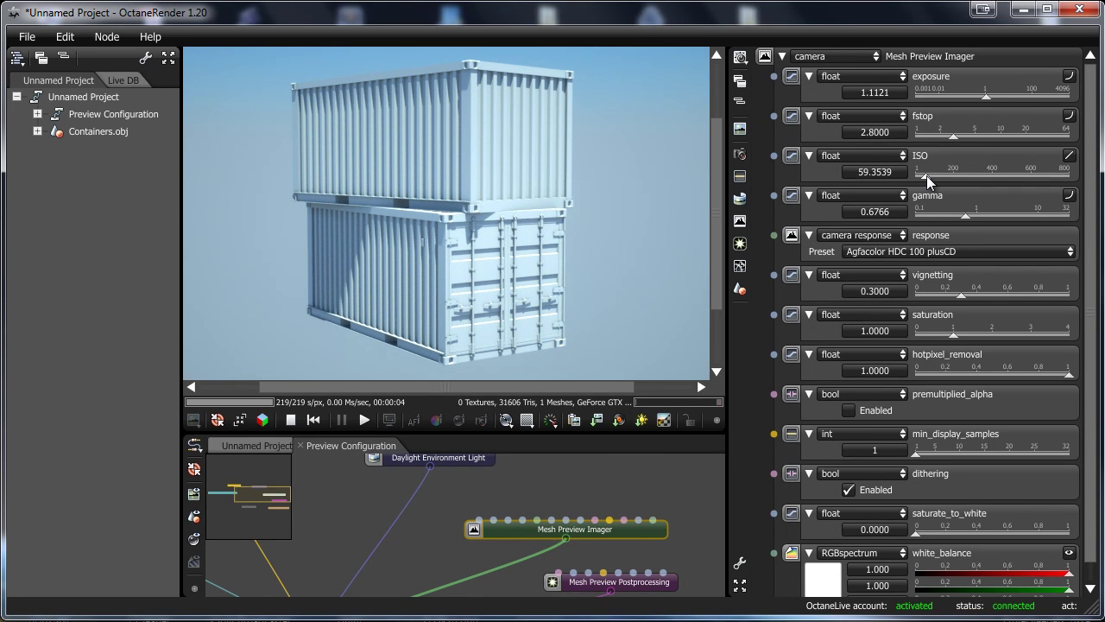
left_click_drag(953, 211, 953, 210)
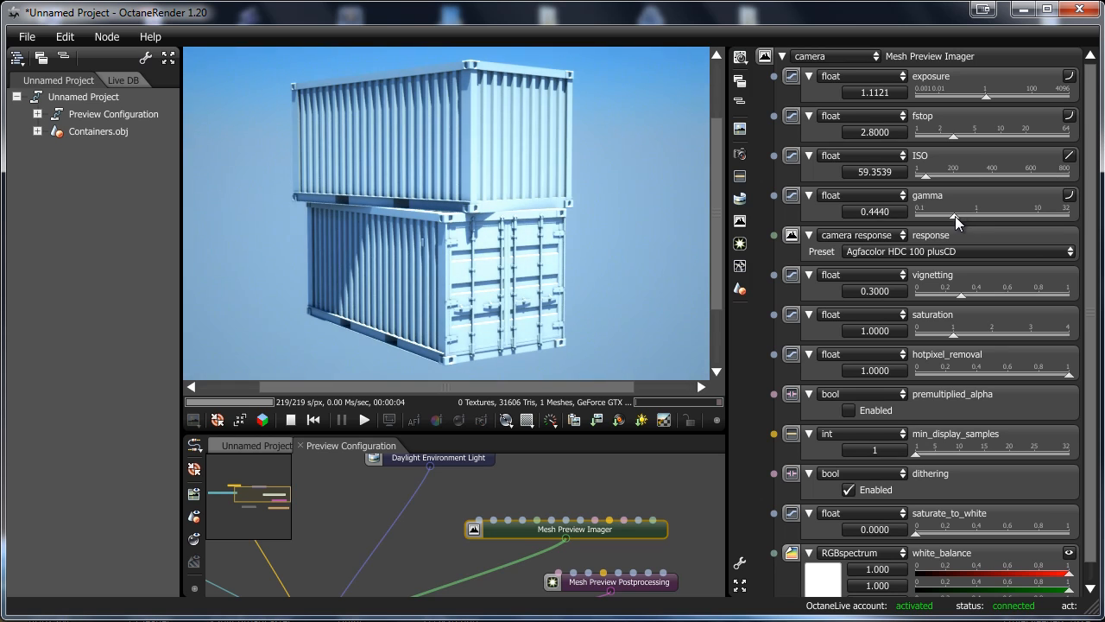
left_click_drag(953, 223, 969, 223)
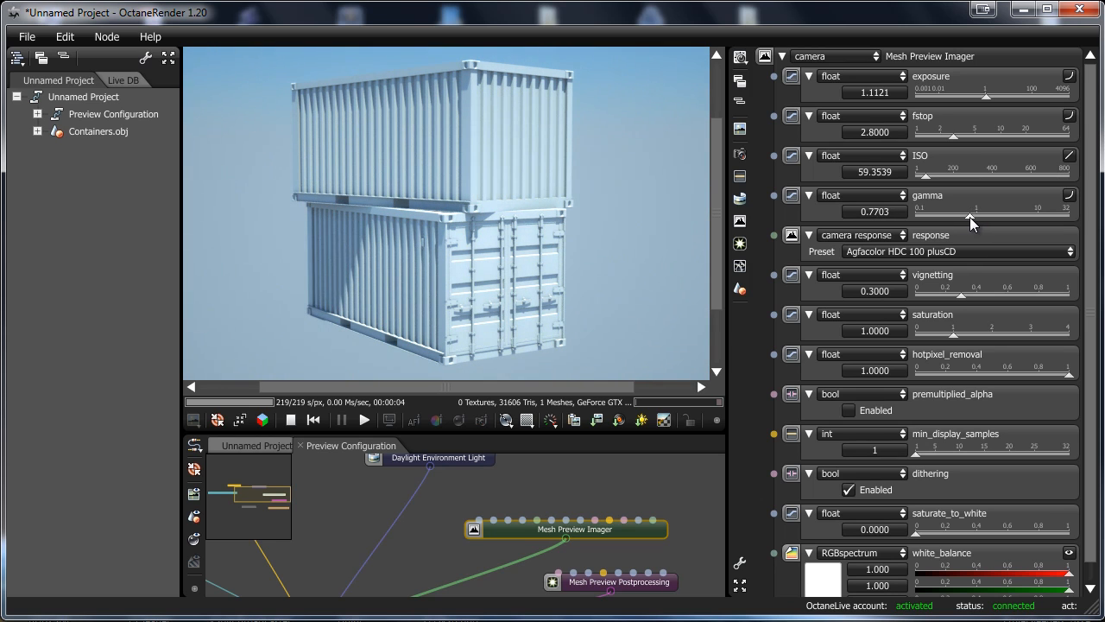
- Set vignetting to 0.736 and saturation to about 1.17 on the preview imager
left_click_drag(970, 290, 964, 301)
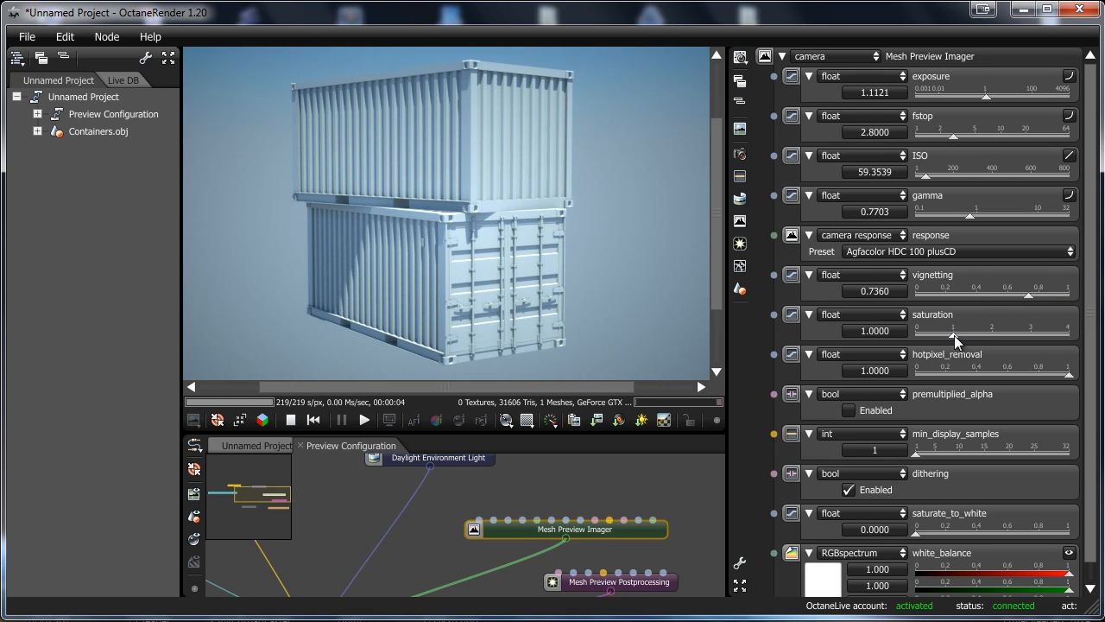
left_click_drag(954, 335, 946, 335)
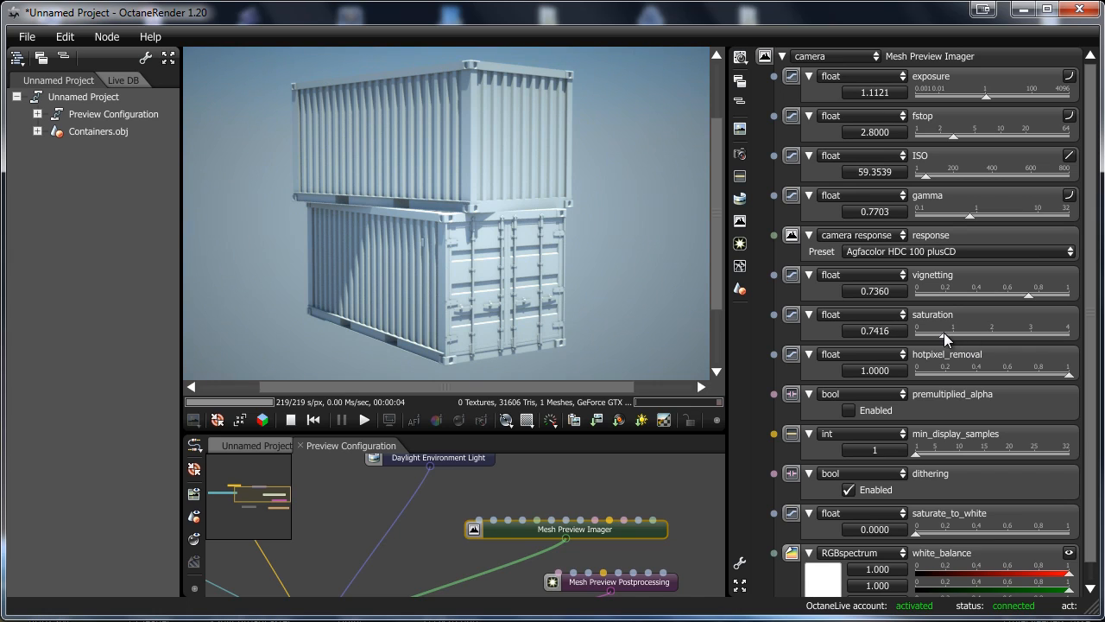
left_click_drag(947, 331, 981, 332)
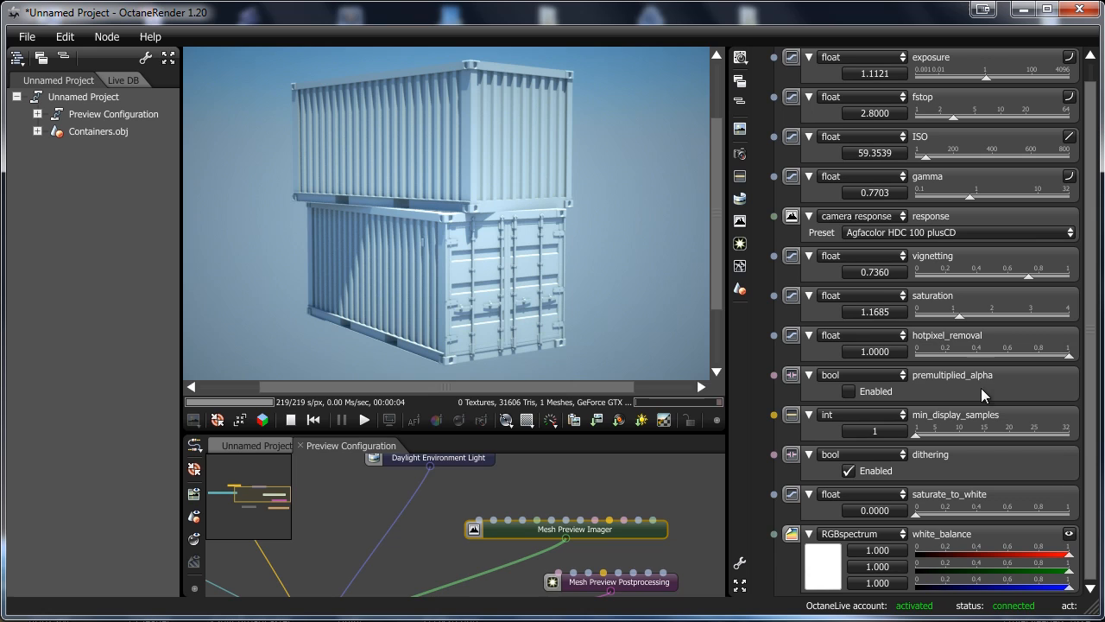
mouse_move(521, 494)
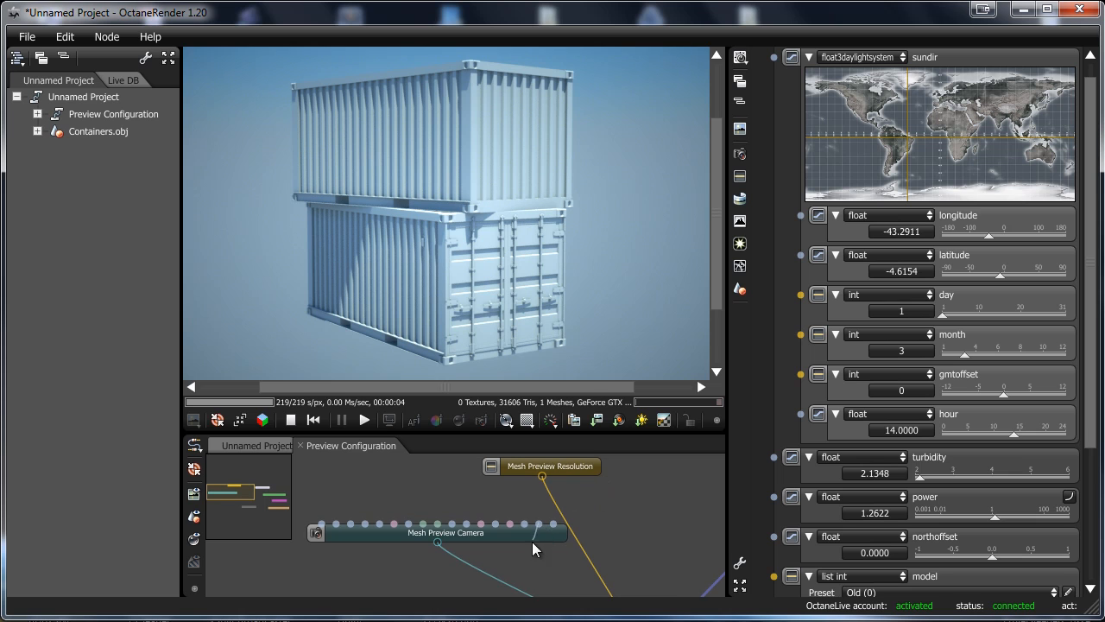
- Show the Mesh Preview Camera settings (field of view 45, aperture 1)
left_click(446, 532)
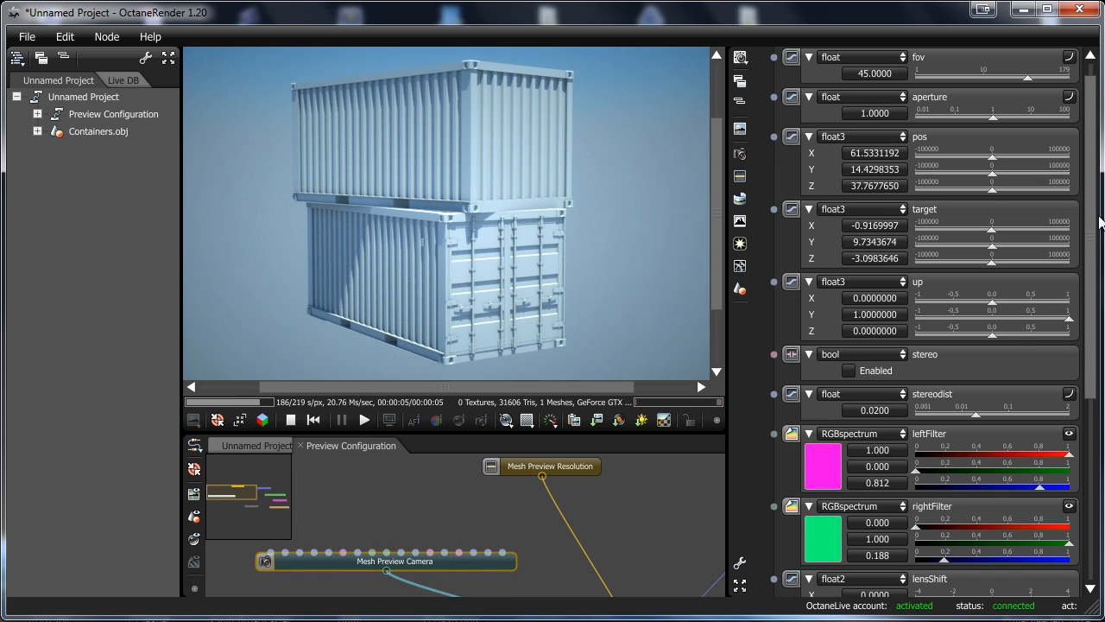
scroll("down", 3)
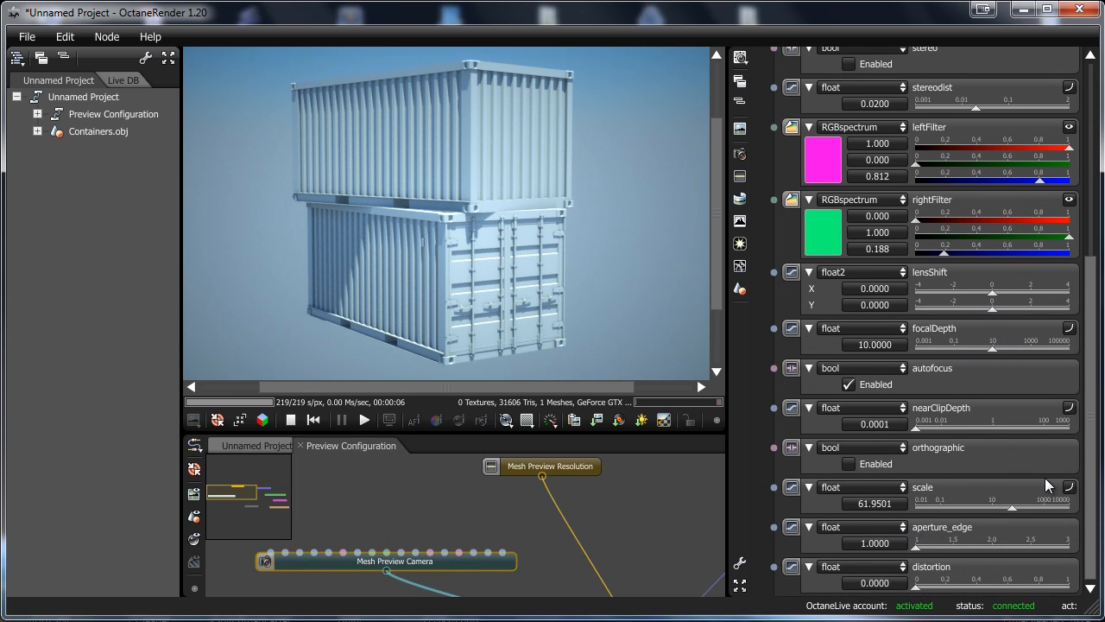
mouse_move(1074, 390)
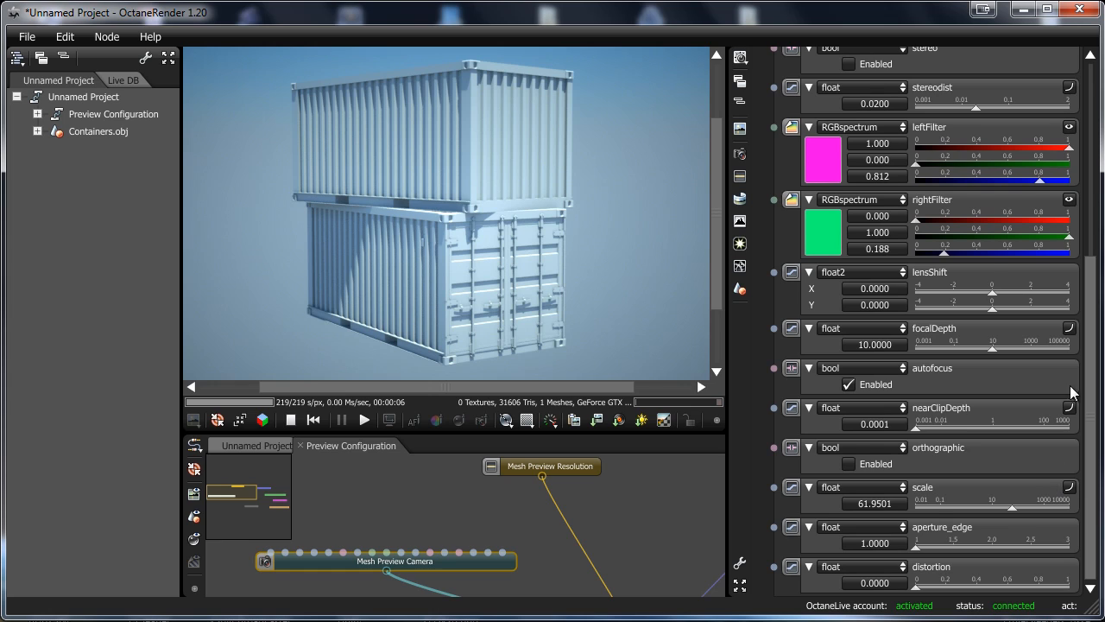
scroll("up", 3)
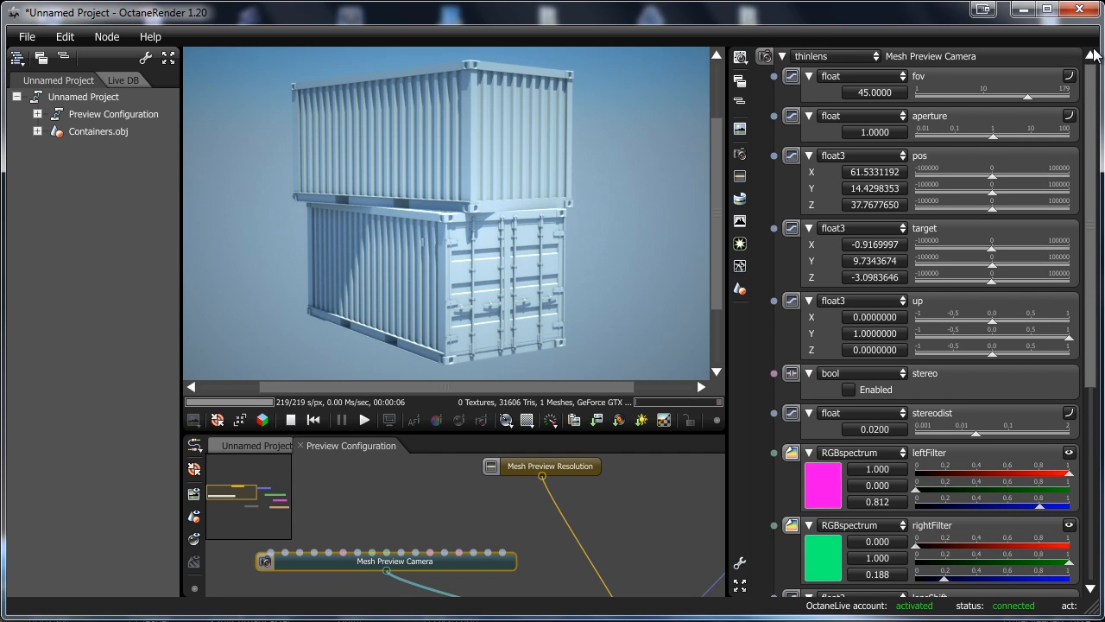
scroll("down", 3)
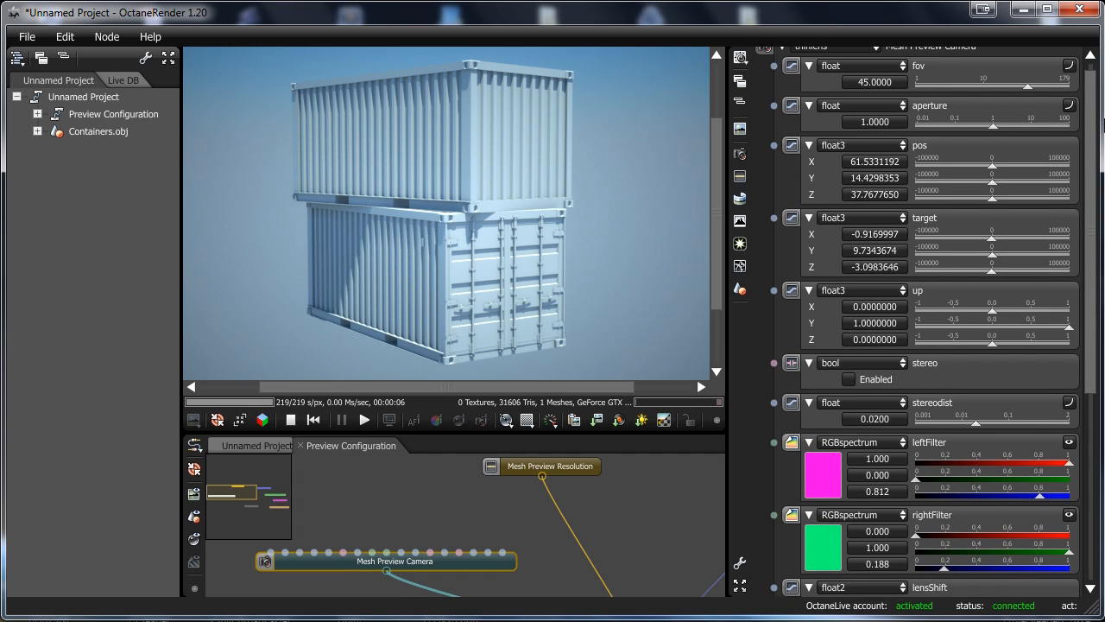
mouse_move(653, 497)
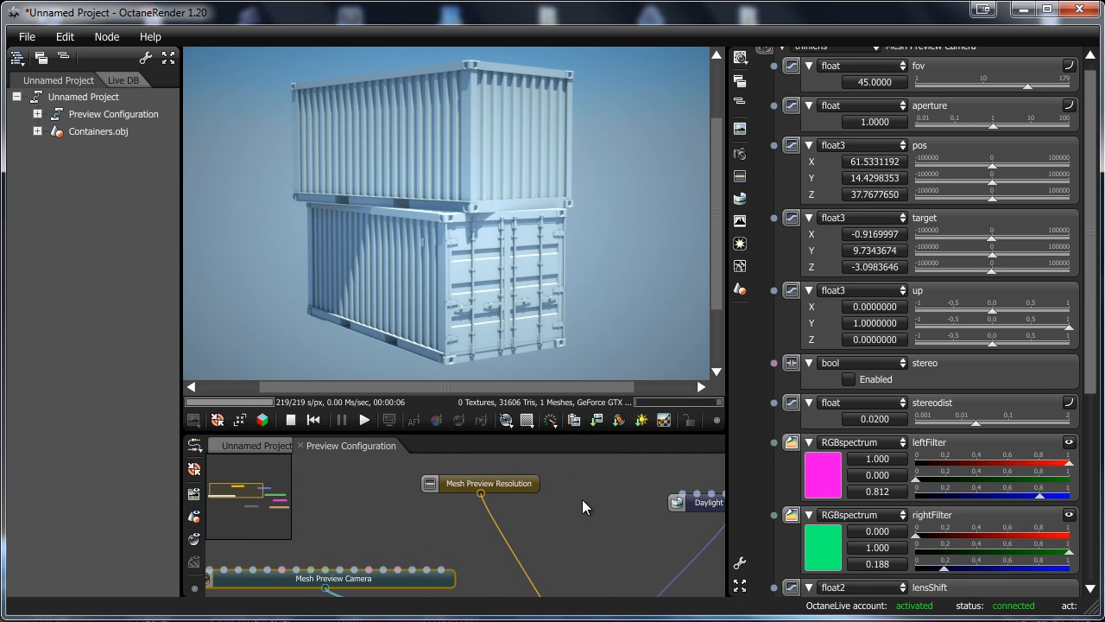
- Show the Mesh Preview Resolution settings with the 800 x 600 SVGA preset
left_click(488, 484)
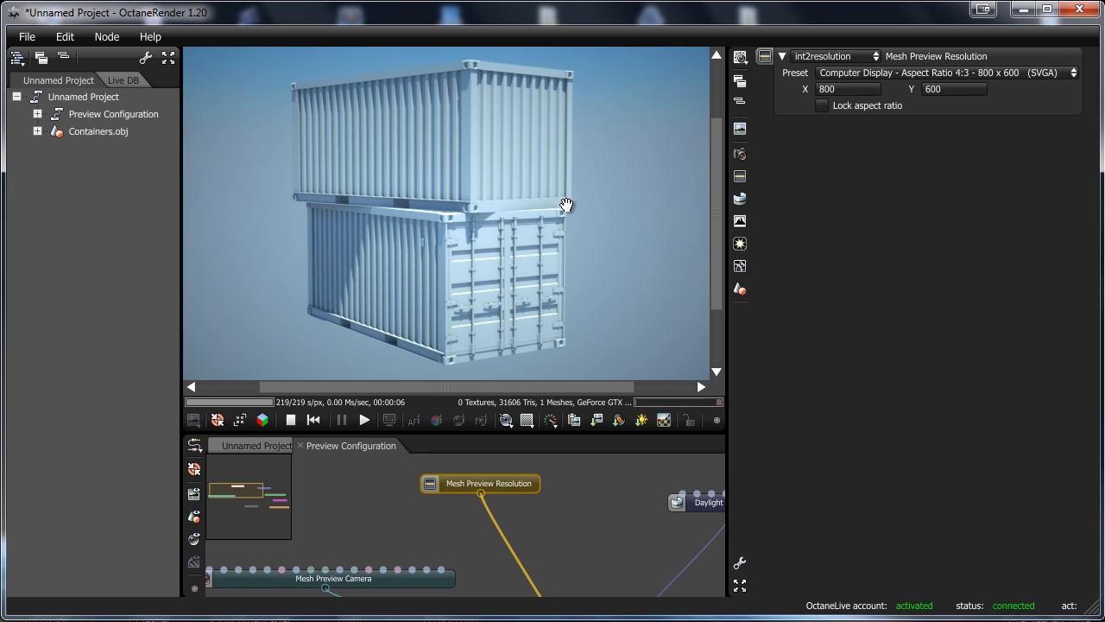
mouse_move(599, 230)
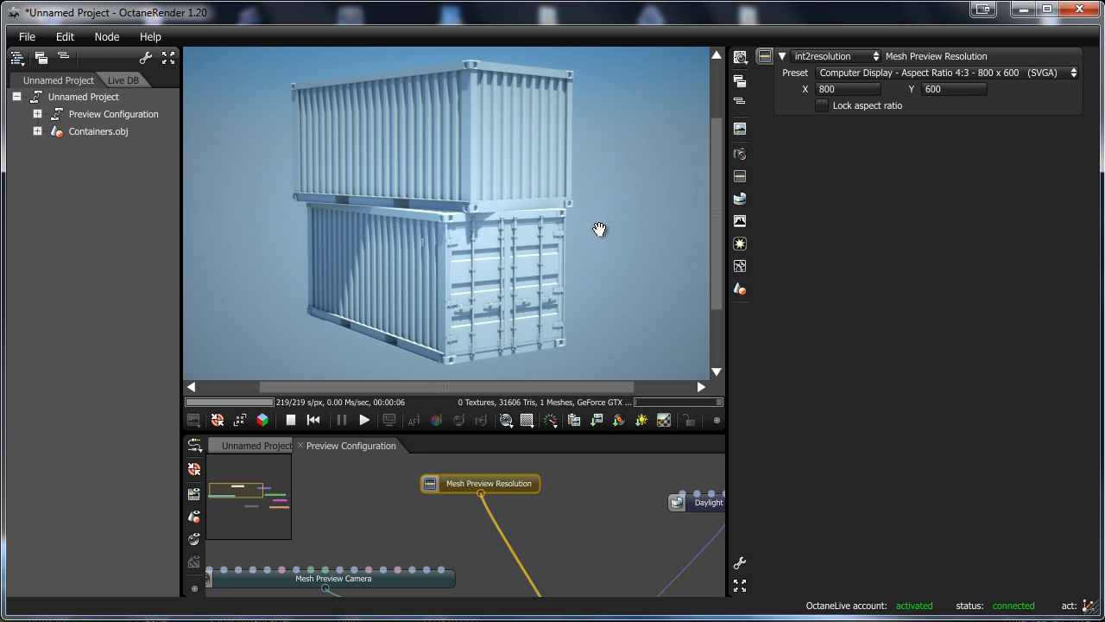
mouse_move(607, 155)
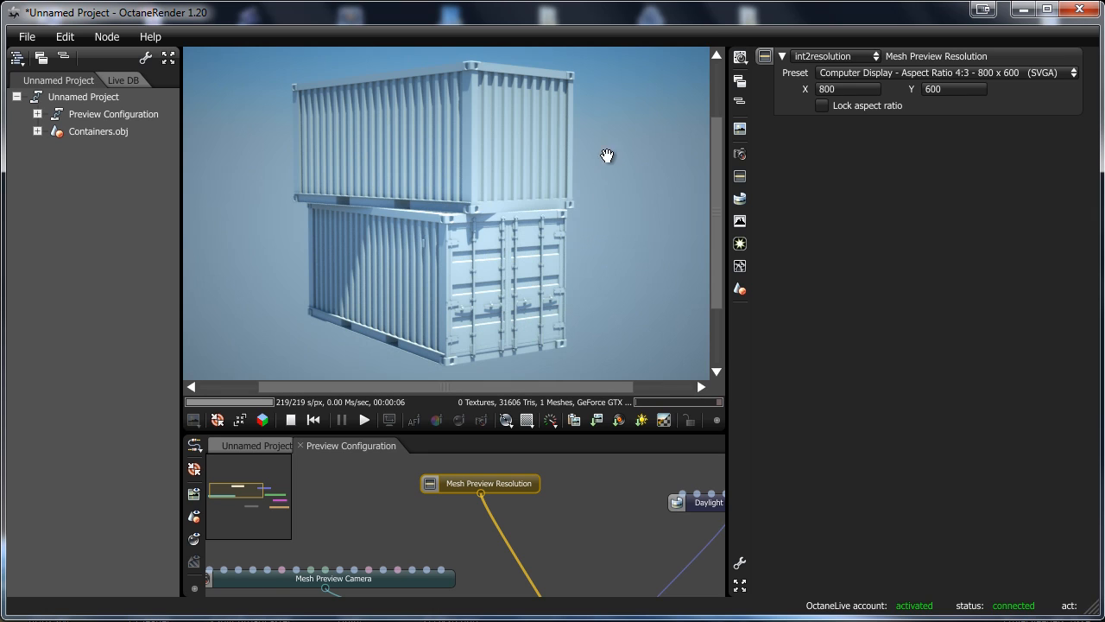
mouse_move(608, 194)
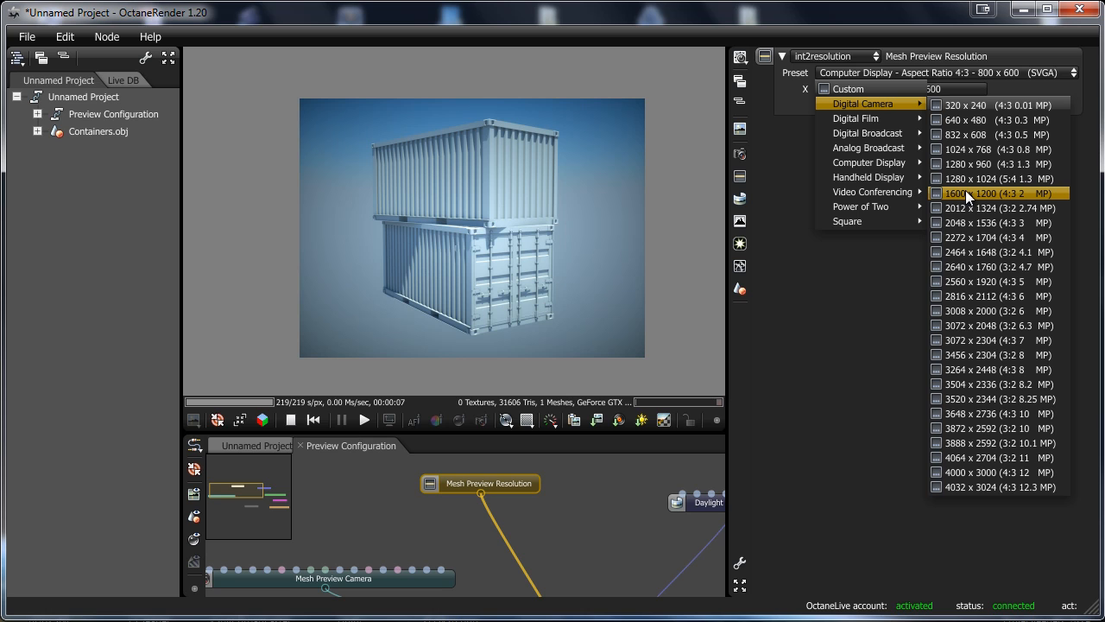
- Switch the preview resolution to the Digital Camera 1600 x 1200 preset and fit the render in view
left_click(967, 194)
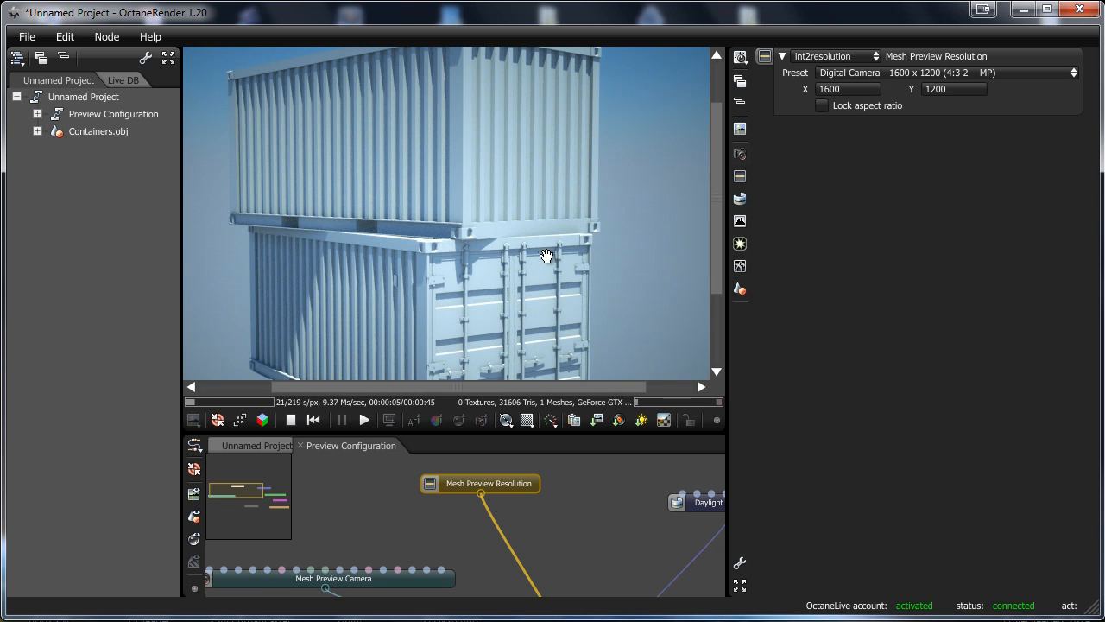
left_click_drag(544, 256, 566, 232)
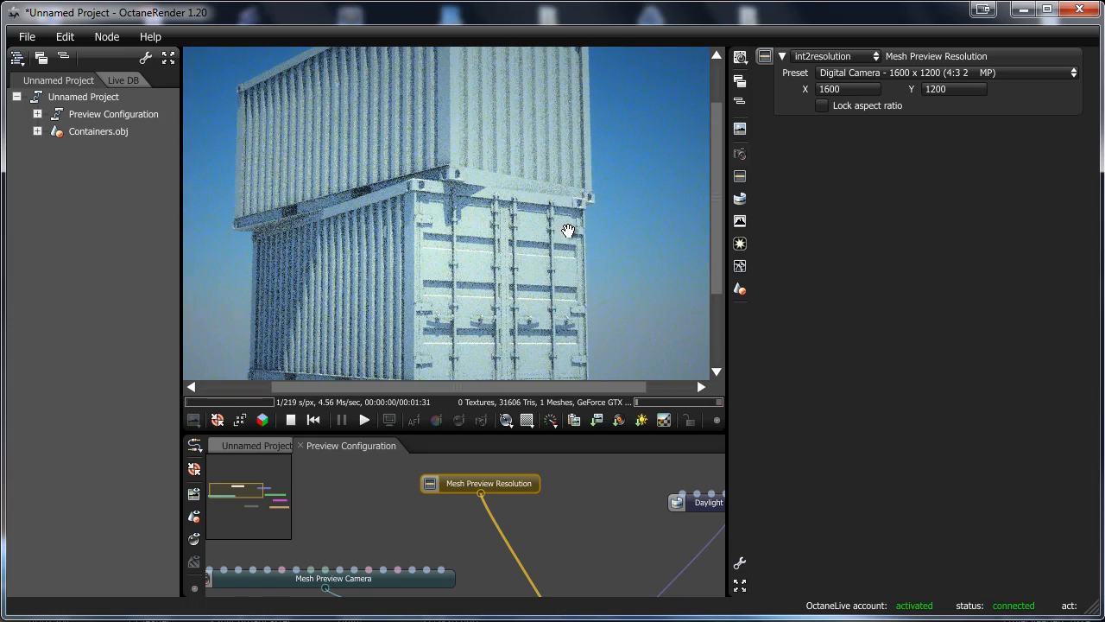
left_click_drag(568, 232, 560, 258)
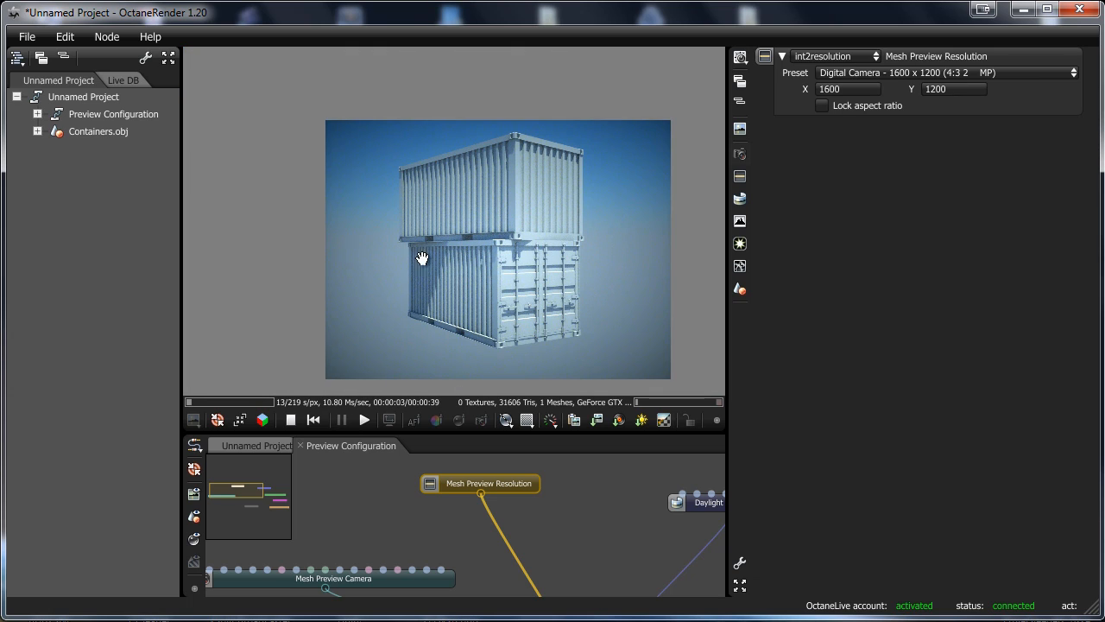
mouse_move(508, 242)
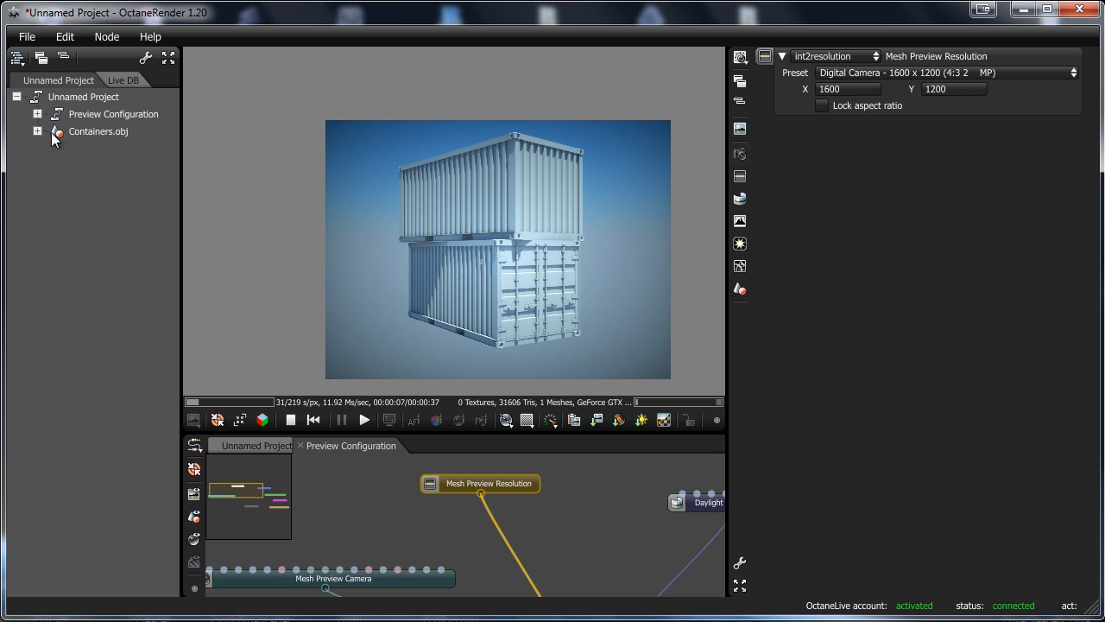
mouse_move(251, 290)
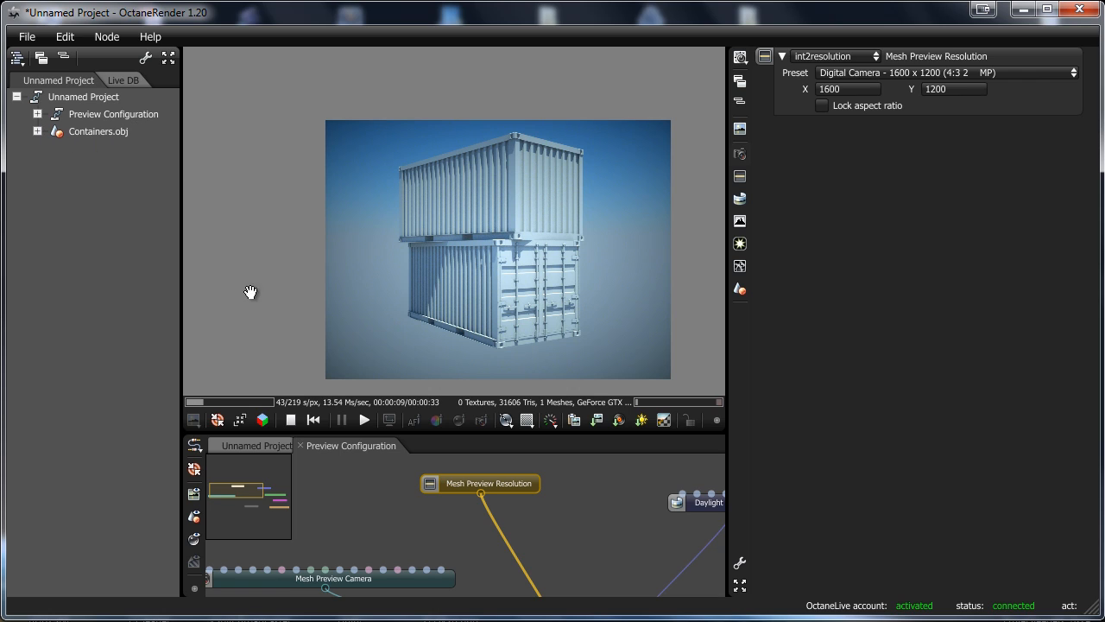
mouse_move(362, 317)
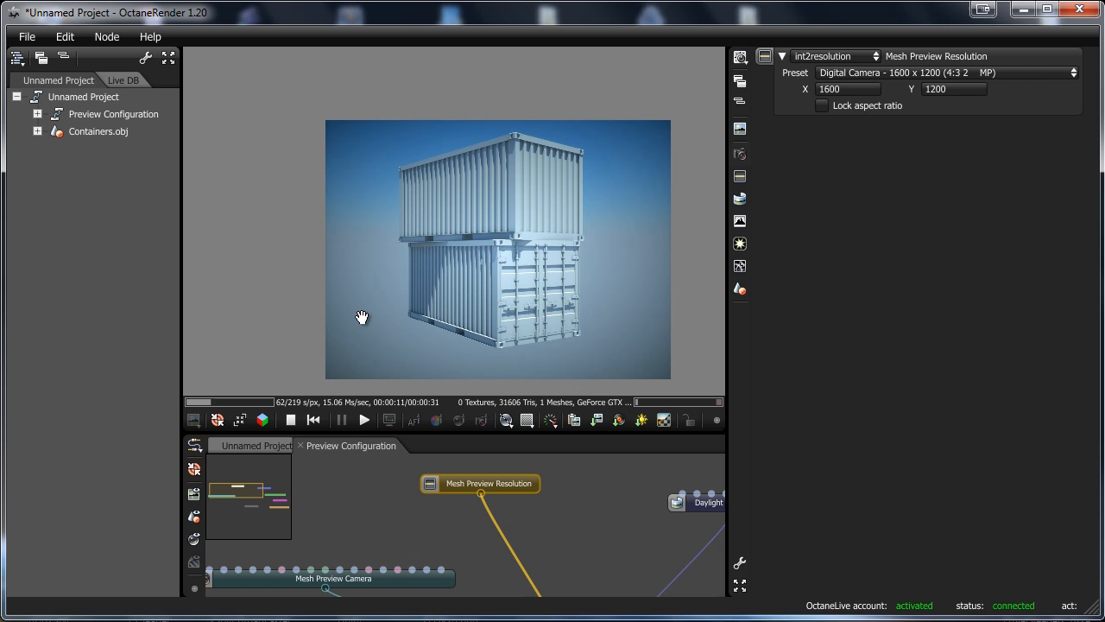
mouse_move(492, 166)
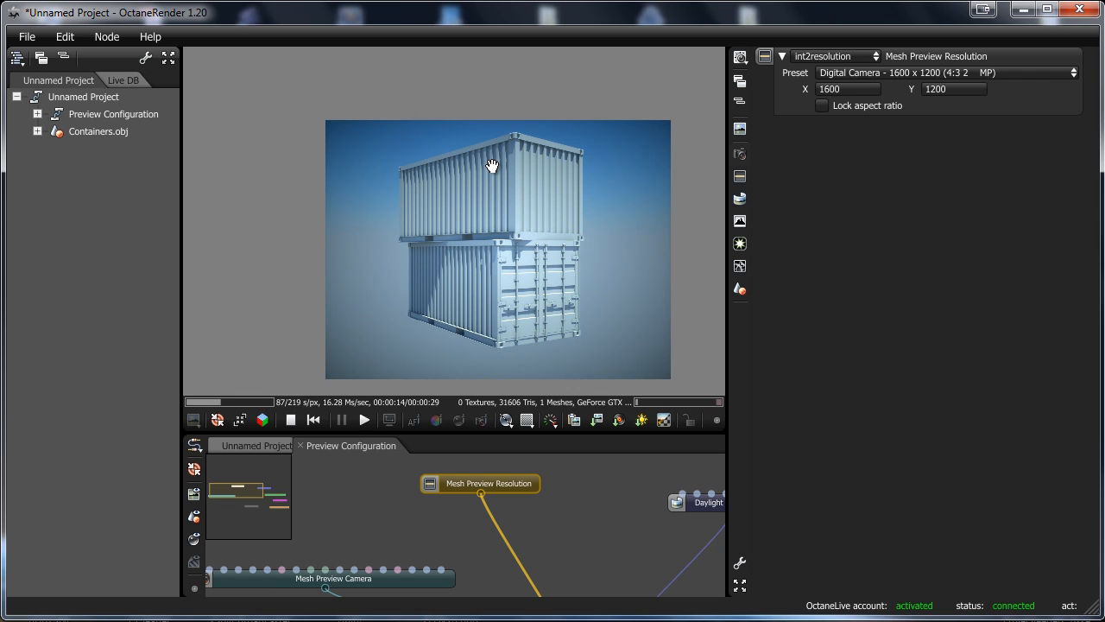
mouse_move(636, 158)
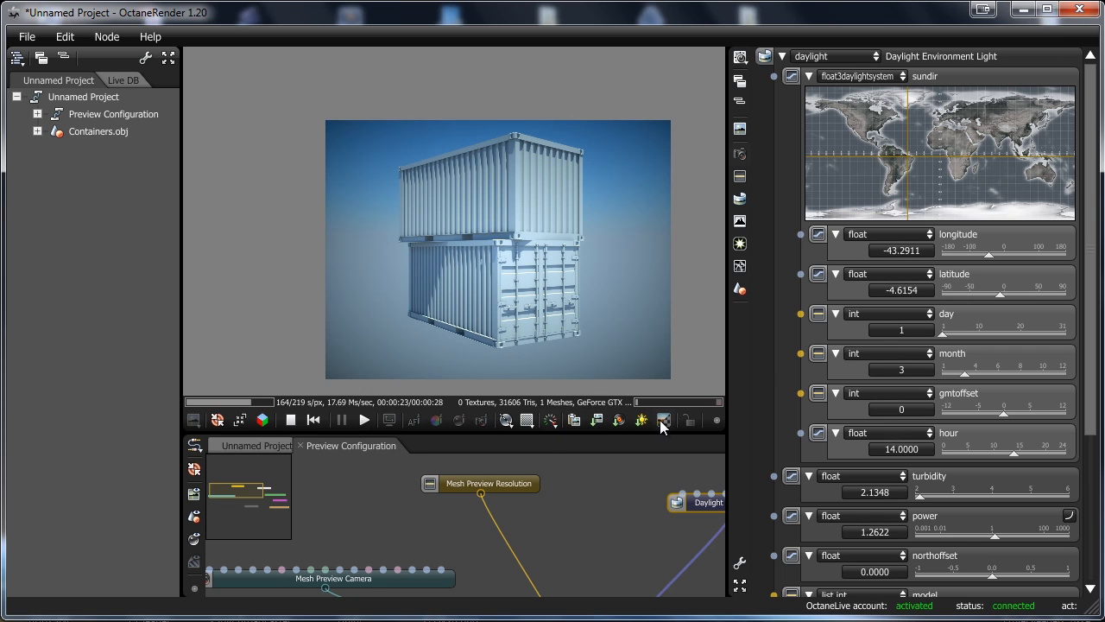
left_click(663, 421)
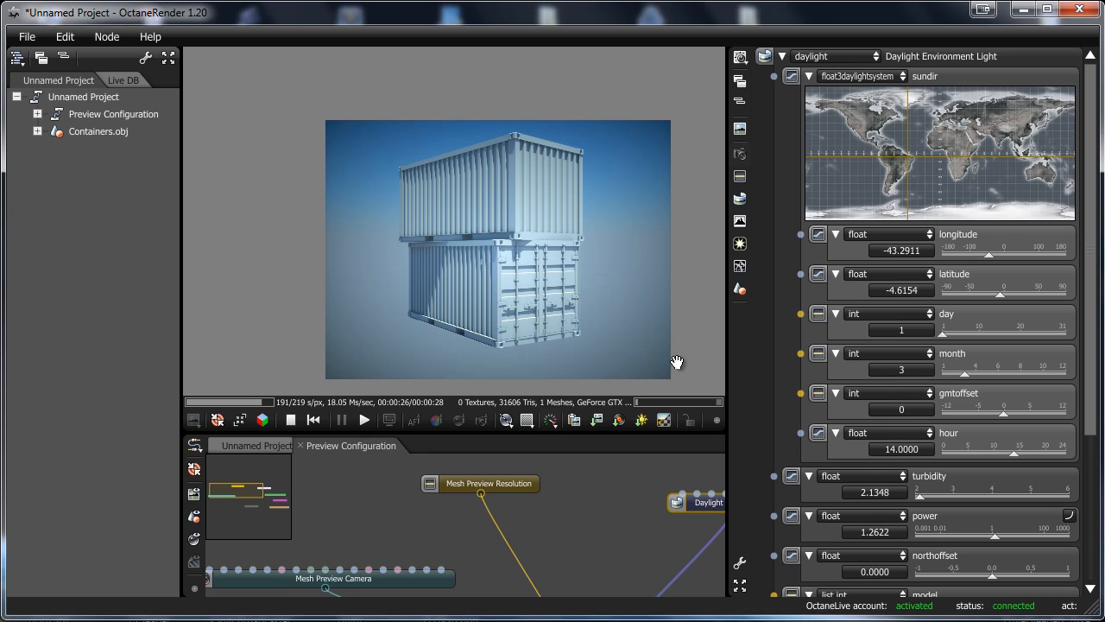
mouse_move(643, 422)
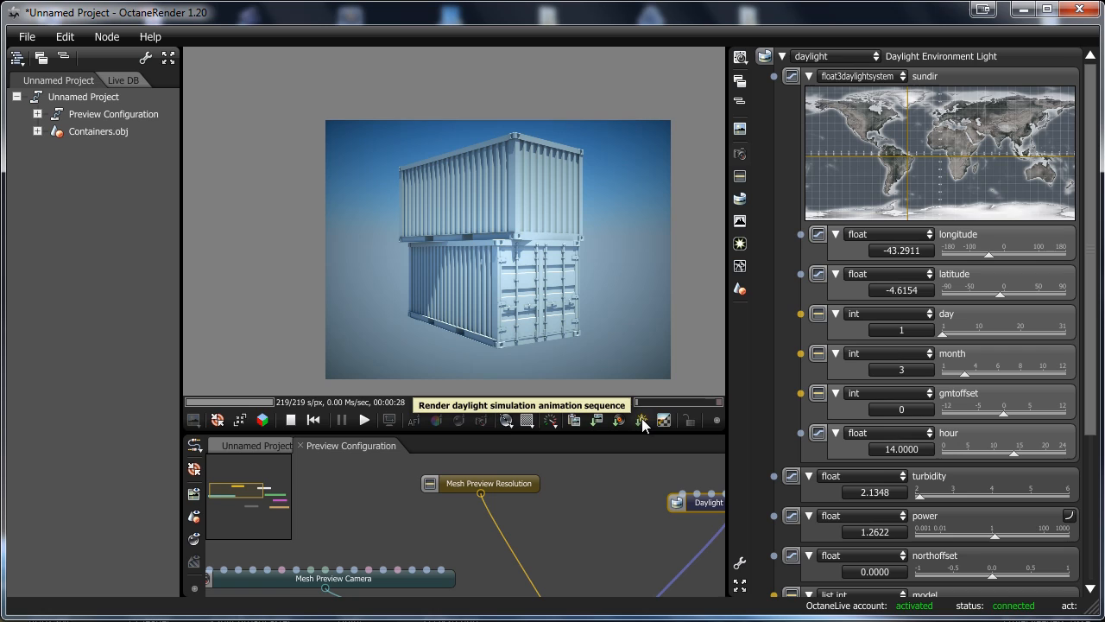
mouse_move(594, 314)
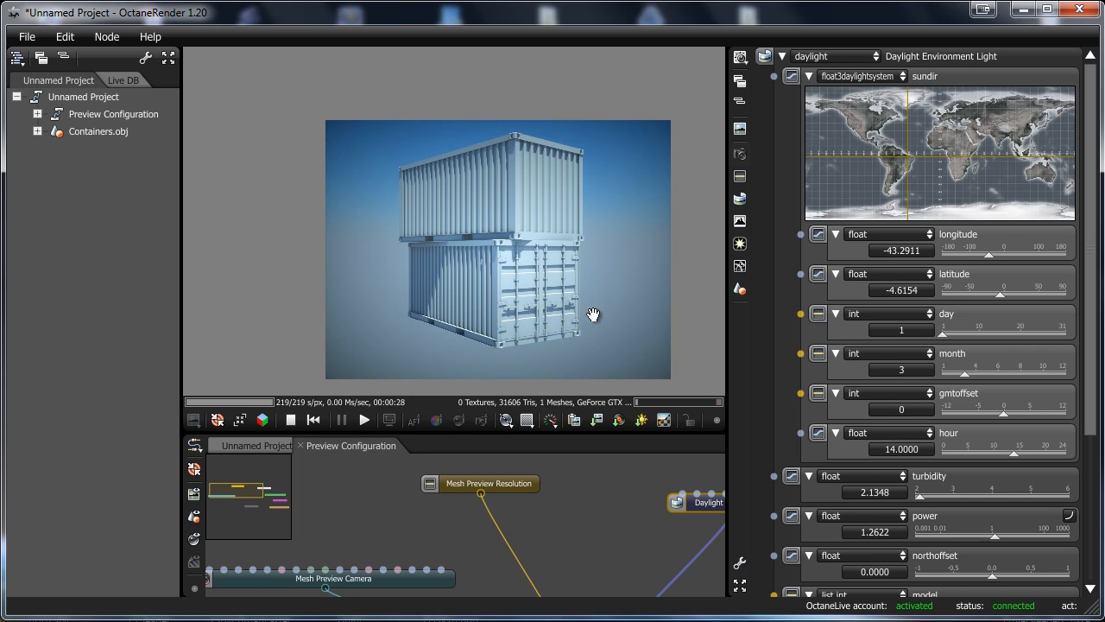
mouse_move(528, 492)
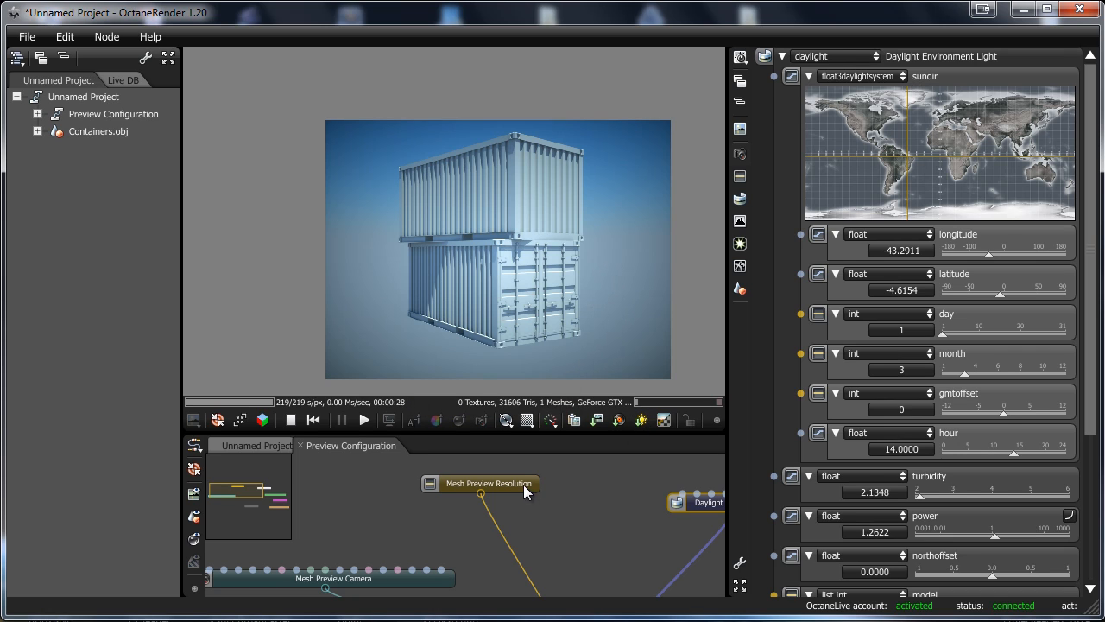
- Choose the Digital Broadcast 1920 x 1080 (1080p HDTV) preview resolution preset
left_click(489, 483)
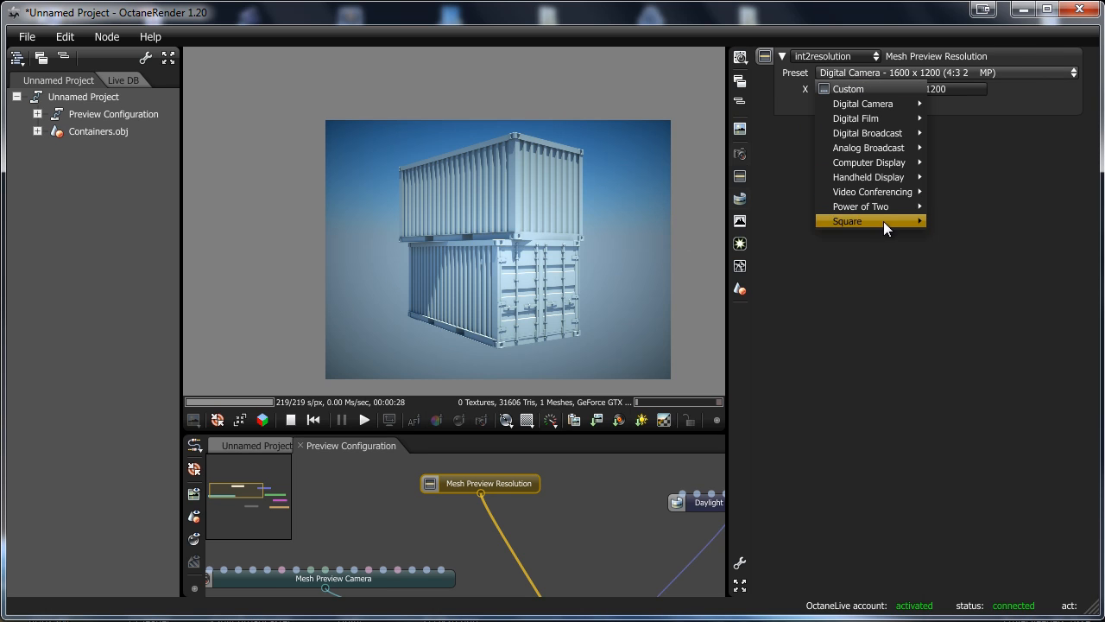
mouse_move(867, 133)
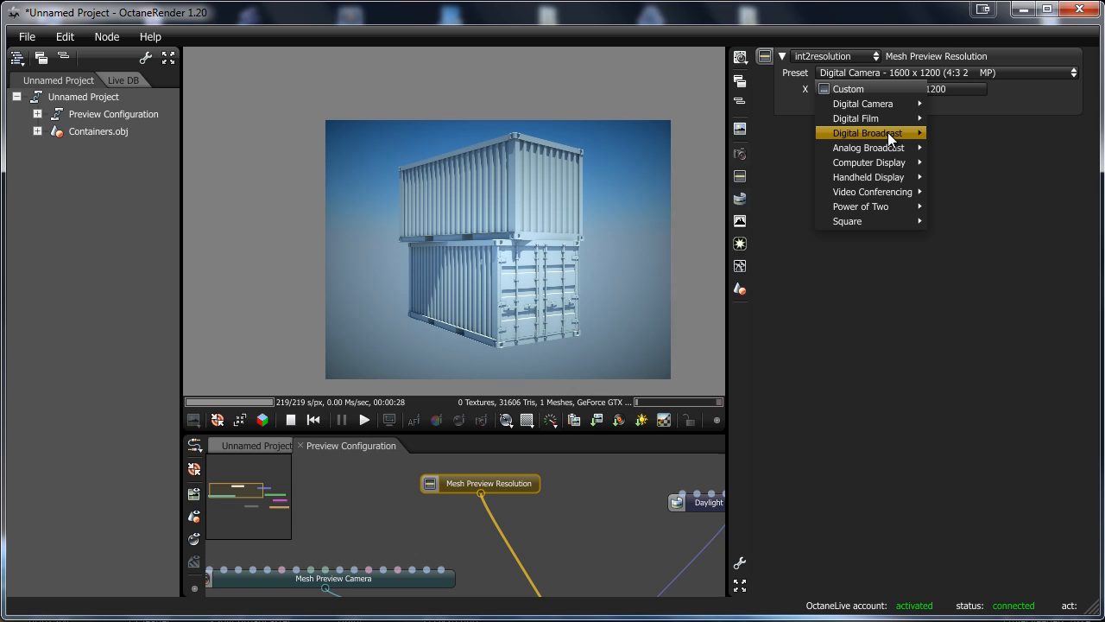
left_click(867, 131)
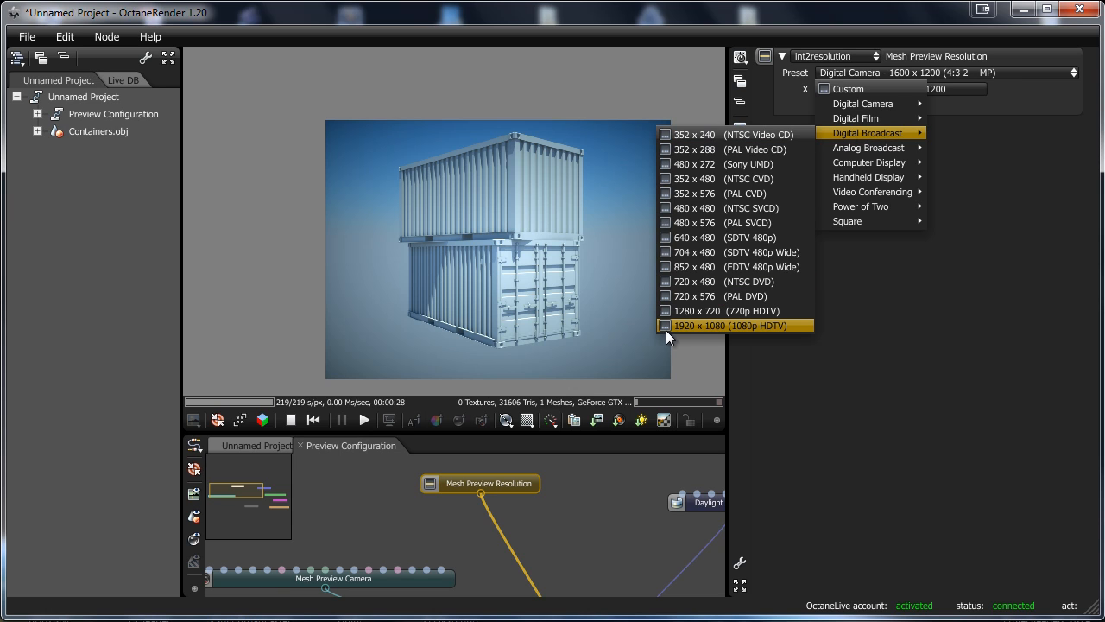
left_click(729, 325)
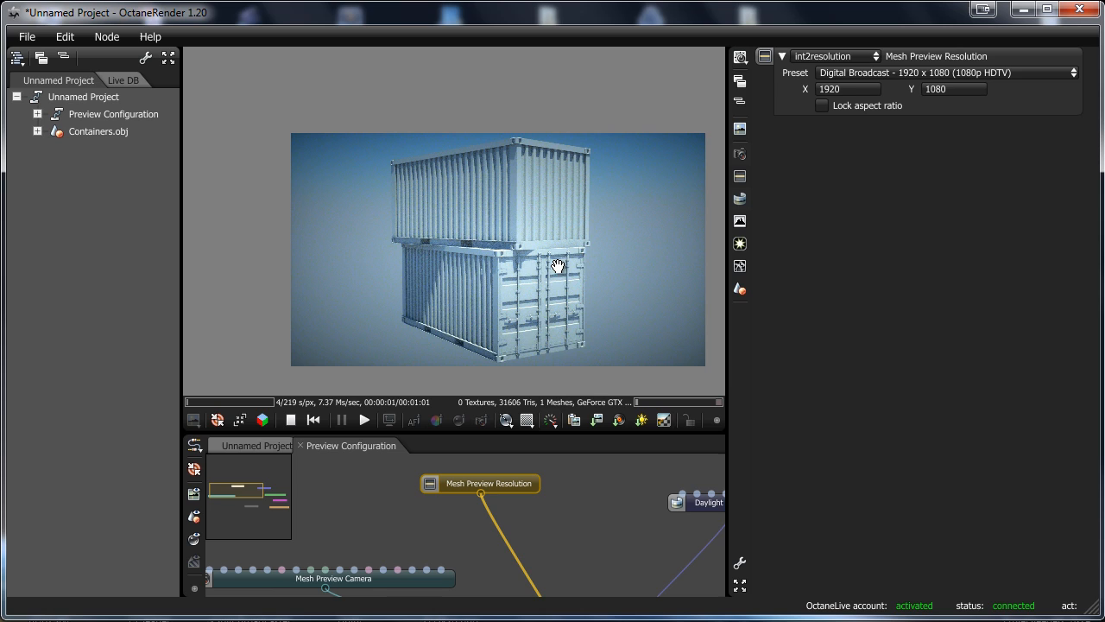
mouse_move(320, 323)
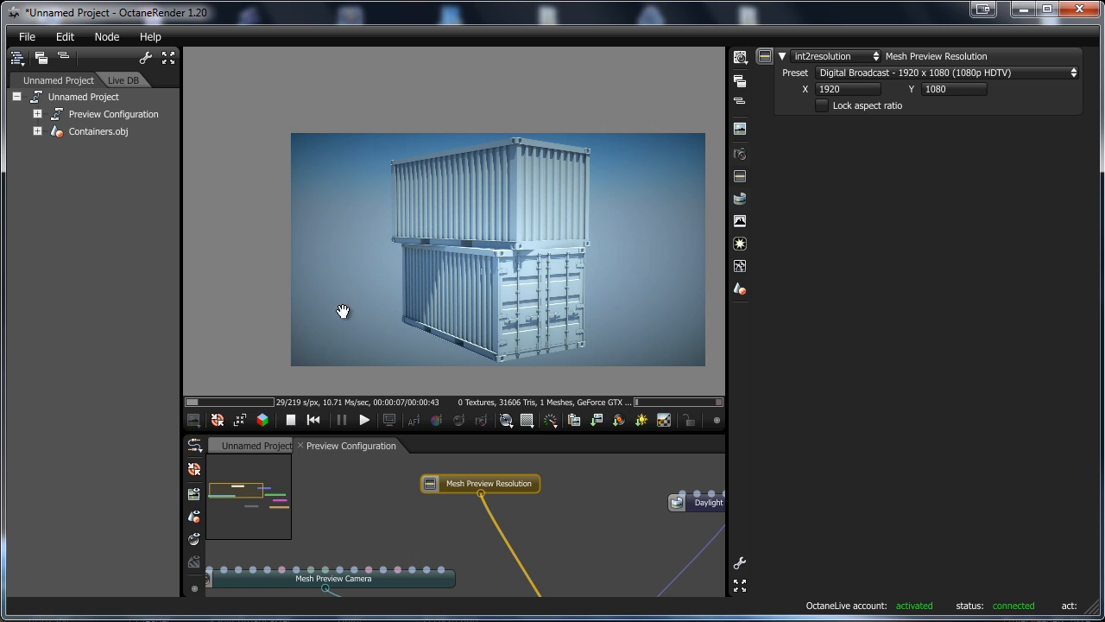
mouse_move(577, 423)
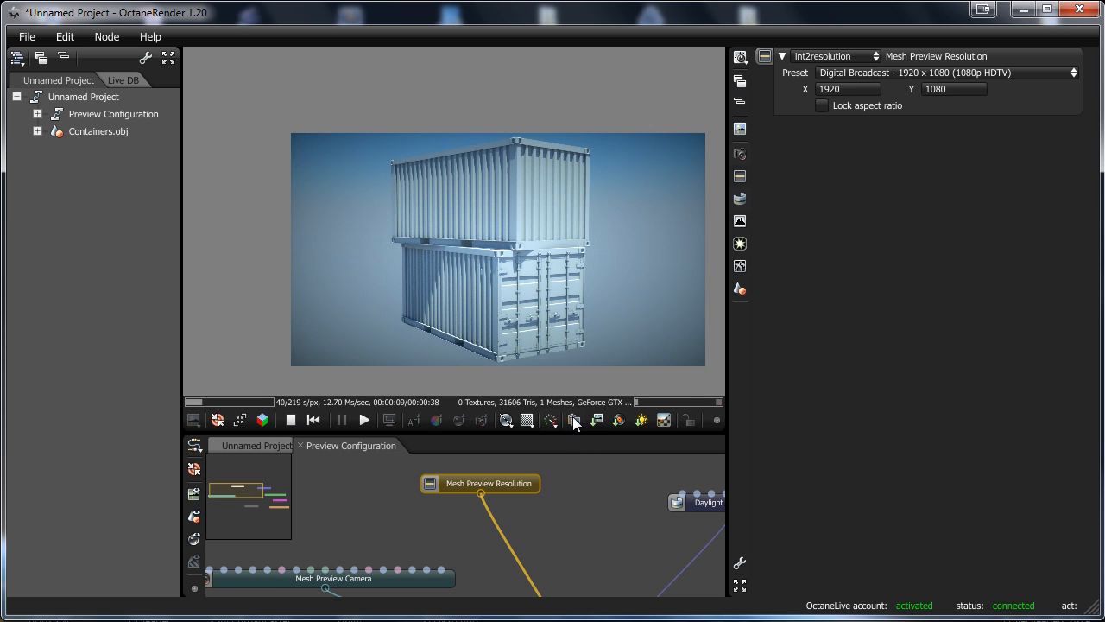
mouse_move(573, 422)
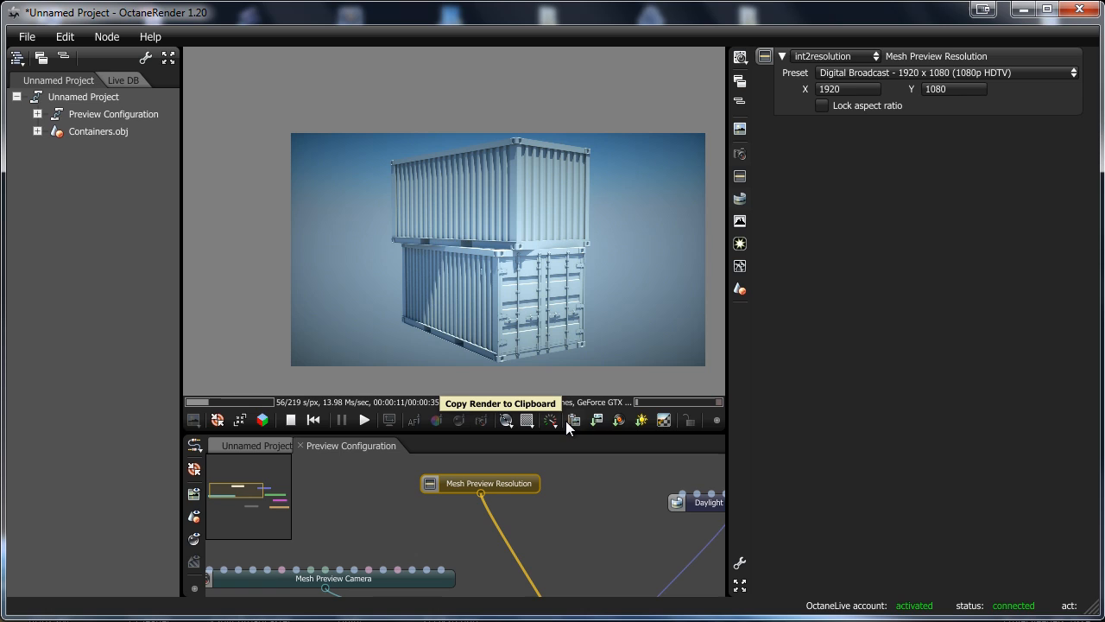
mouse_move(598, 419)
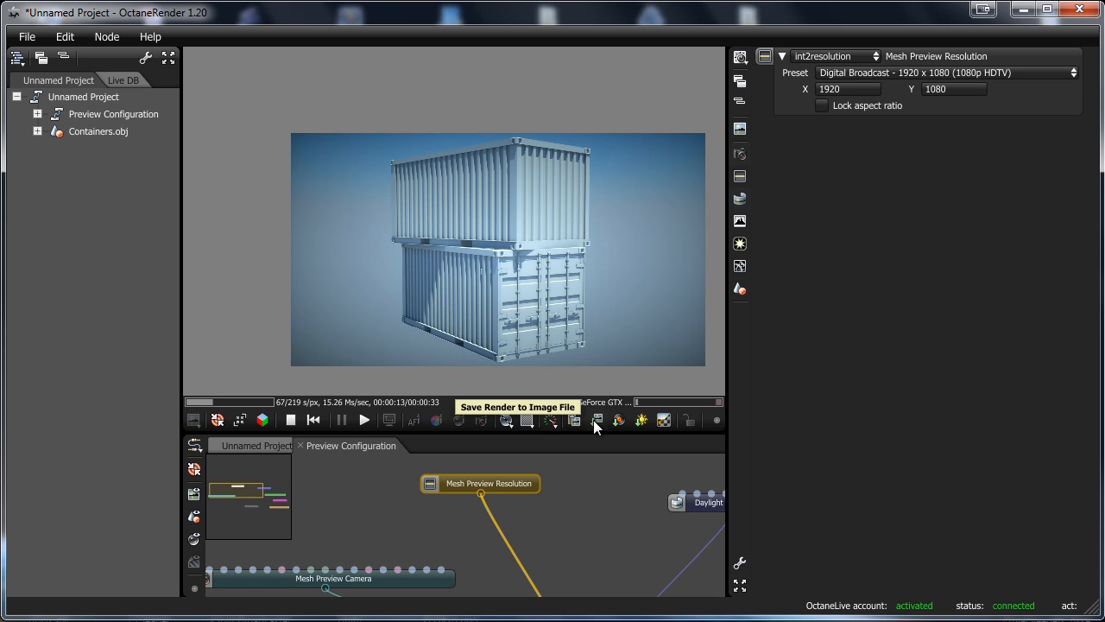
- Save the render as the PNG image 'cantainerpreview'
left_click(598, 419)
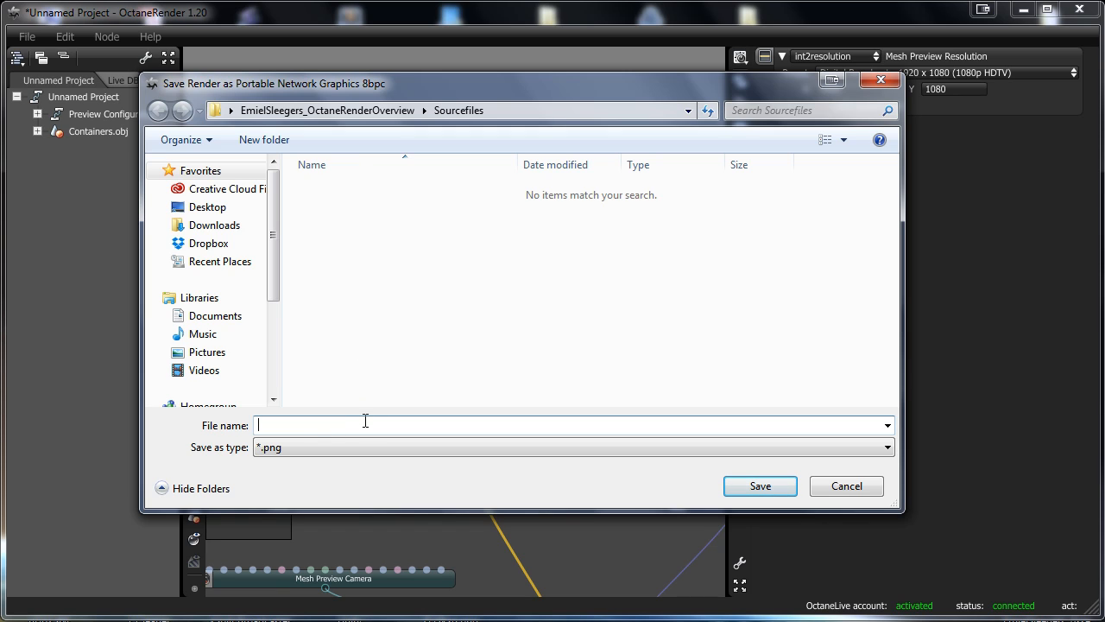
type("can")
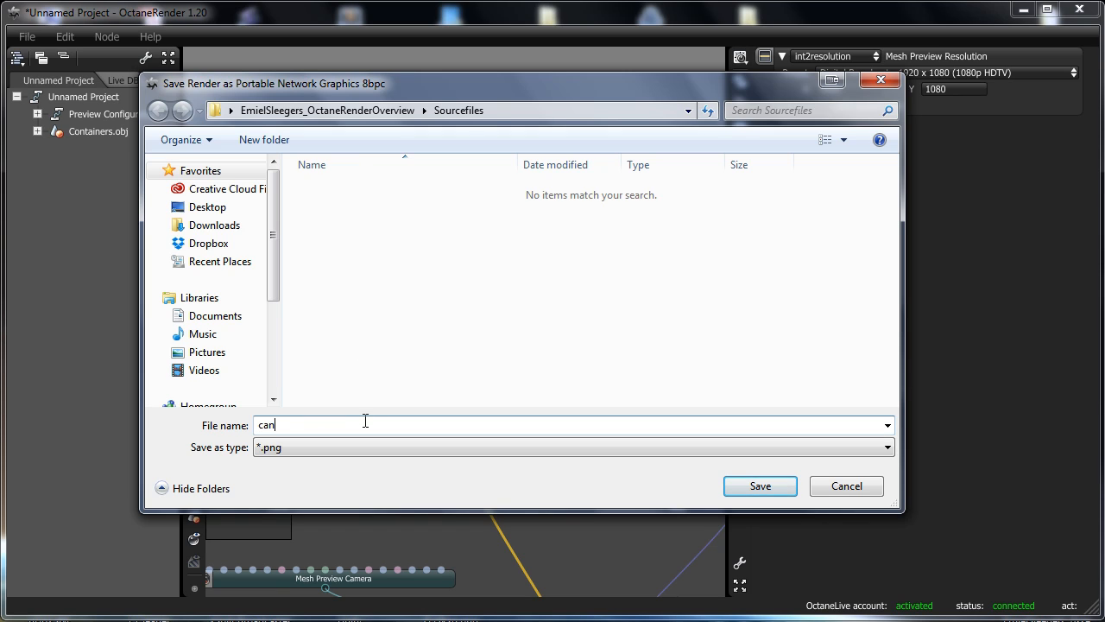
type("tainerpre")
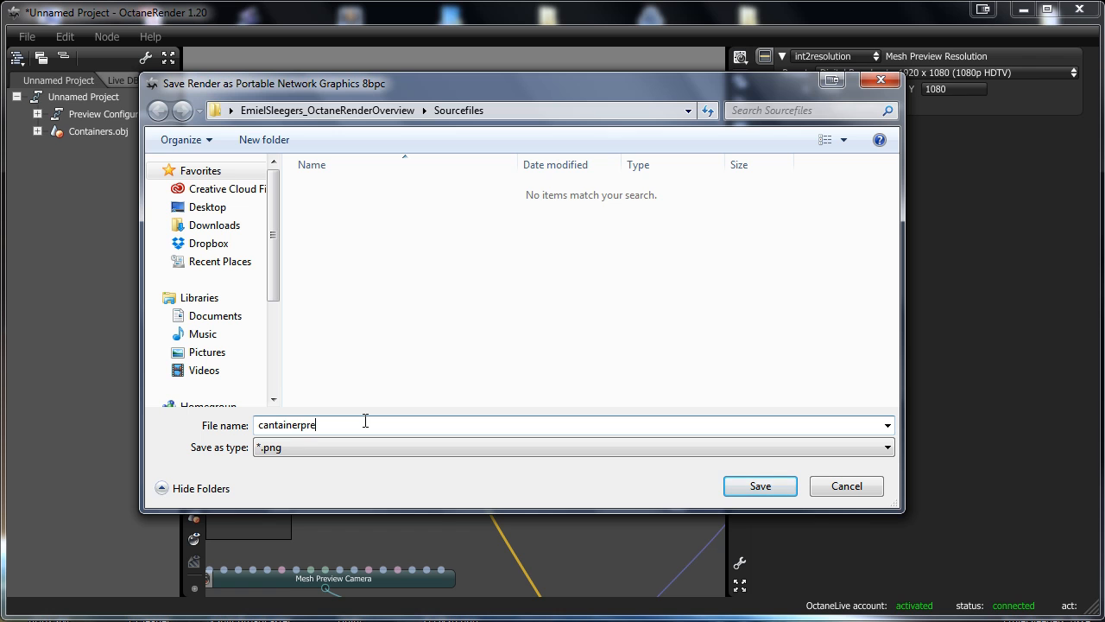
left_click(760, 486)
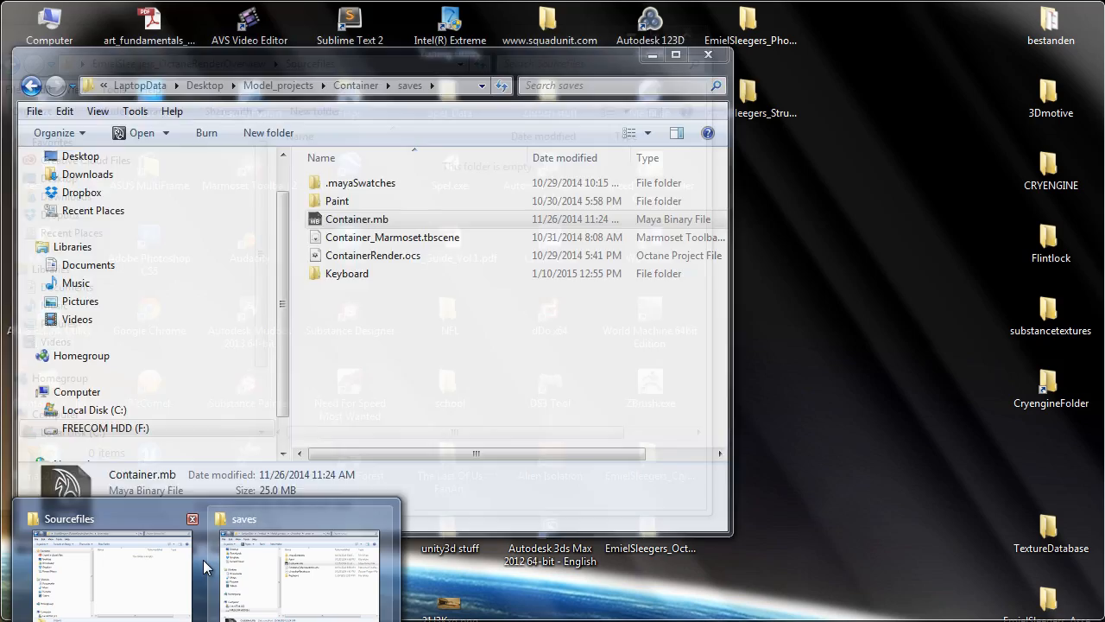
- View cantainerpreview.png in Windows Photo Viewer, zoomed in and then fitted to window
left_click(107, 574)
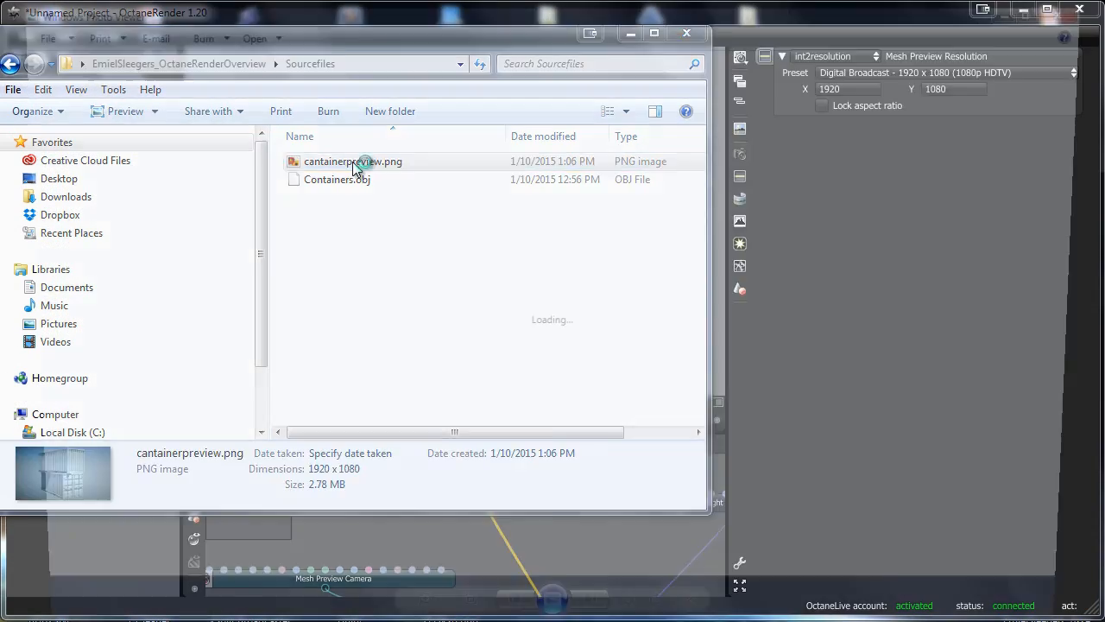
double_click(352, 162)
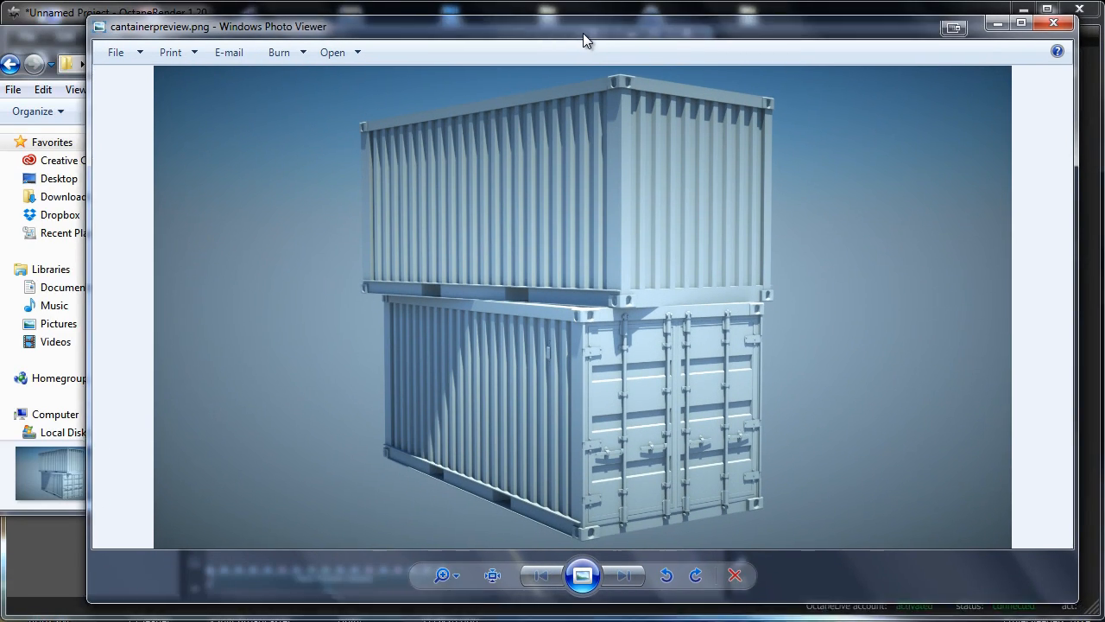
left_click(443, 575)
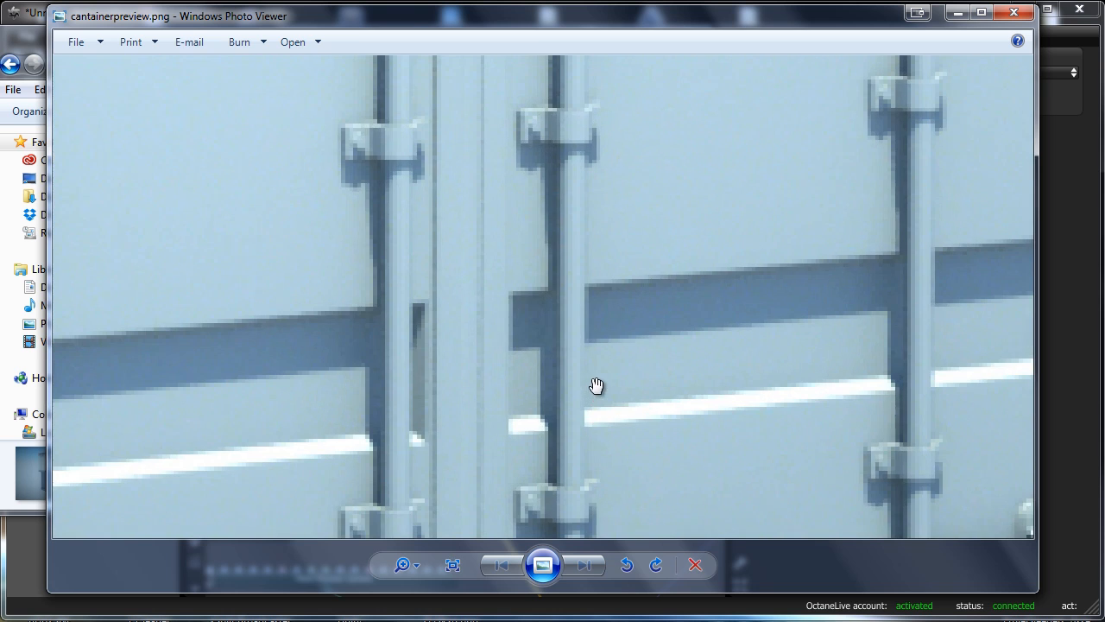
left_click(452, 564)
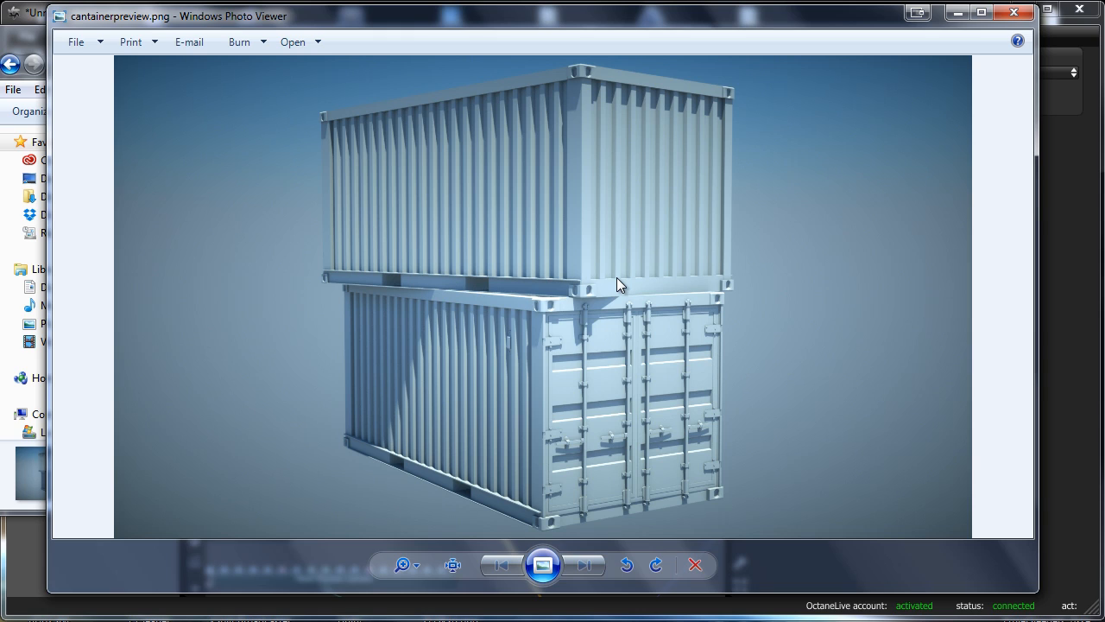
mouse_move(622, 287)
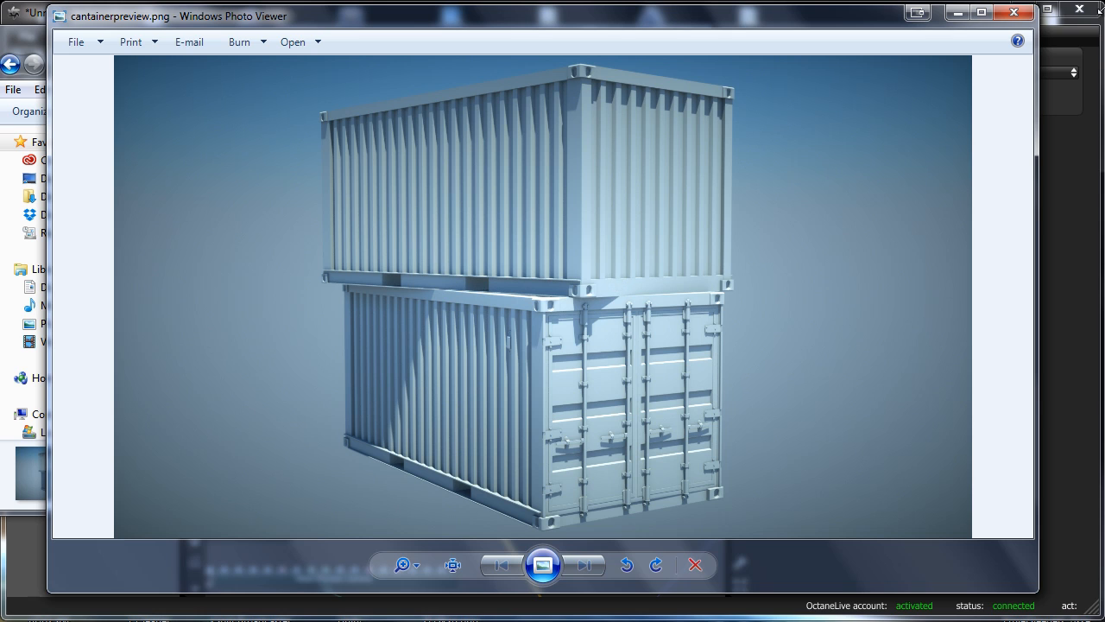